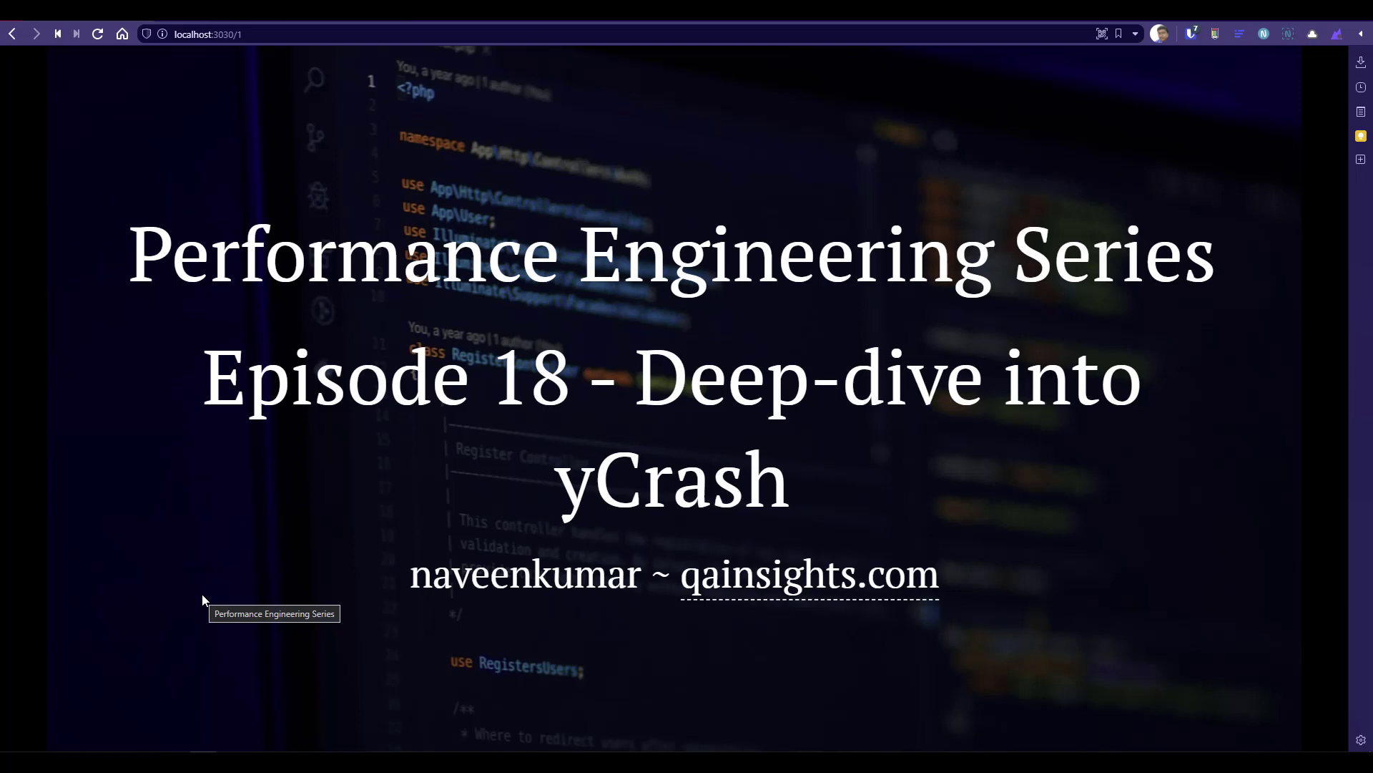
mouse_move(202, 601)
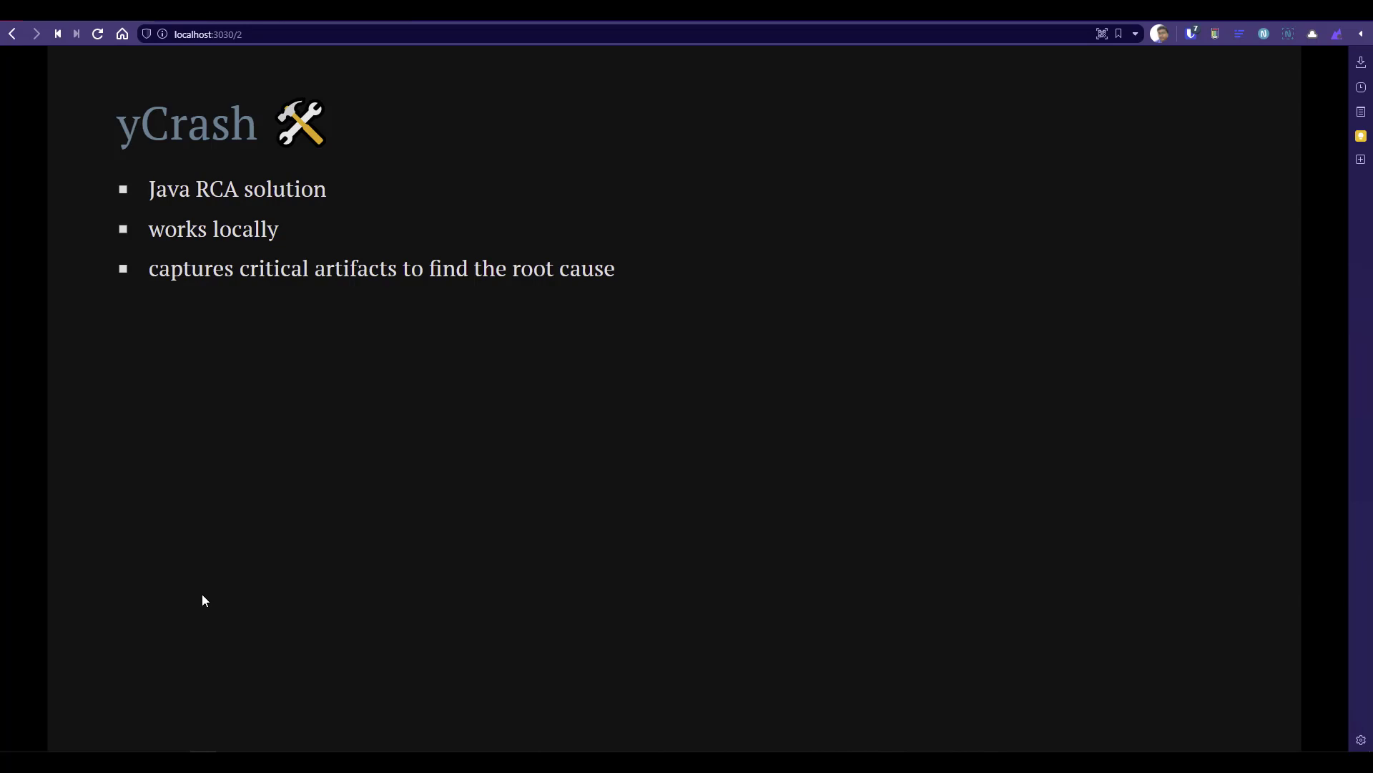
Advance the deck to the Getting Started slide, then the yCrash artifacts slide.
key(Right)
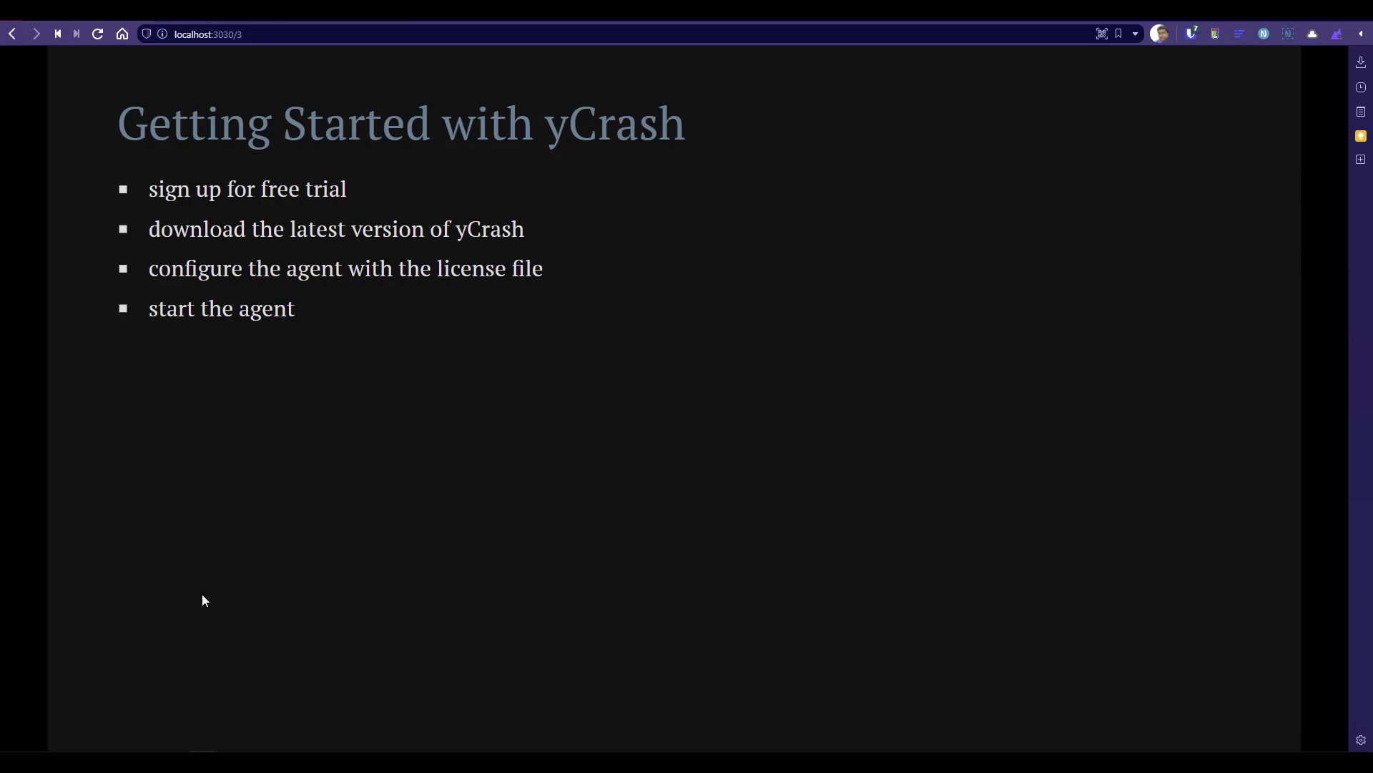
key(Right)
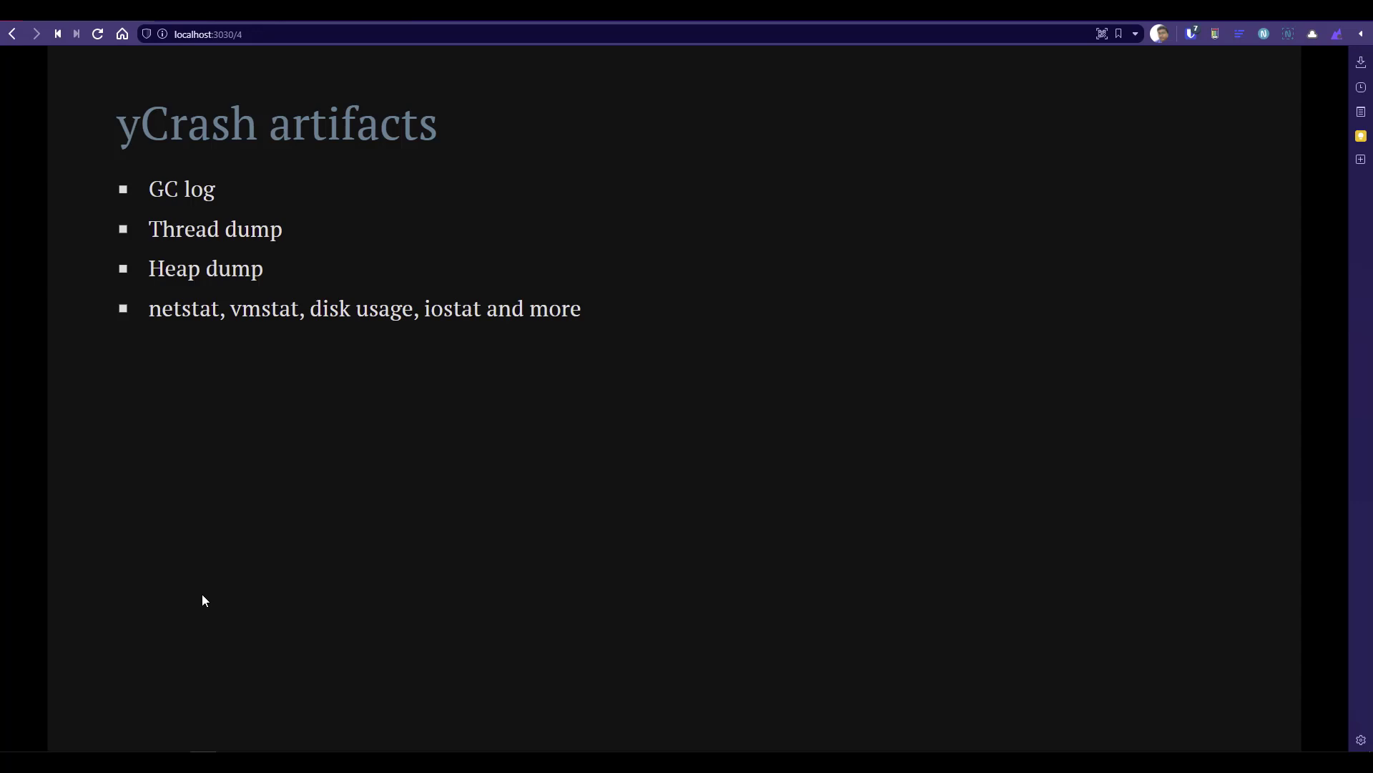
key(Right)
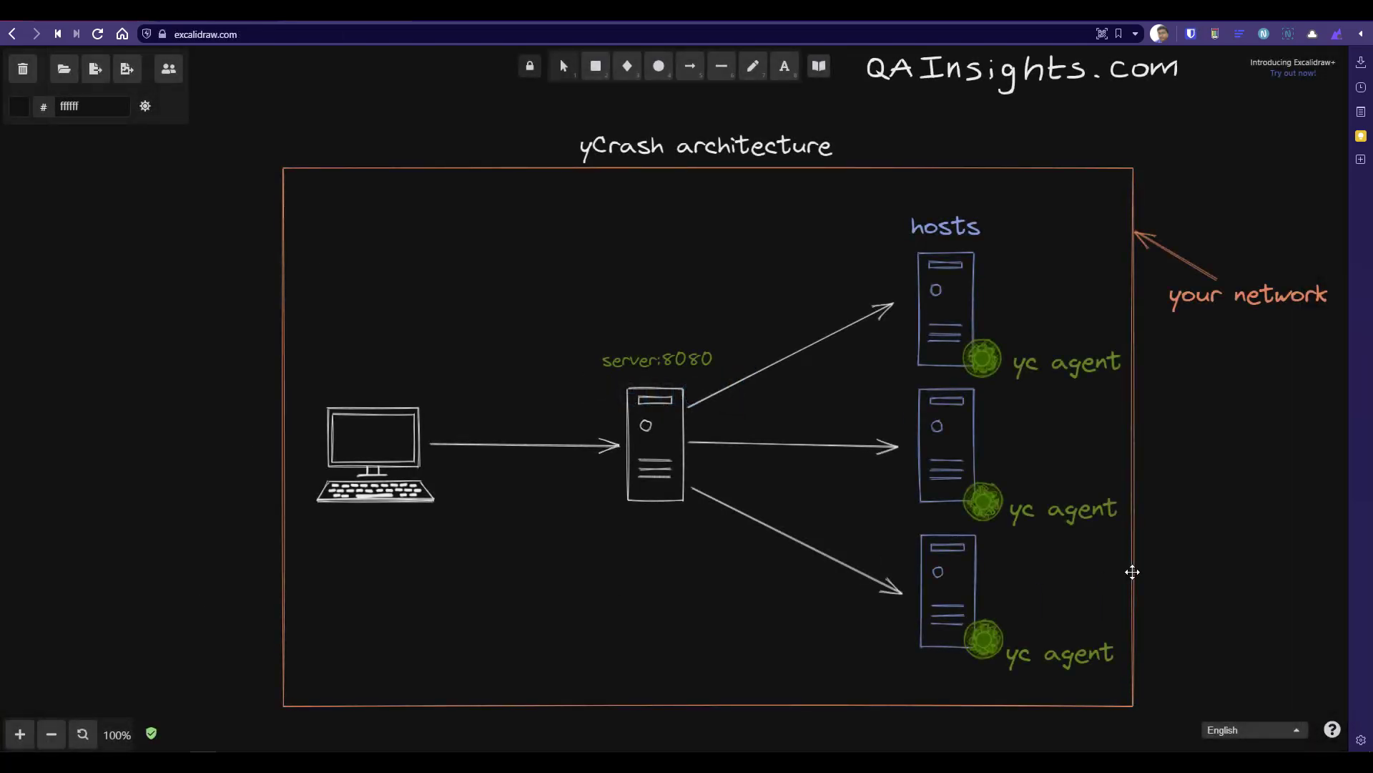
mouse_move(679, 234)
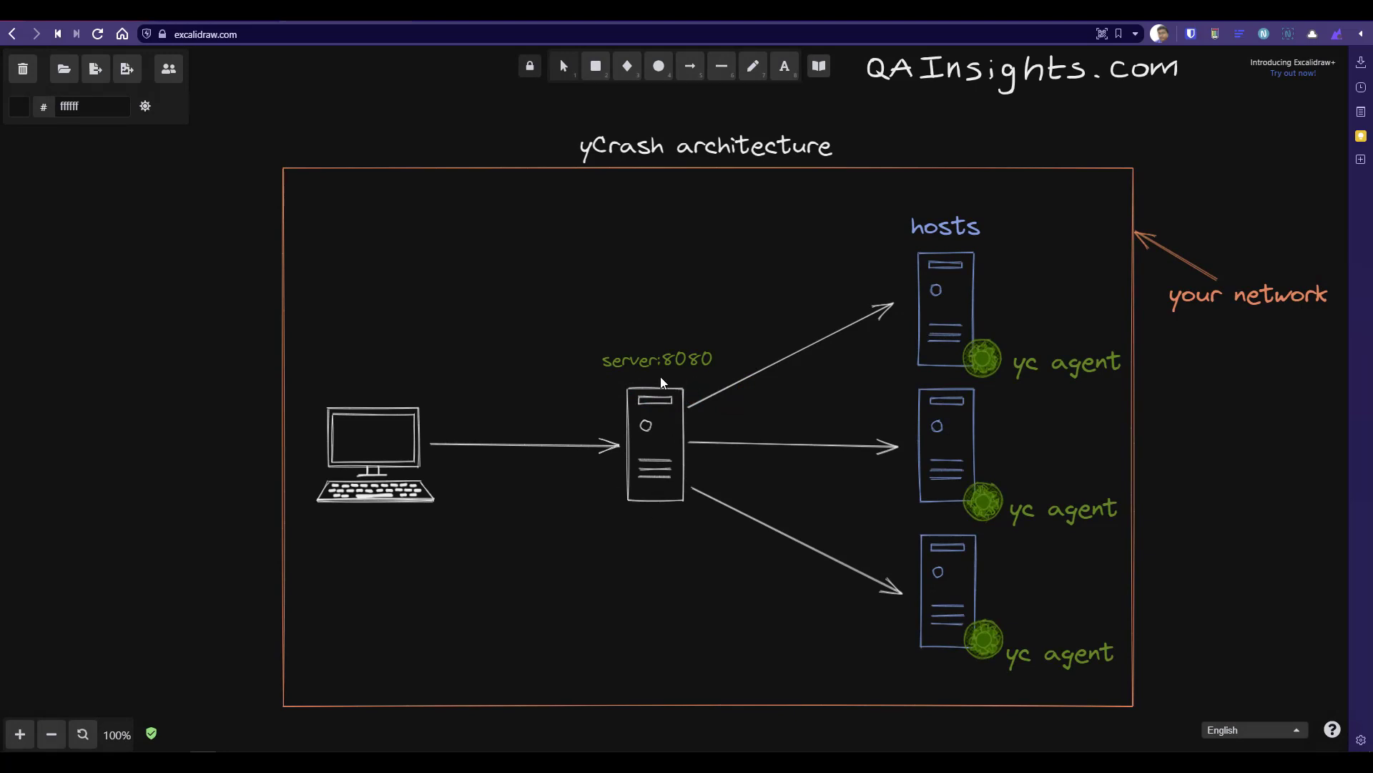
mouse_move(700, 538)
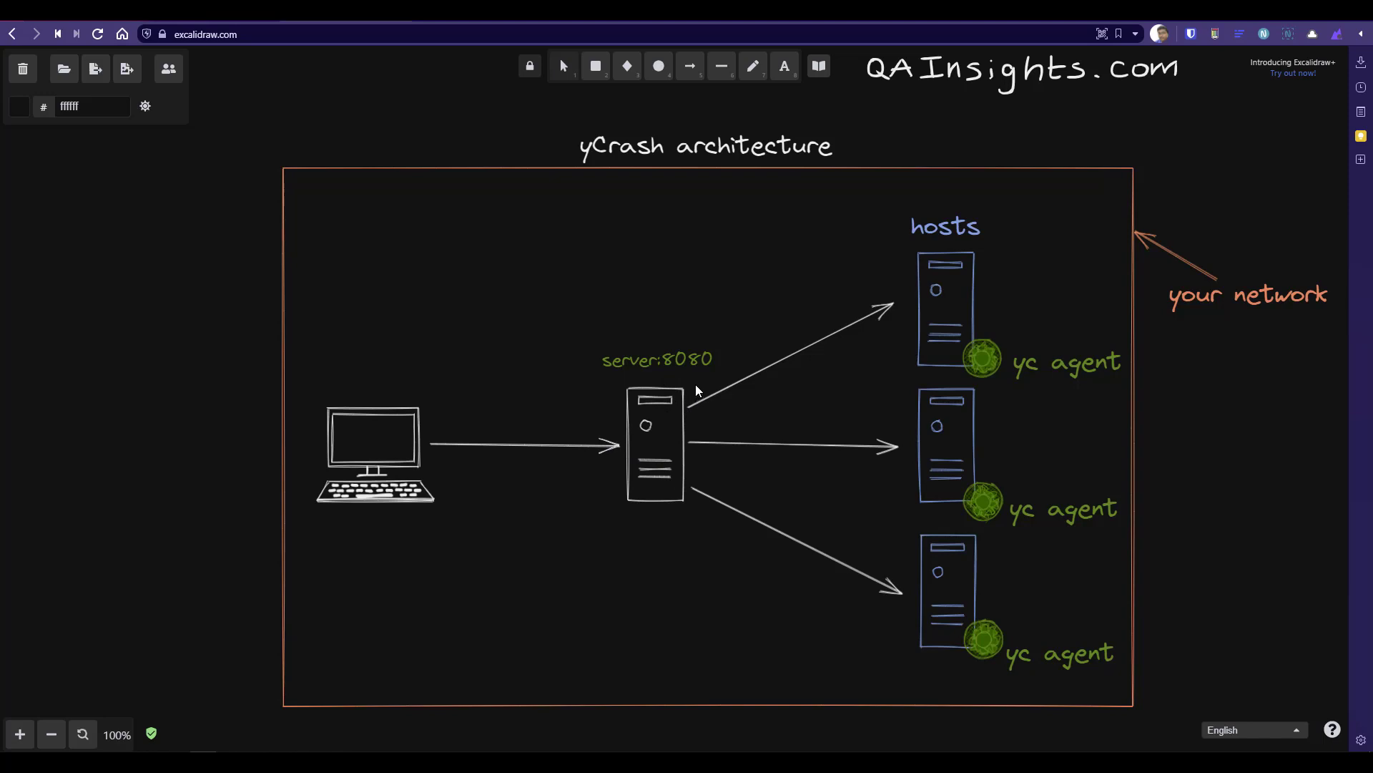
mouse_move(930, 367)
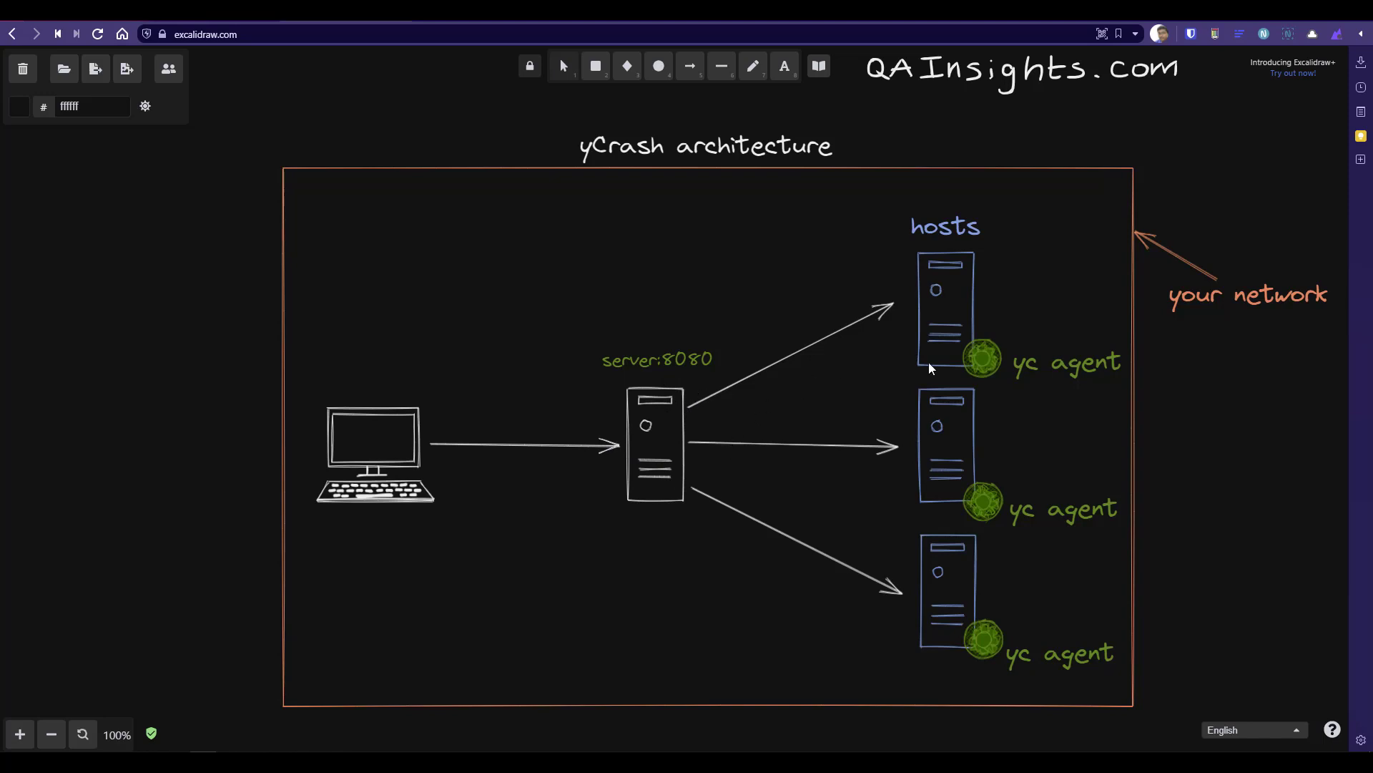
mouse_move(1063, 375)
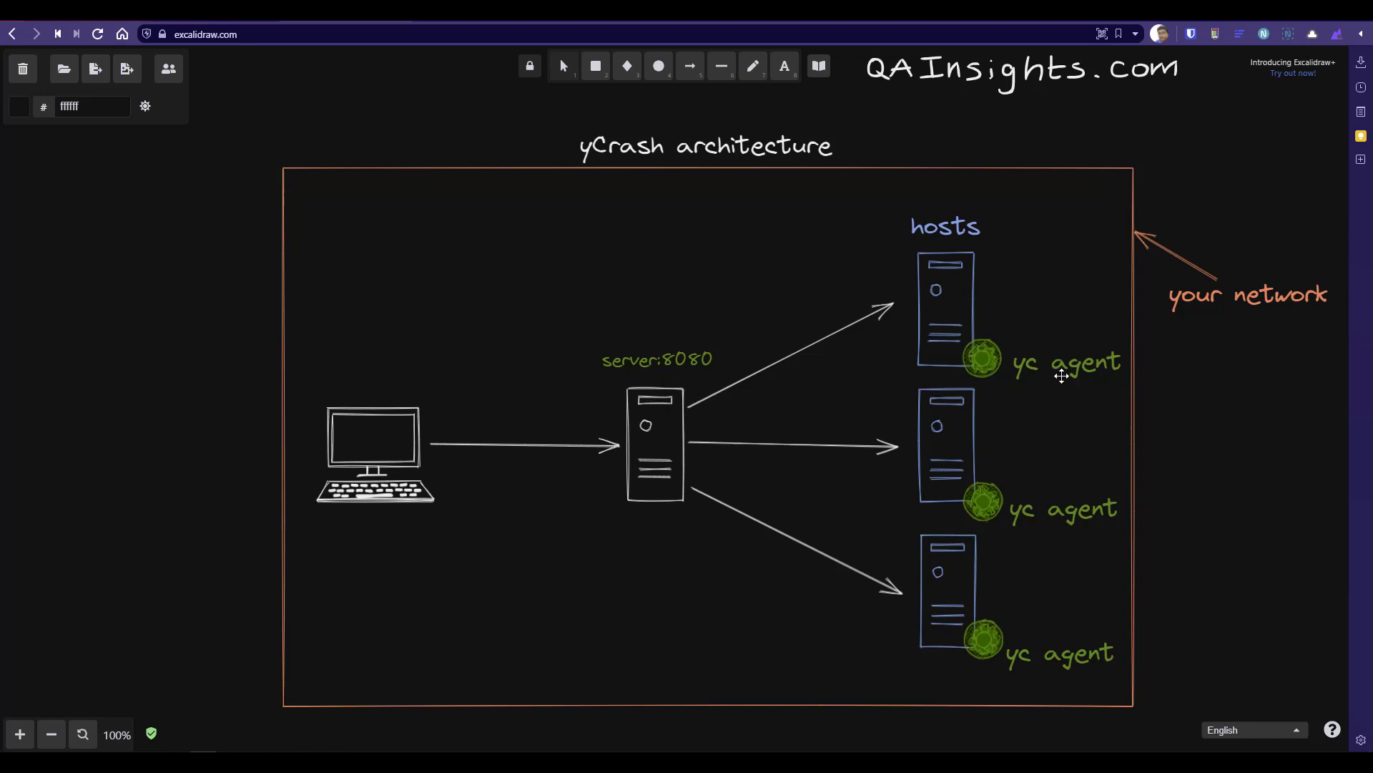
mouse_move(982, 293)
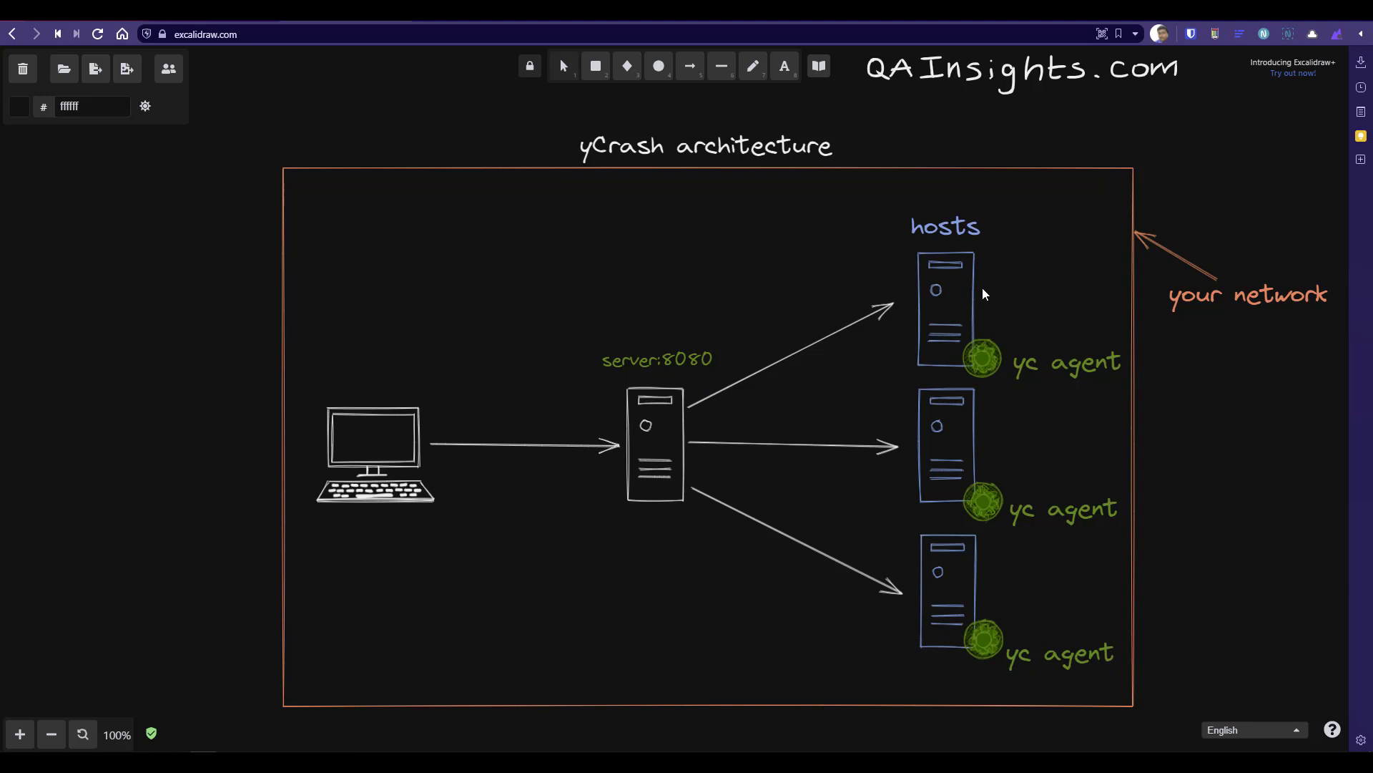
mouse_move(988, 307)
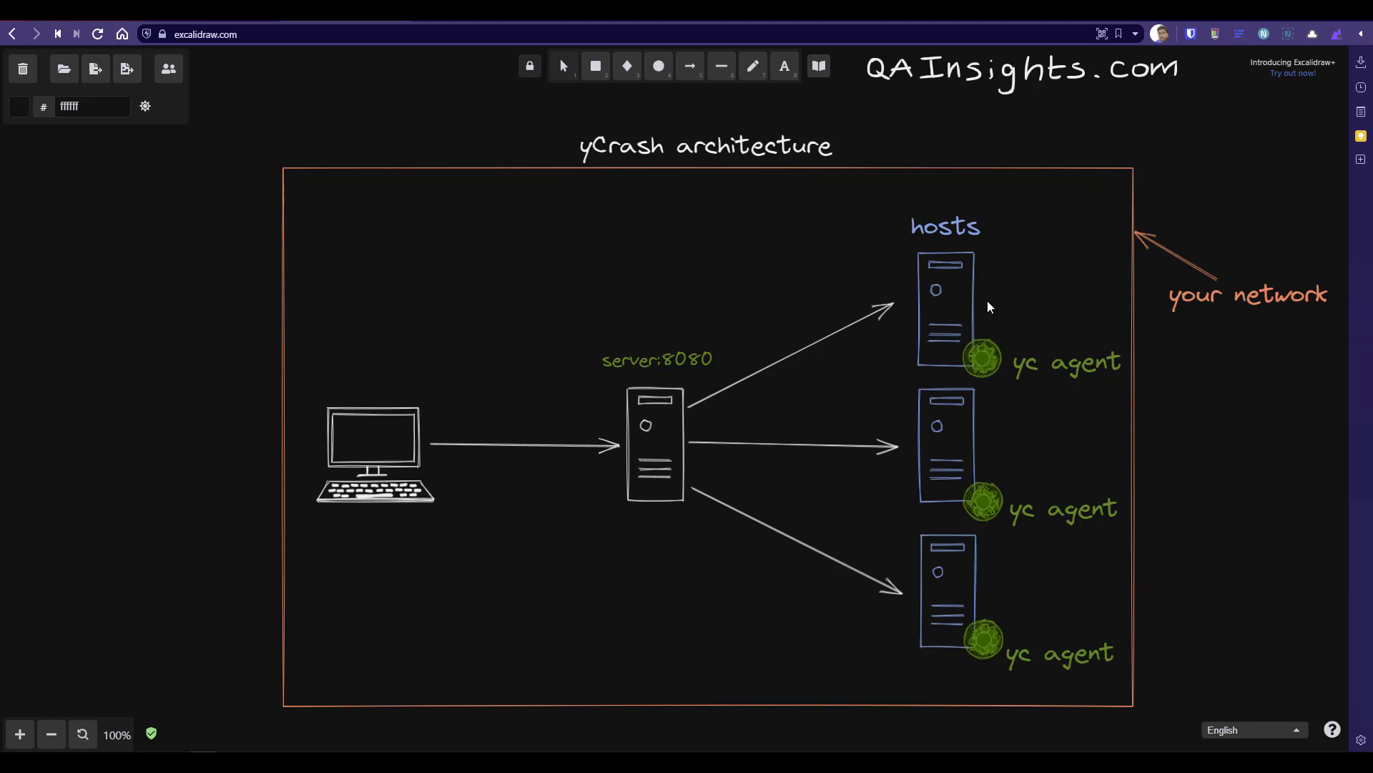
mouse_move(317, 661)
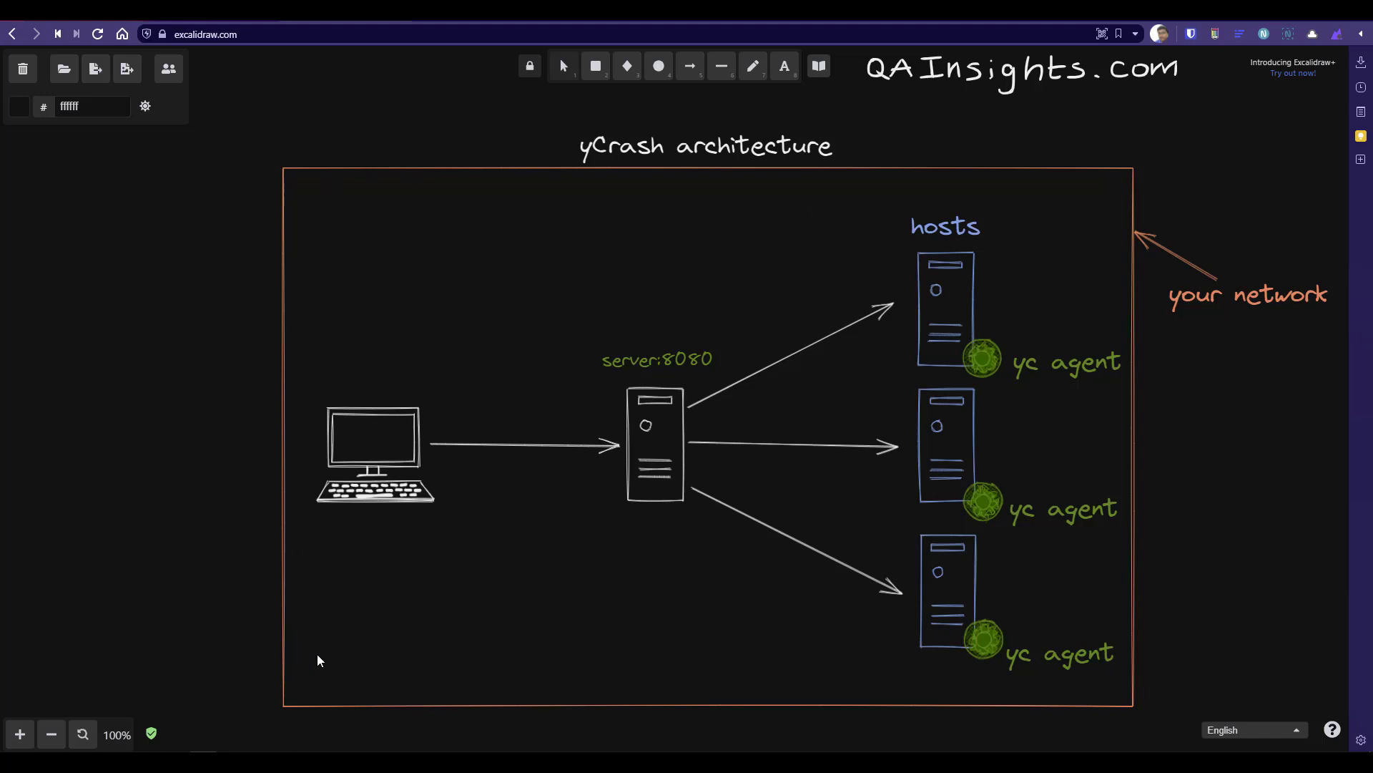
mouse_move(467, 207)
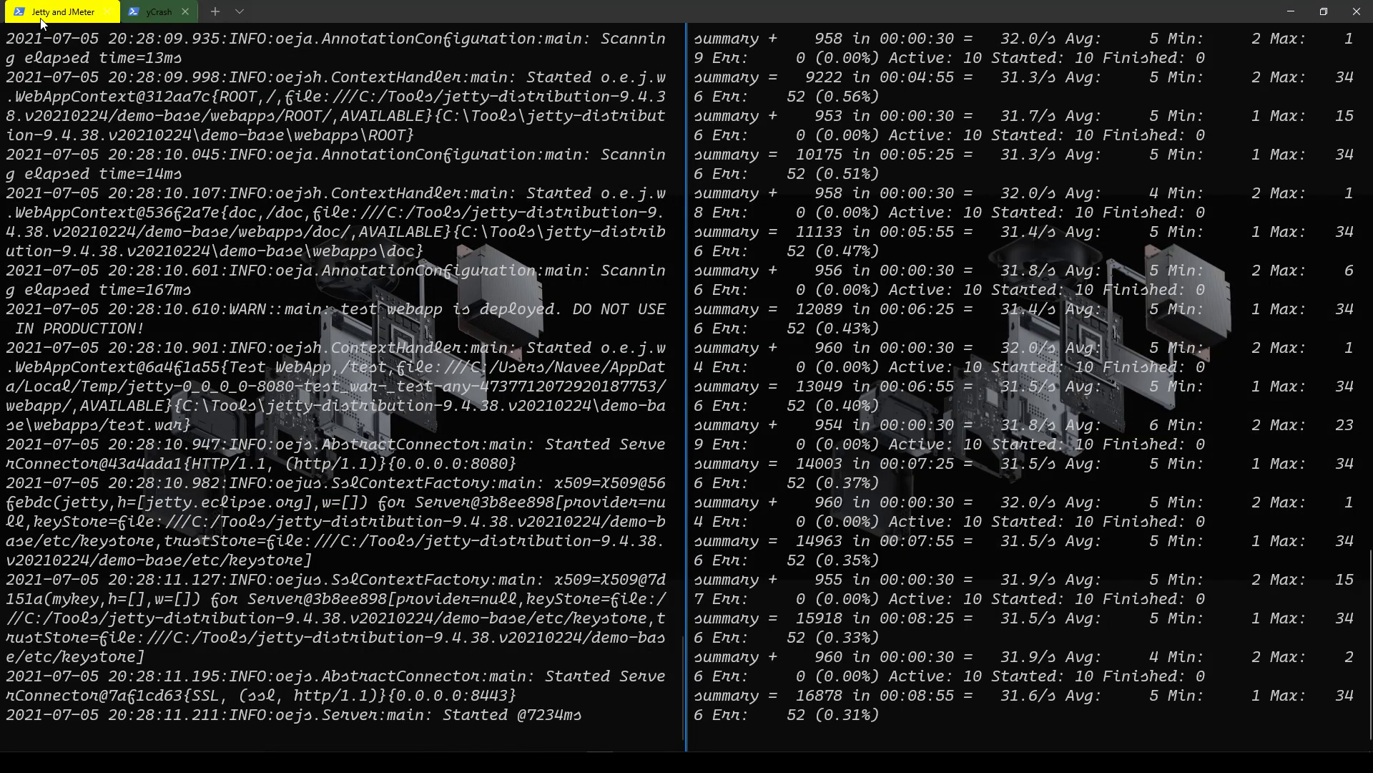
scroll(down, 3)
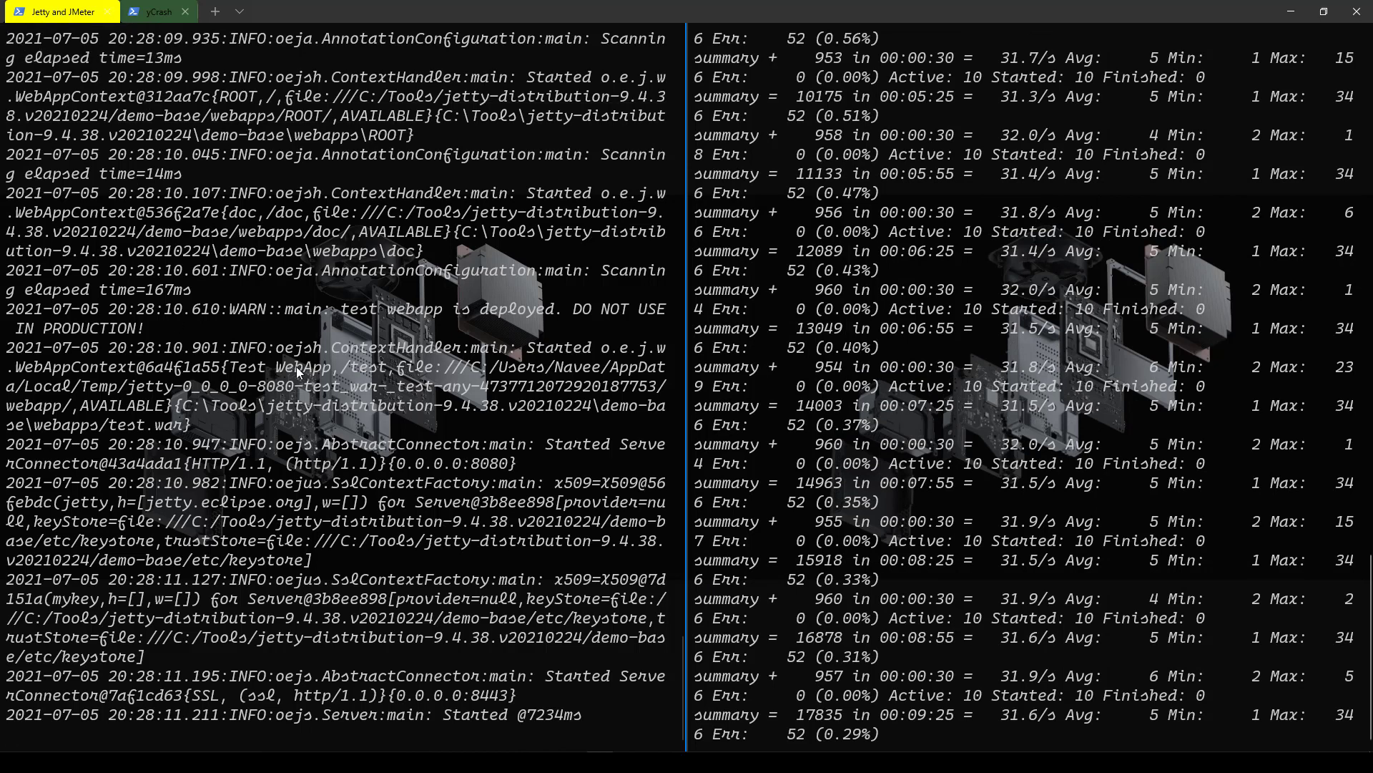
mouse_move(1144, 502)
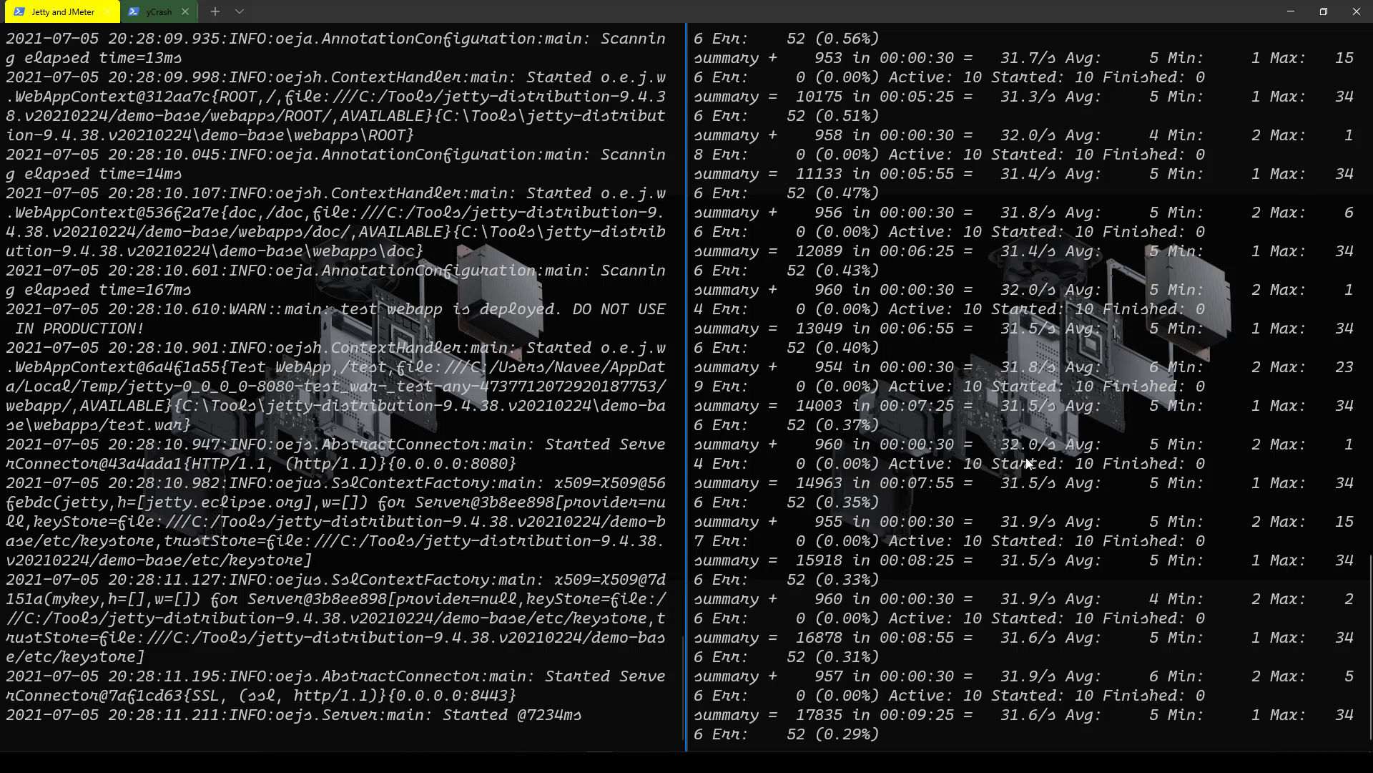
mouse_move(394, 412)
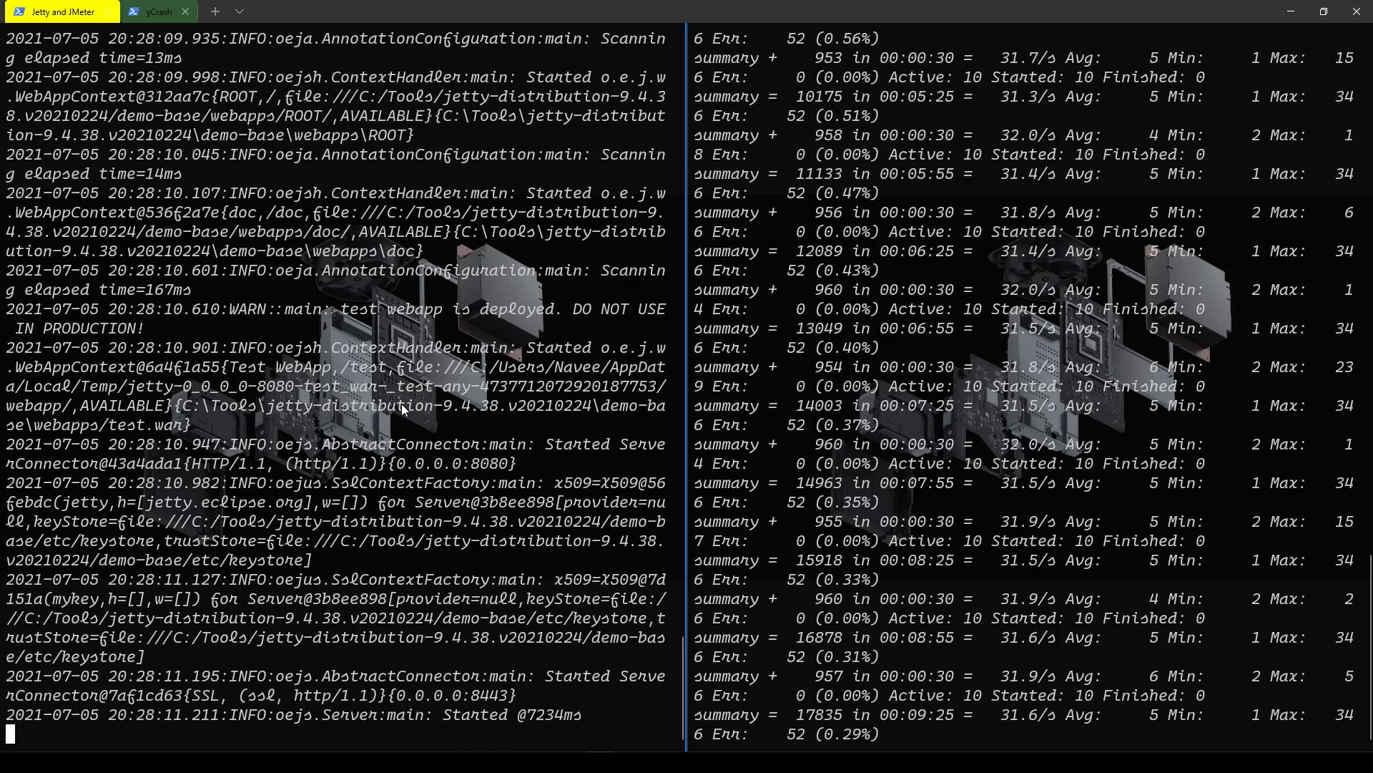
mouse_move(395, 427)
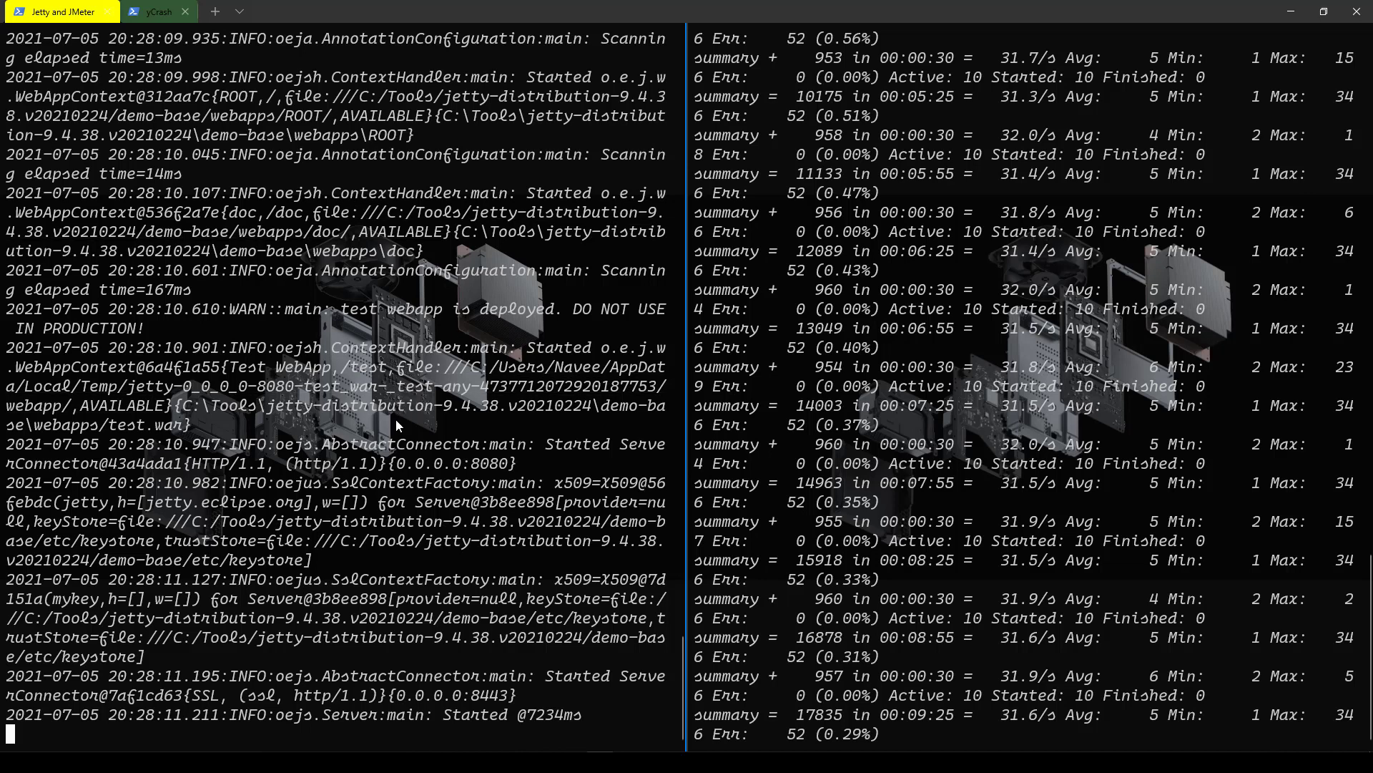
Switch to the yCrash terminal session with the agent folder prompt.
click(149, 11)
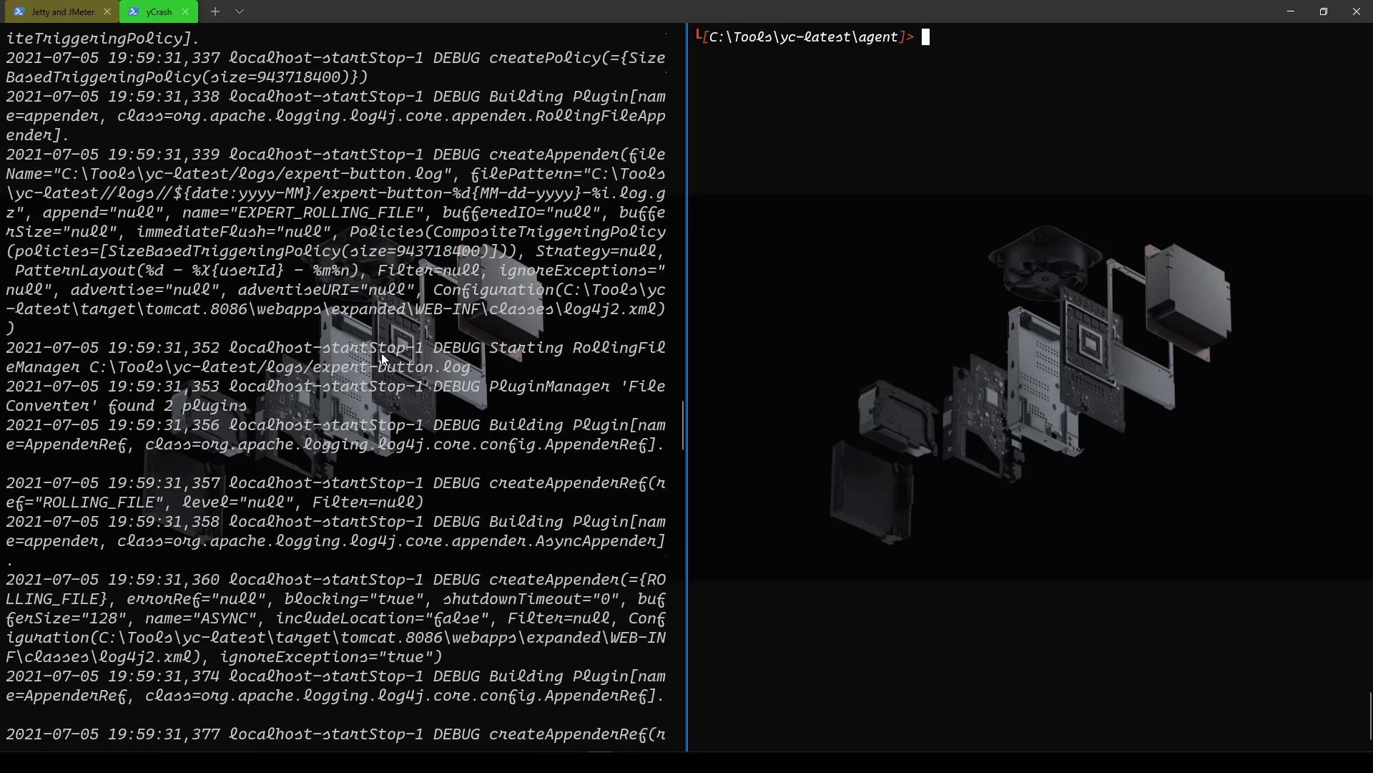
mouse_move(629, 130)
text(.\yc.exe)
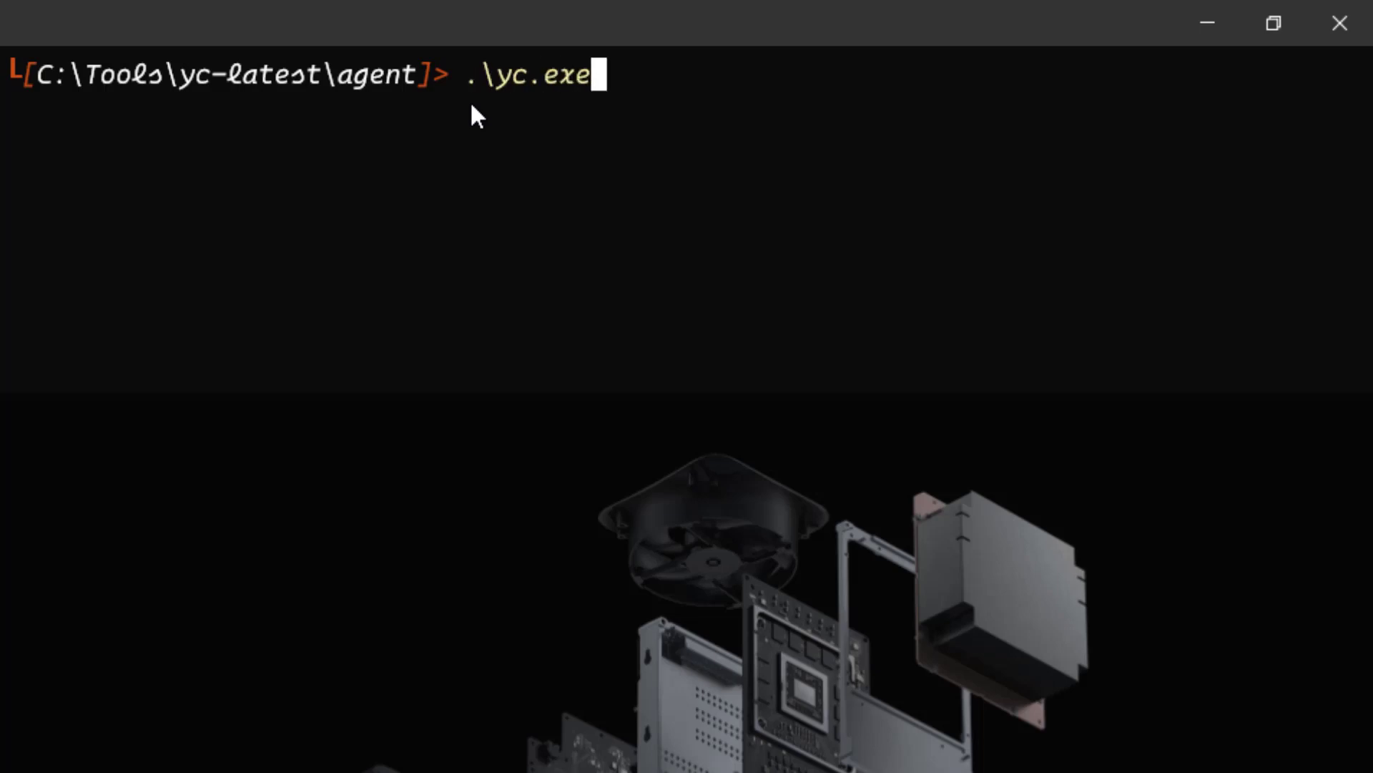
Show the yc.exe agent's usage options, then return to a clean agent prompt.
text(-vers)
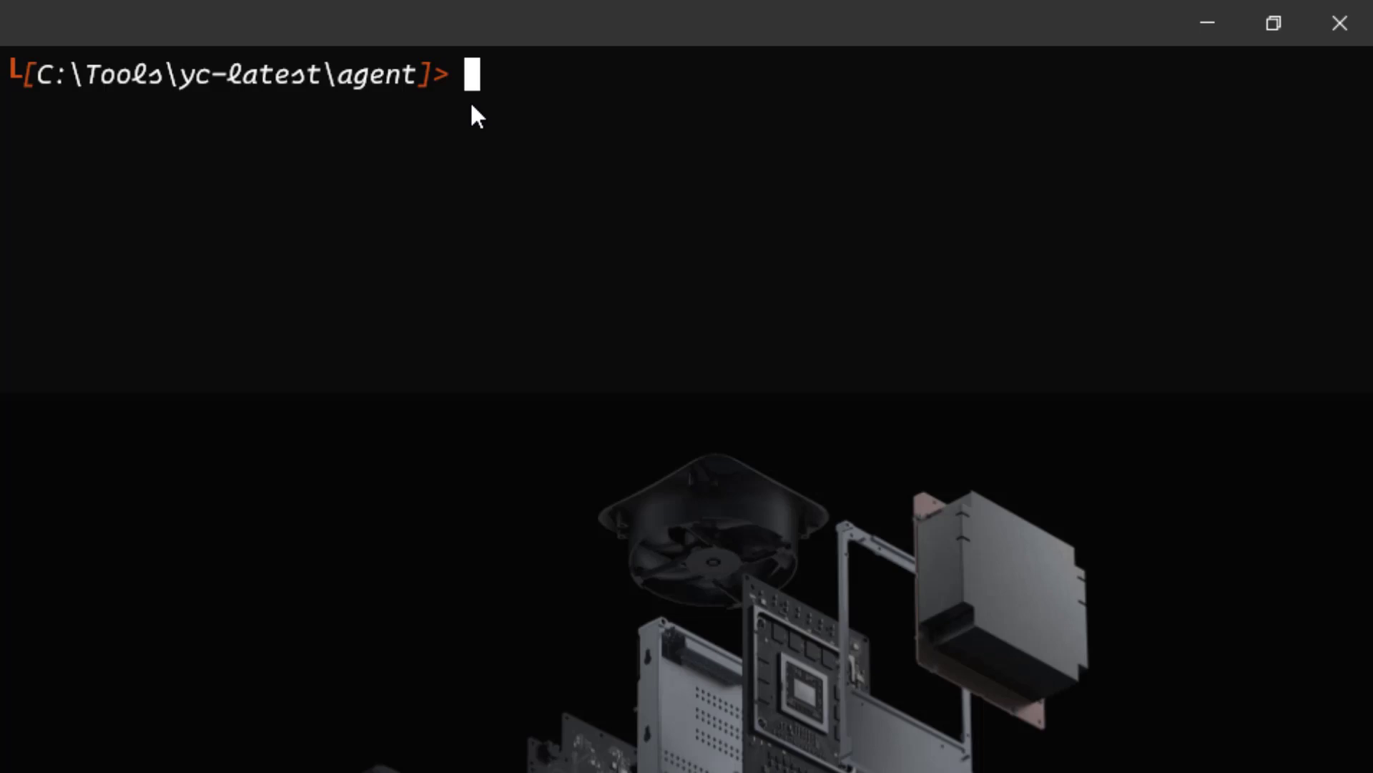
text(y)
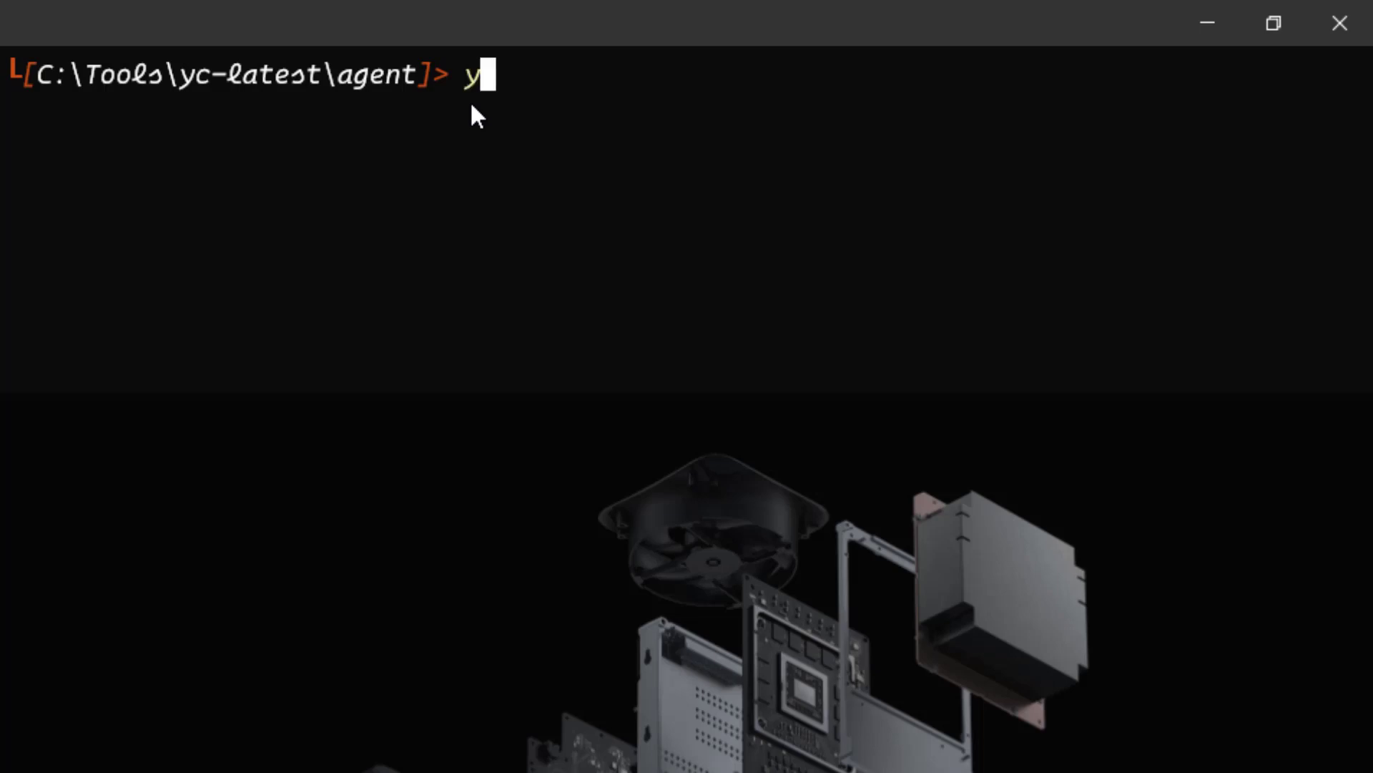
text(.\yc.exe -h)
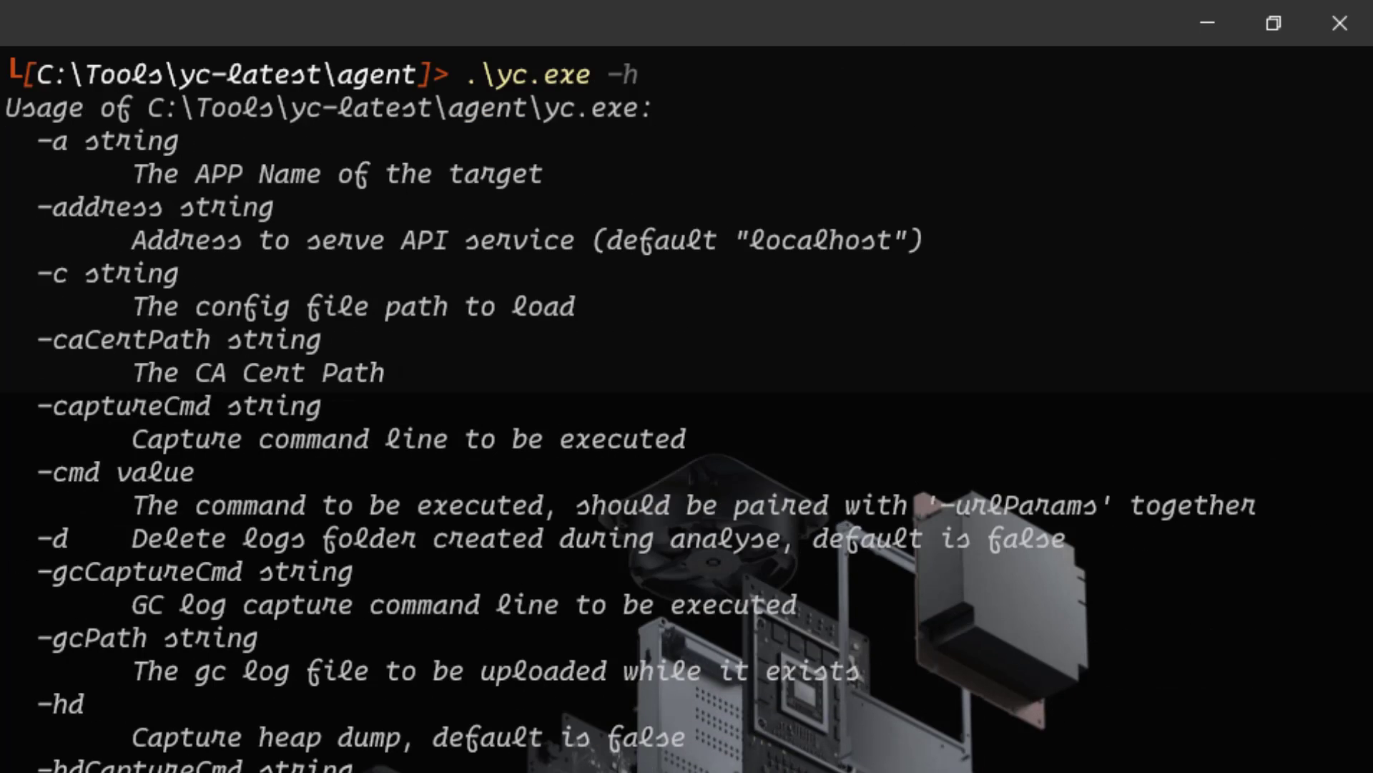
scroll(down, 3)
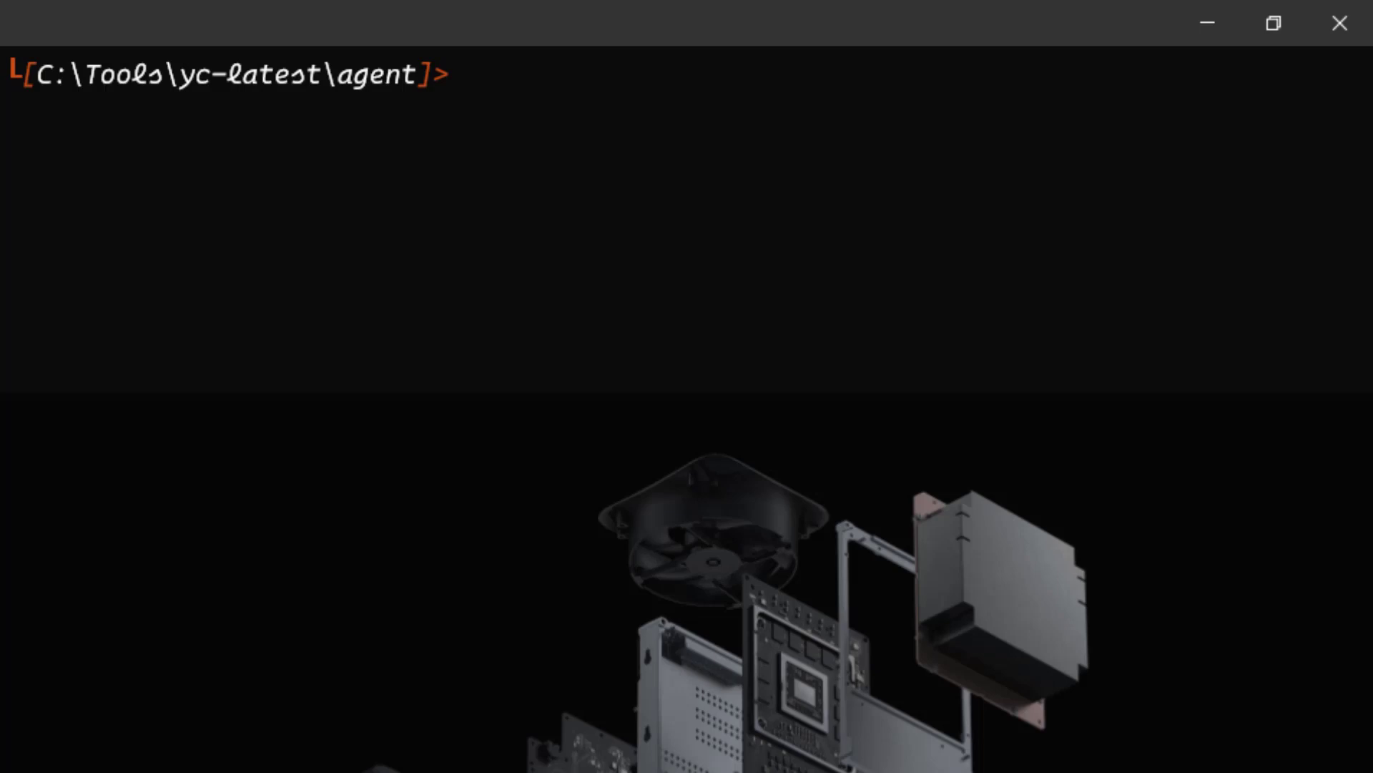
List Java processes with jps and enter .\yc.exe -p 23416 -c .\yc-agent.yaml.
text(jps)
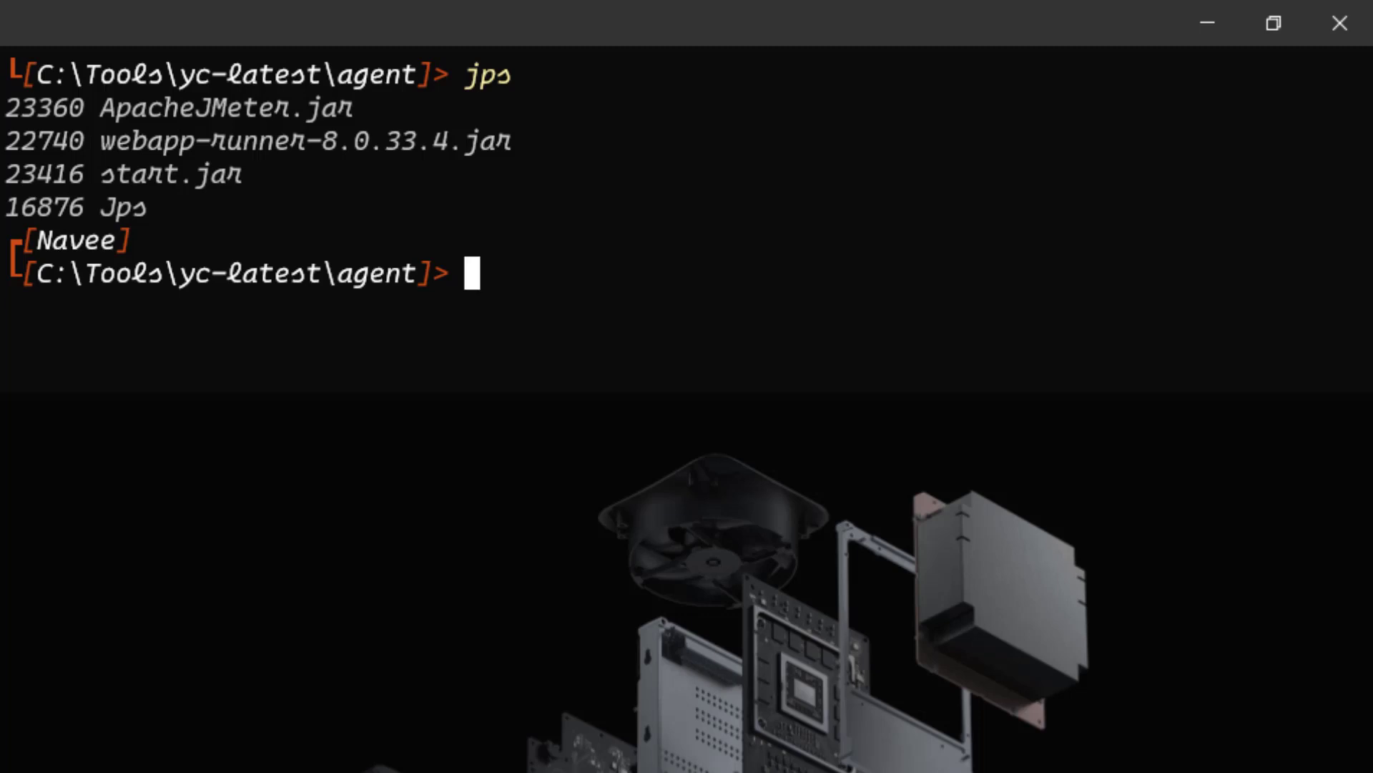
mouse_move(436, 109)
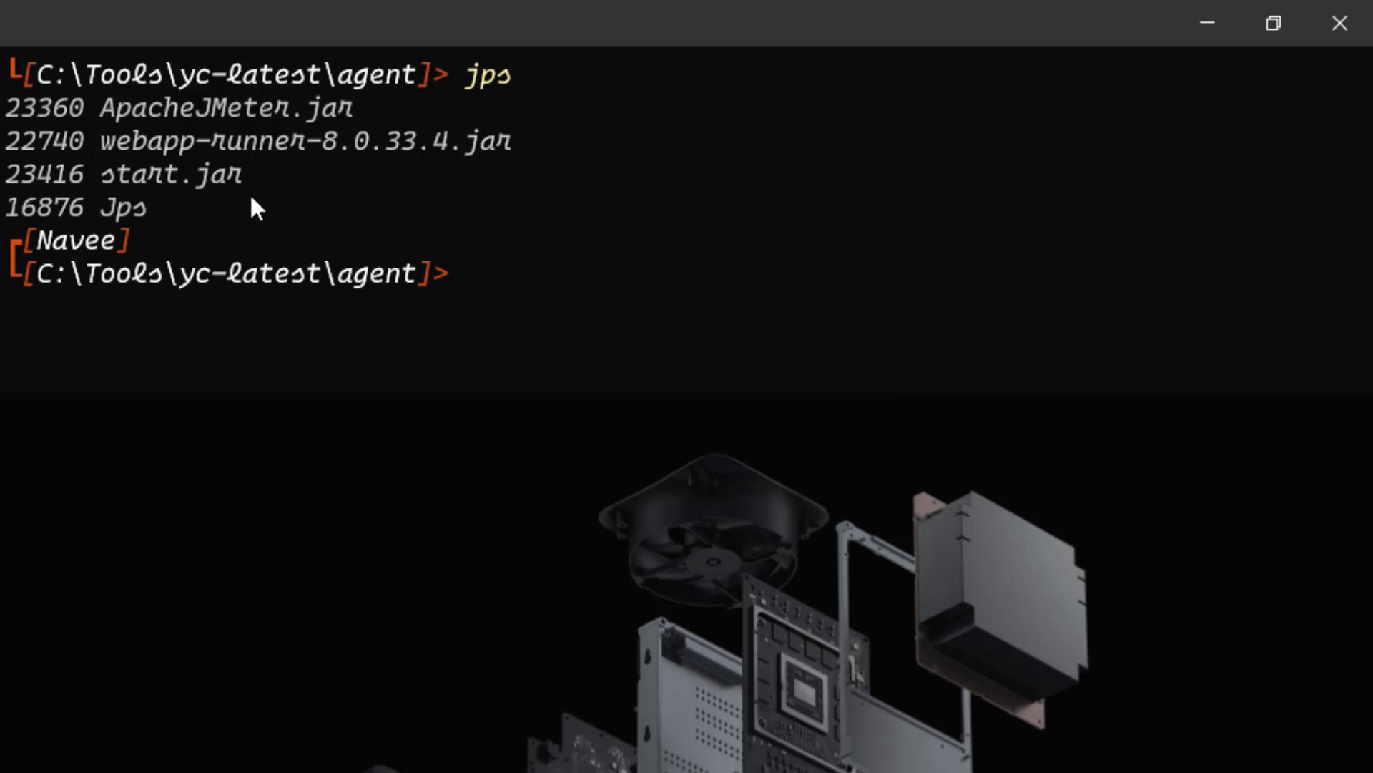
mouse_move(43, 206)
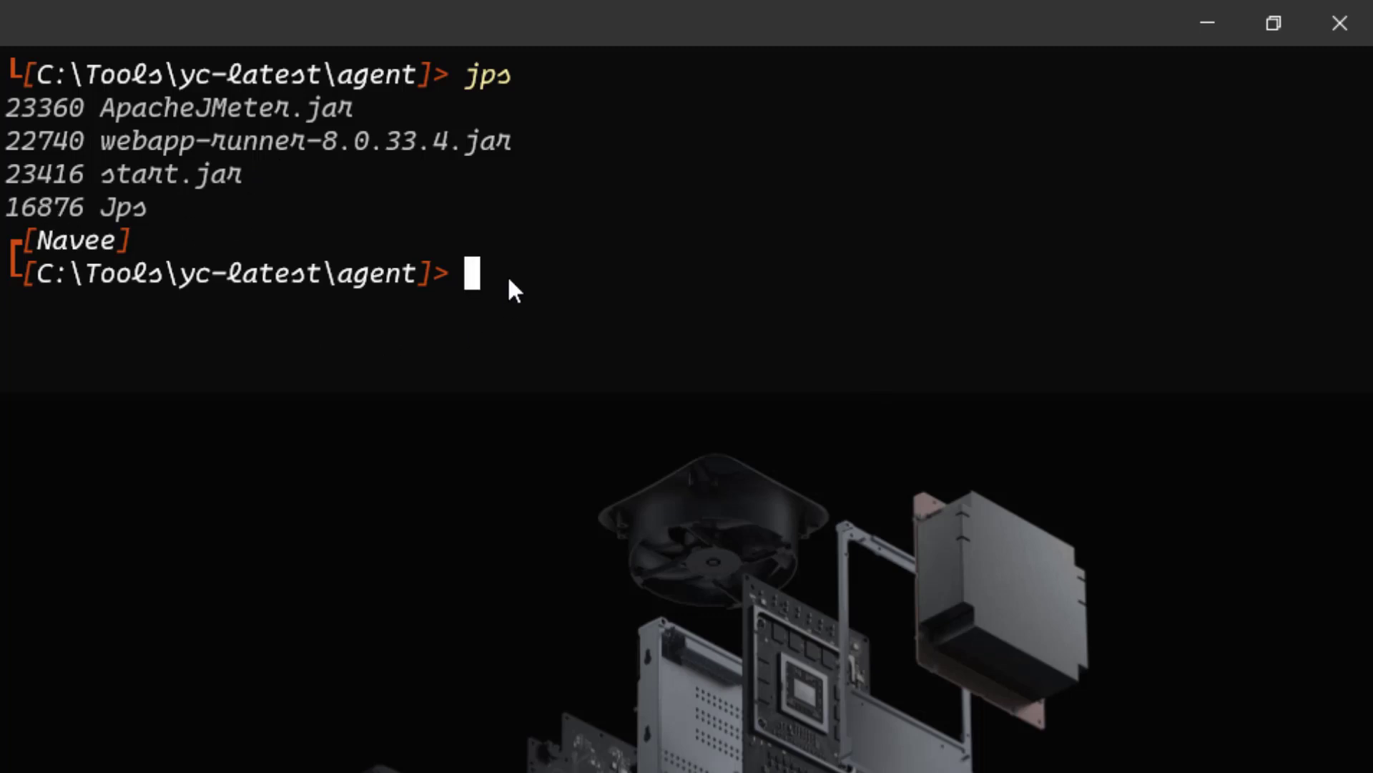
text(.\yc.exe)
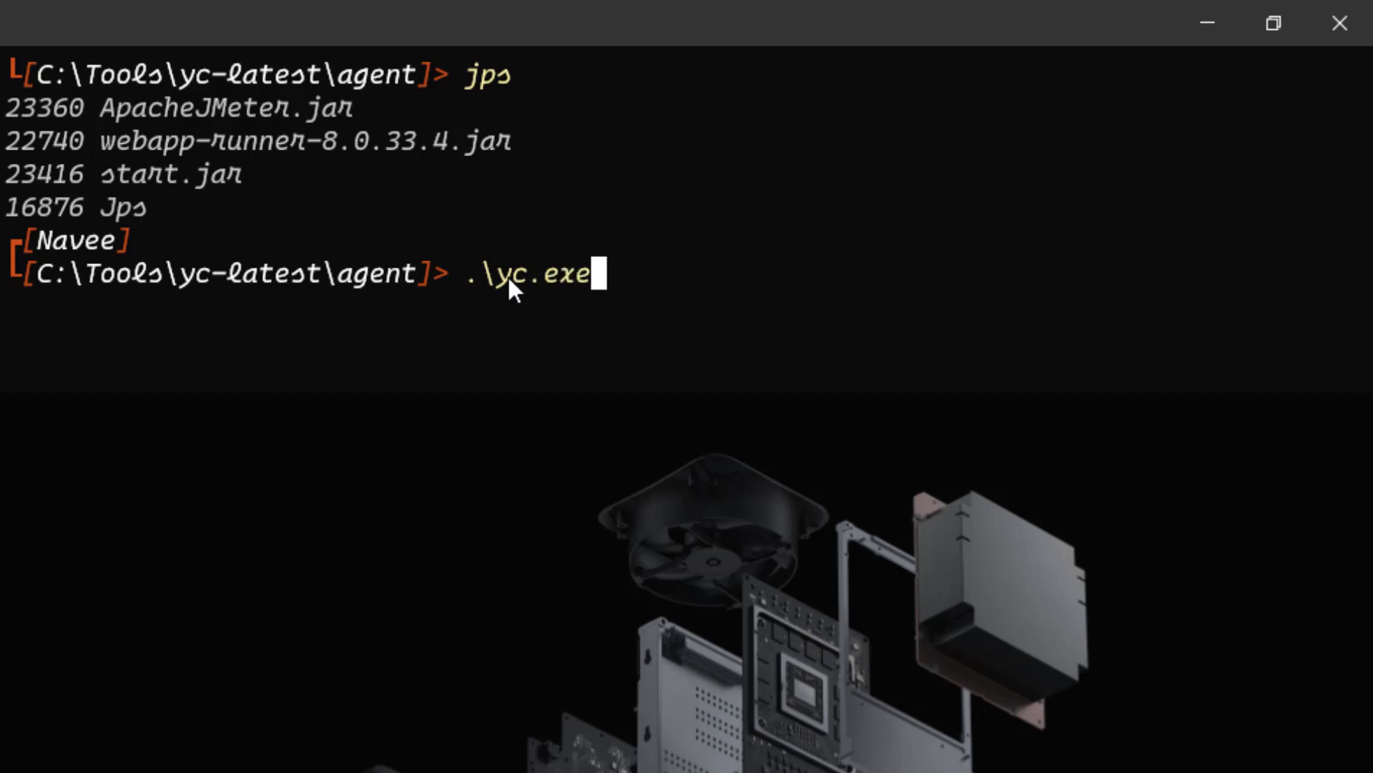
text(-p)
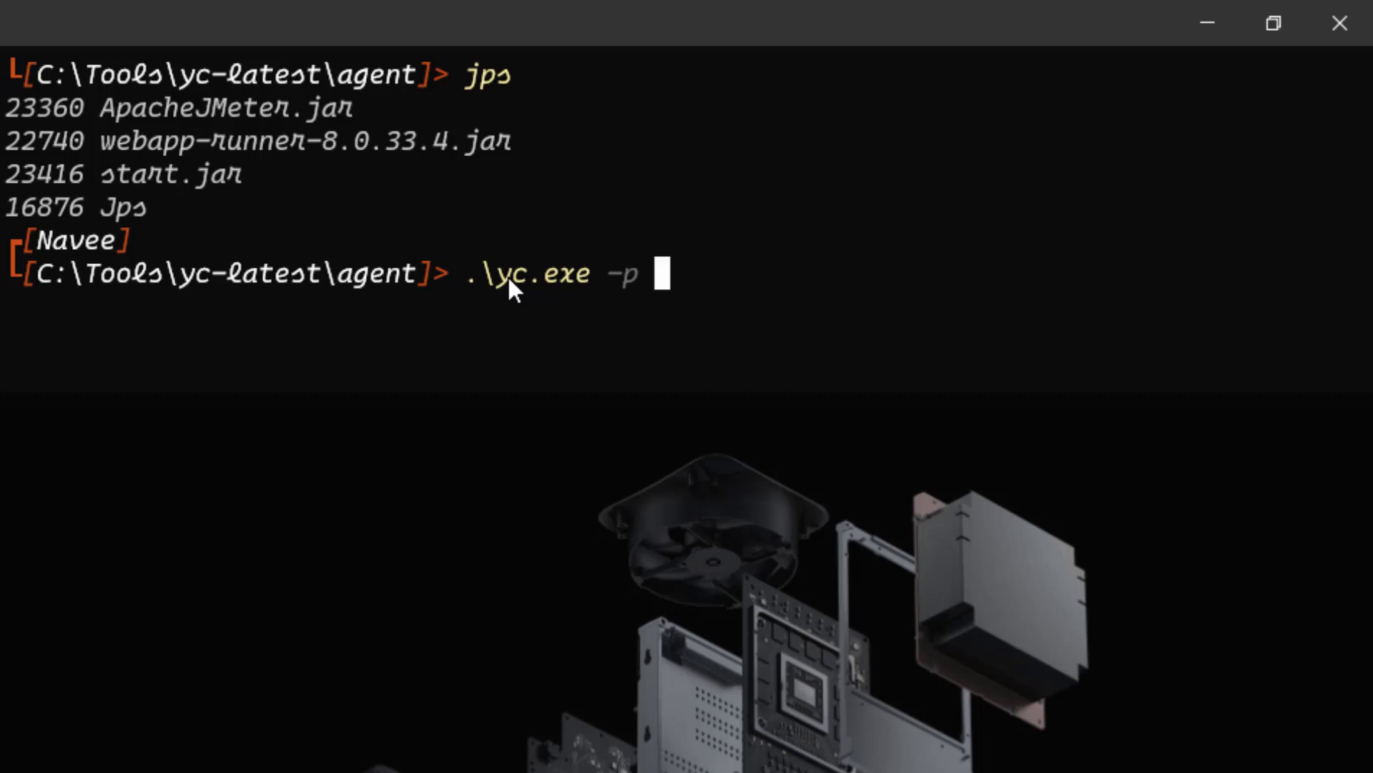
text(23416)
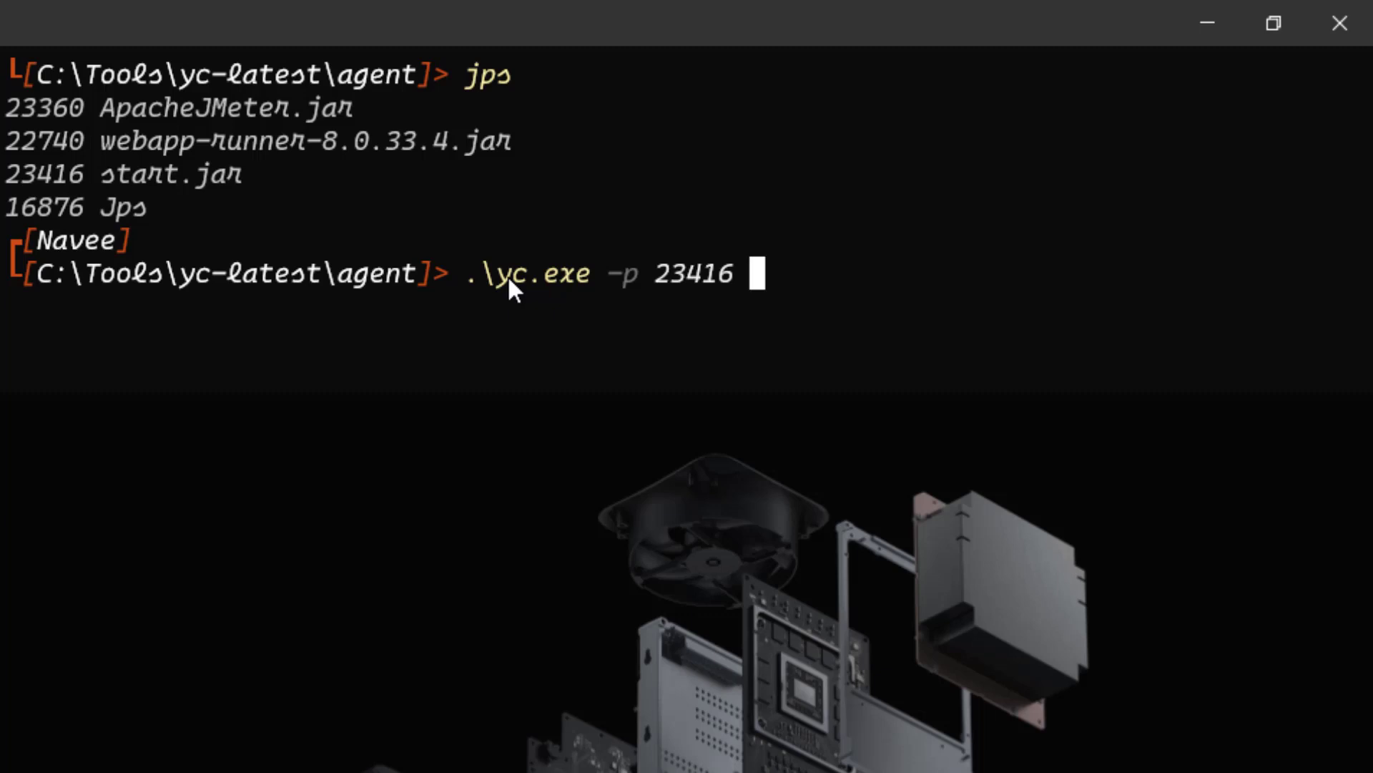
text(-c)
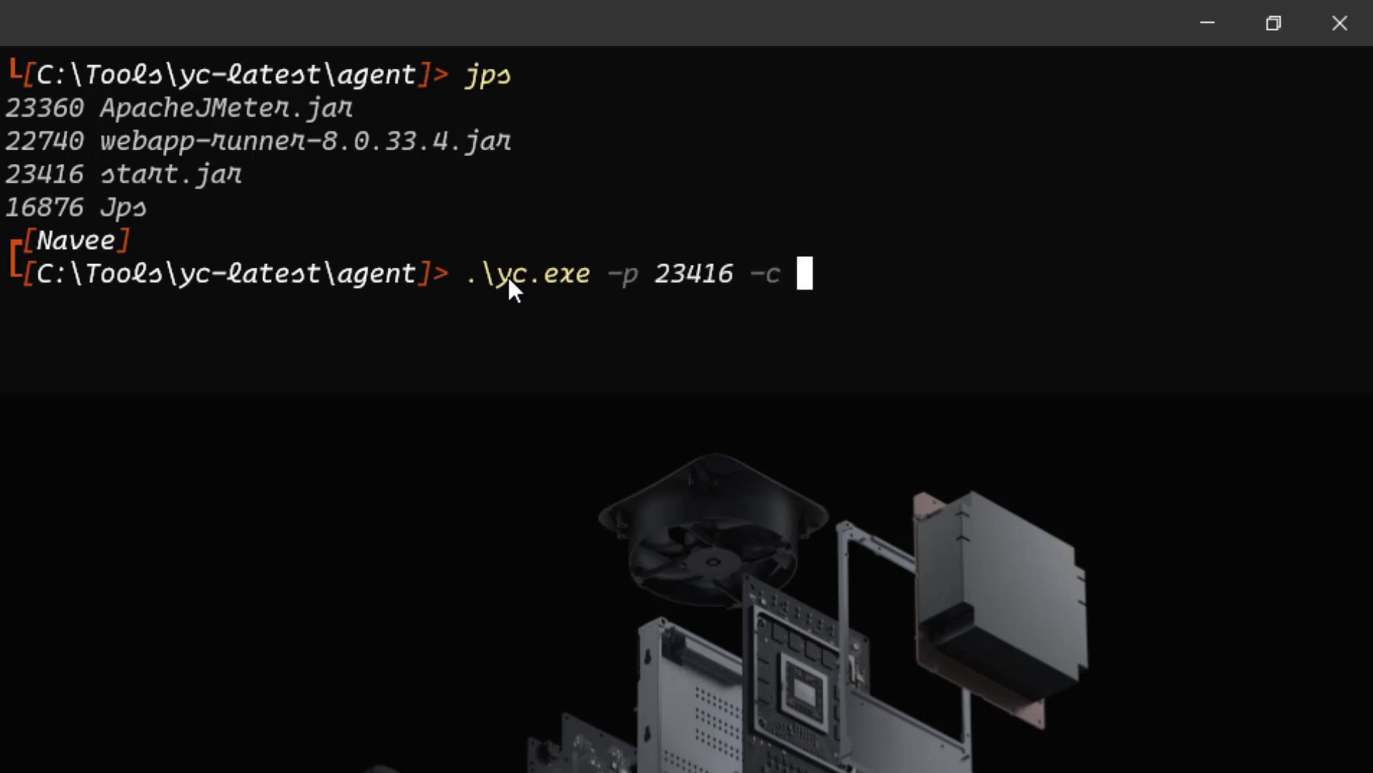
text(.\yc-agent.yaml)
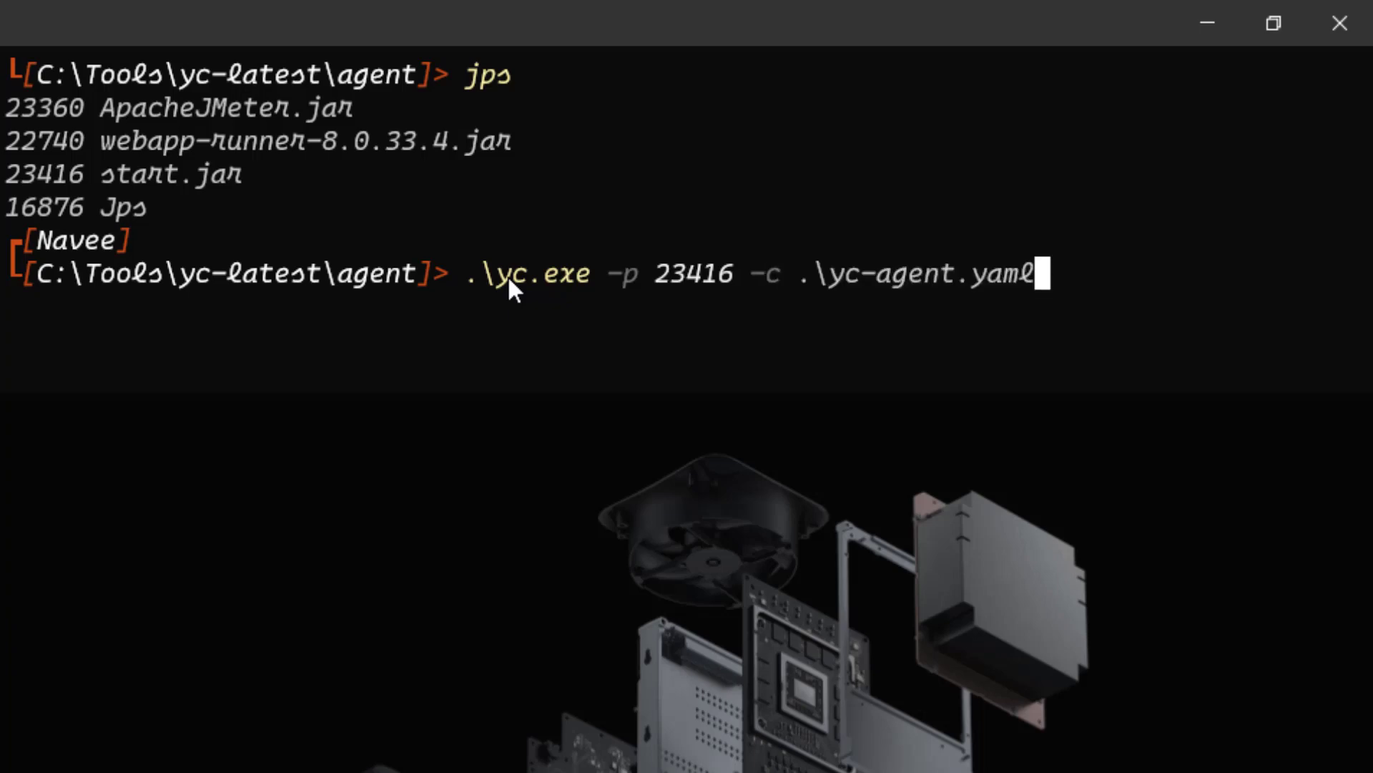
key(enter)
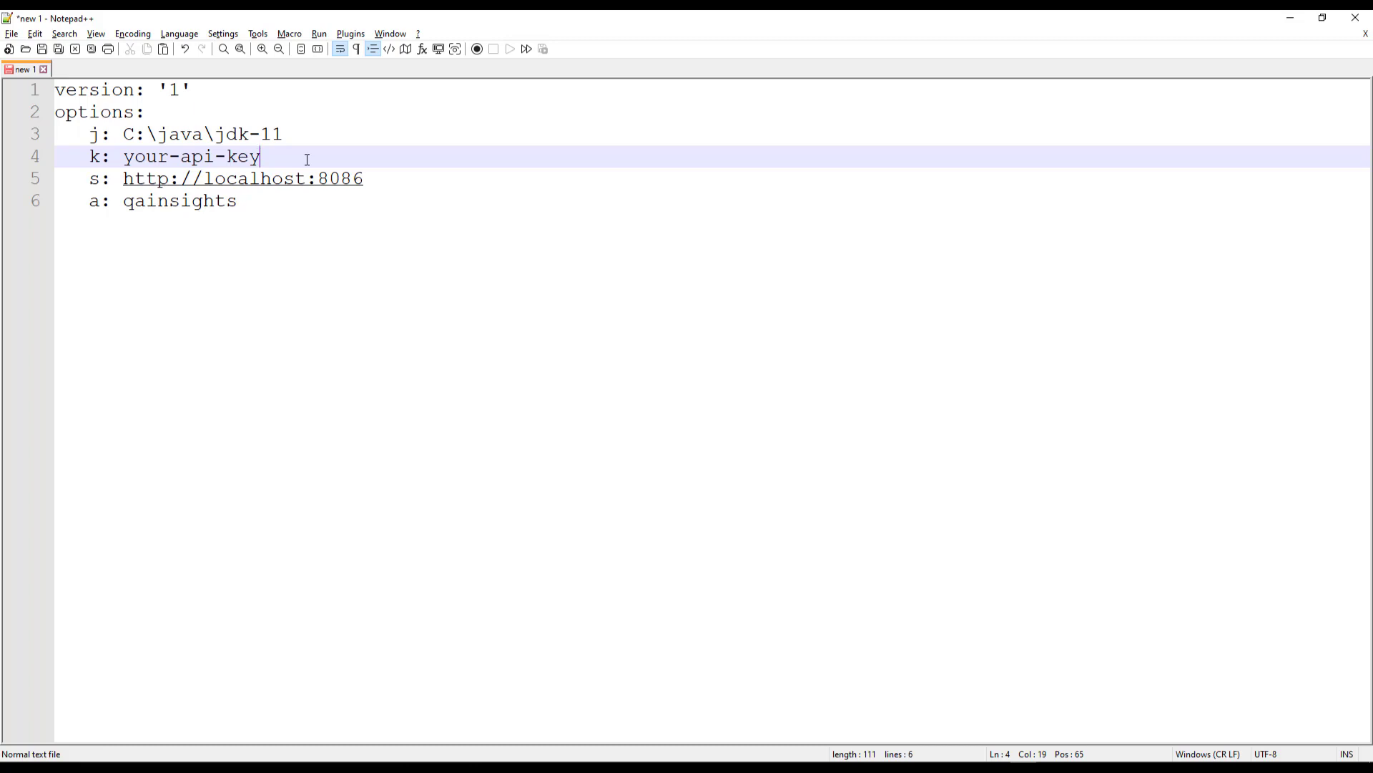
mouse_move(312, 145)
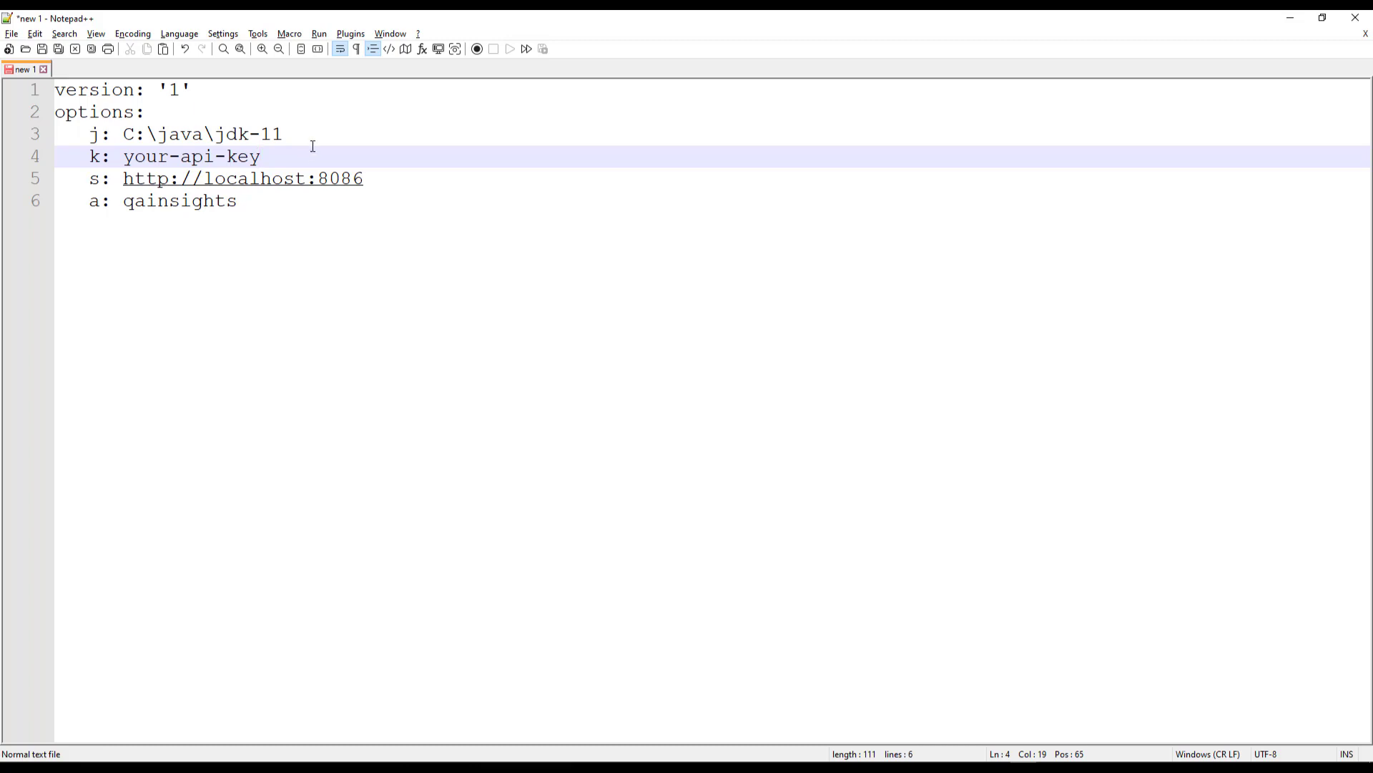
click(282, 134)
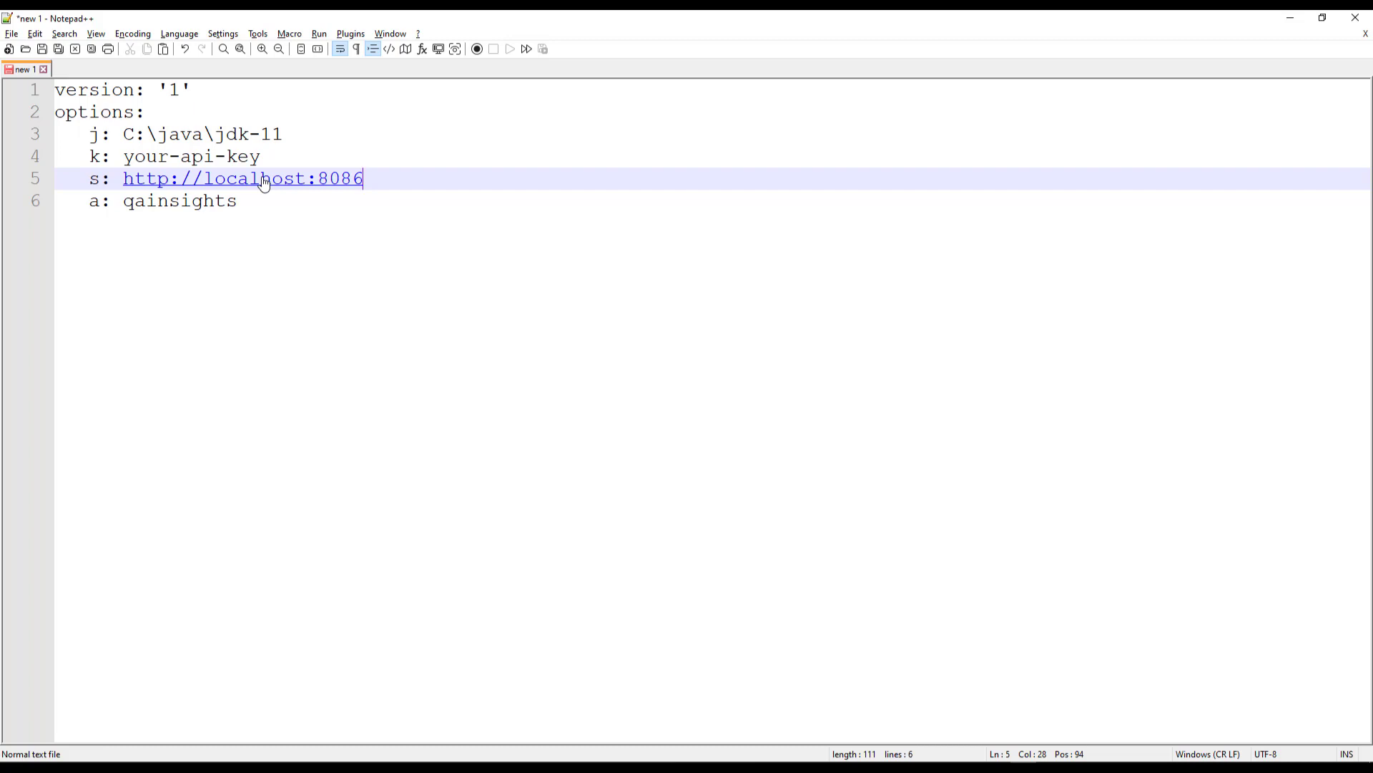
mouse_move(339, 192)
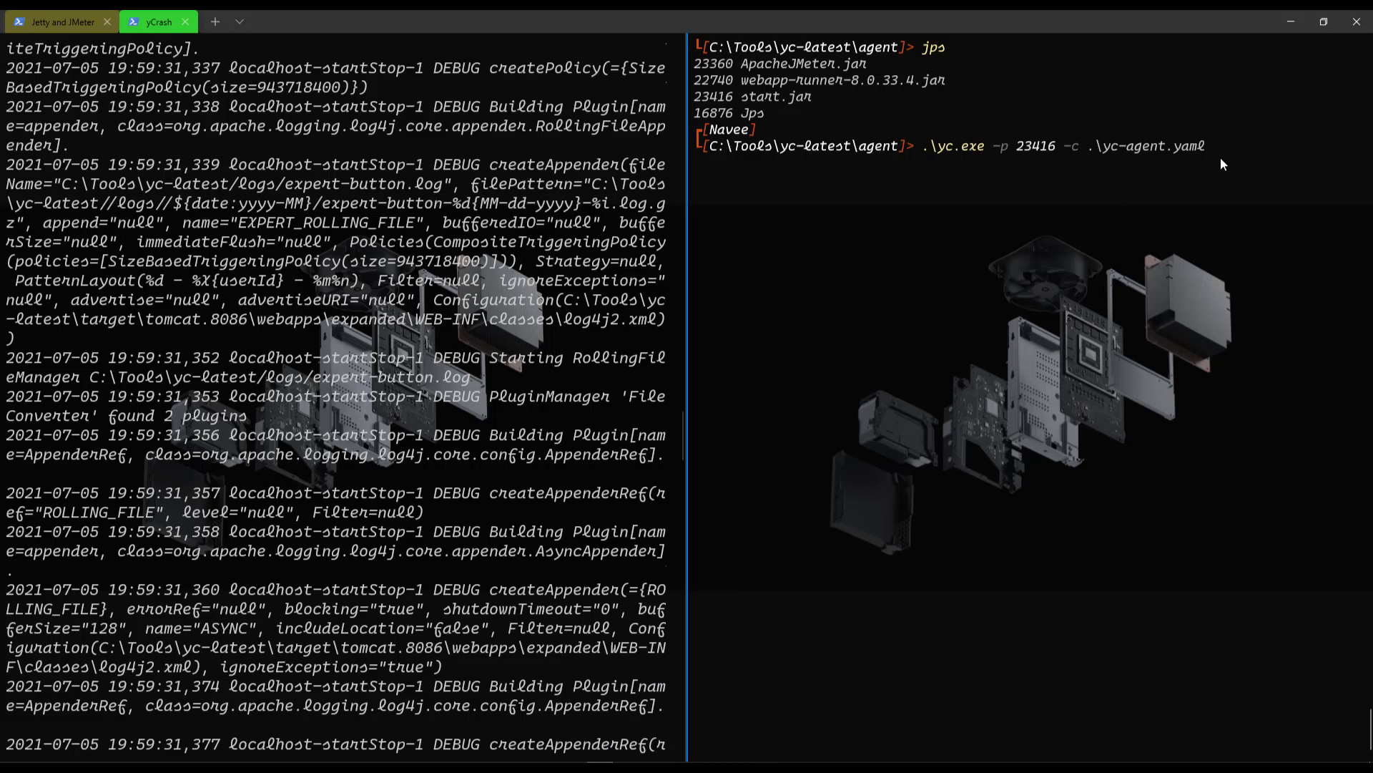
Run the yc.exe agent against process 23416 to capture a new incident.
key(Return)
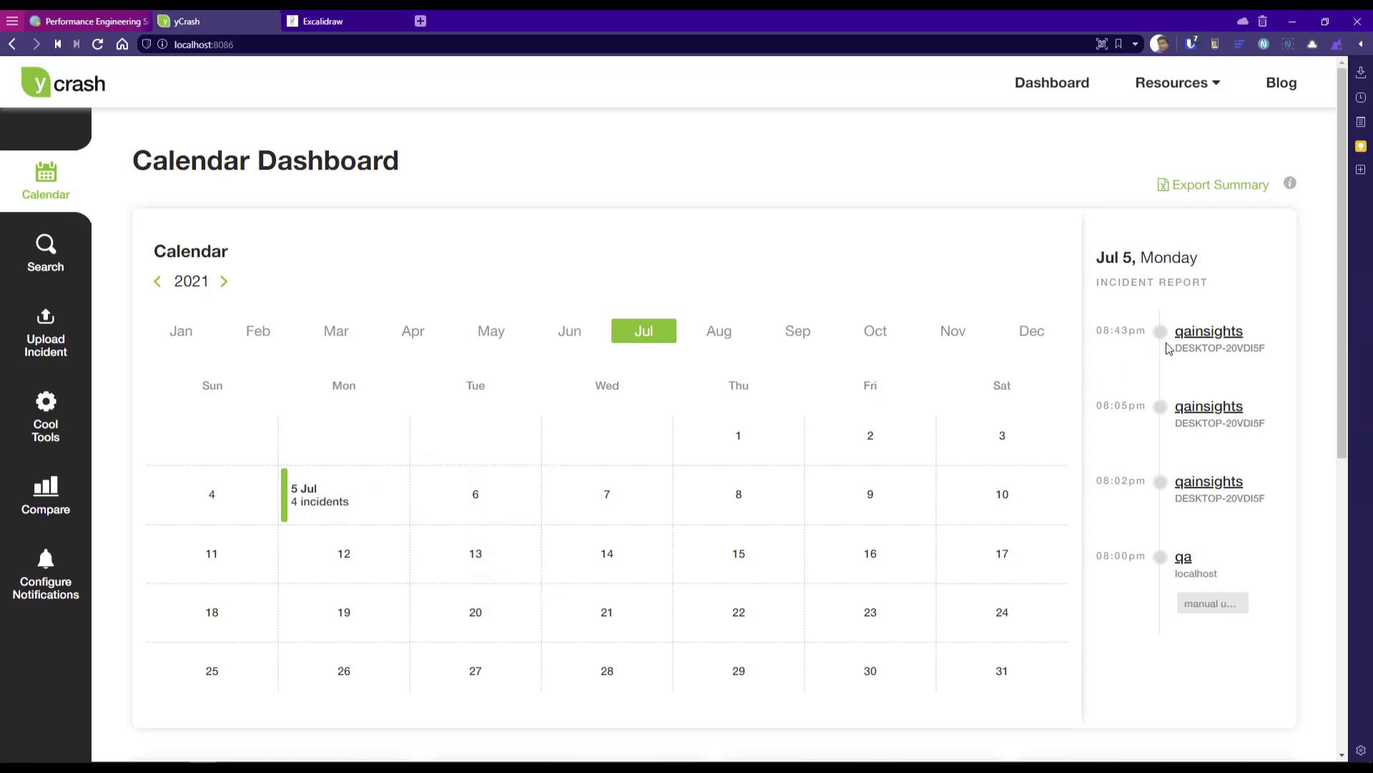
mouse_move(1207, 331)
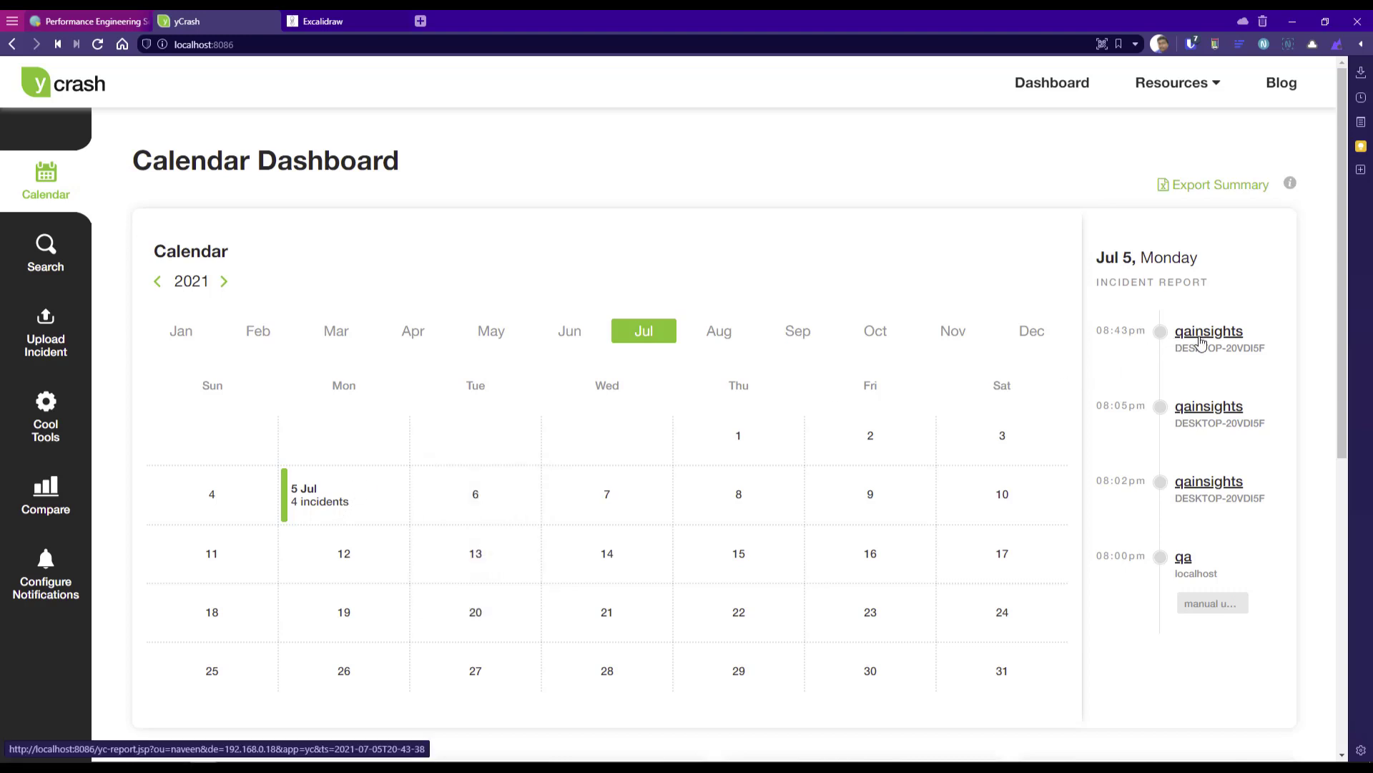
Open the 08:43pm qainsights RCA report and review its Device Issues section.
click(1208, 330)
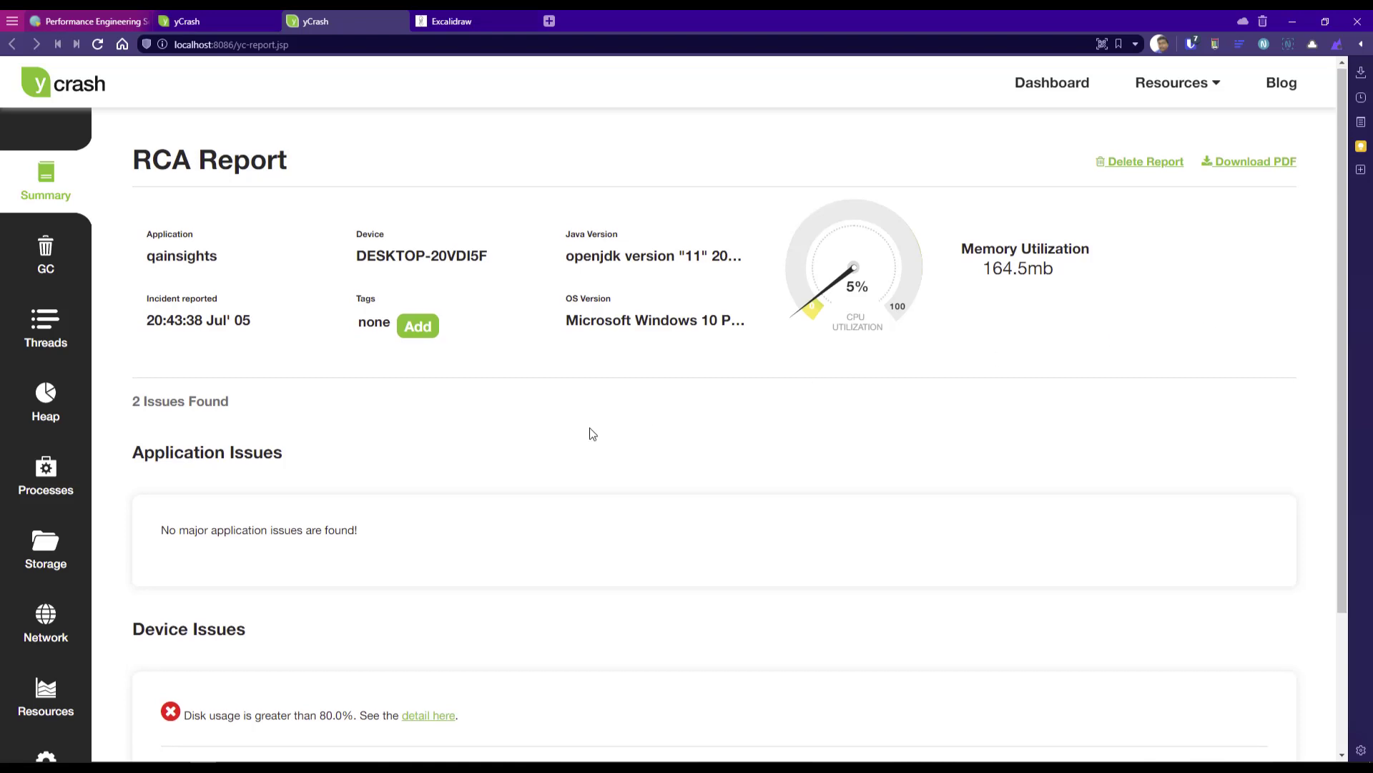
scroll(down, 3)
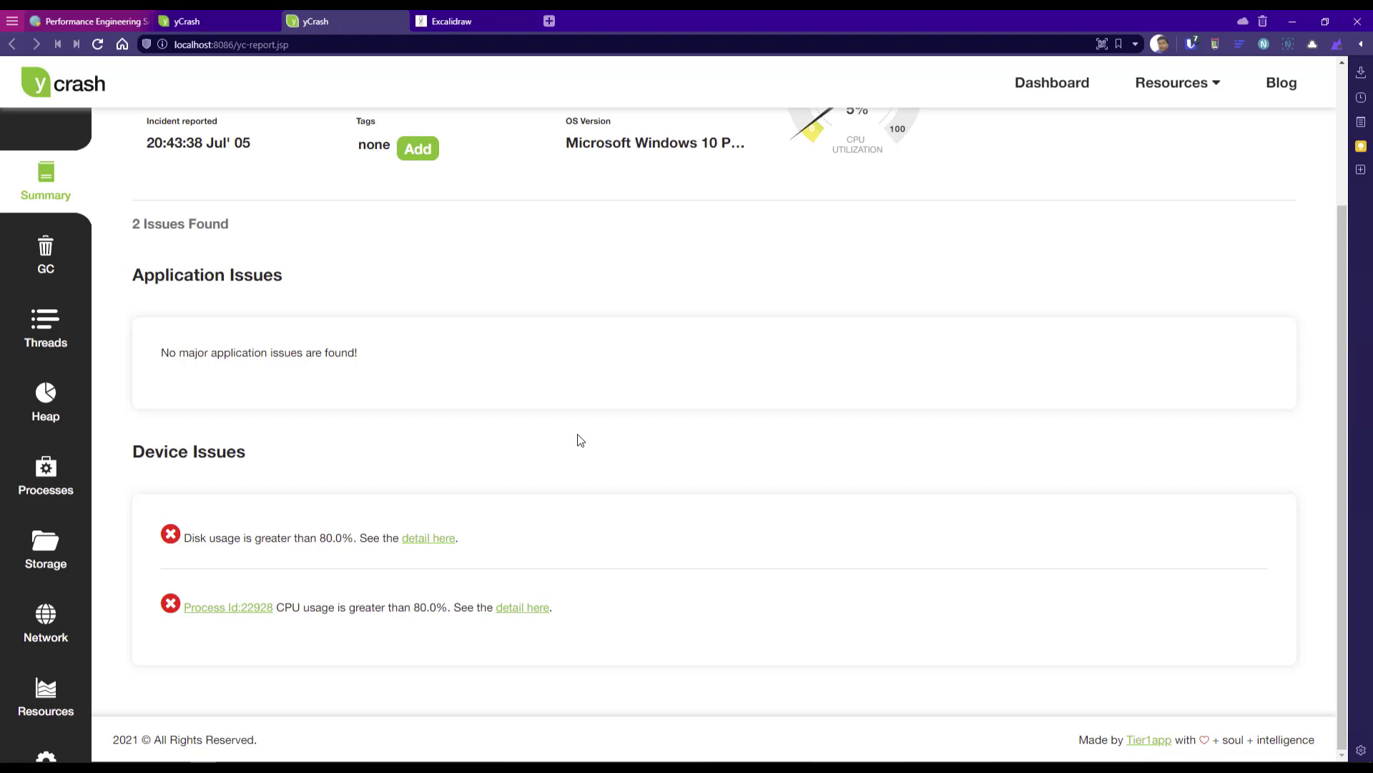
mouse_move(257, 644)
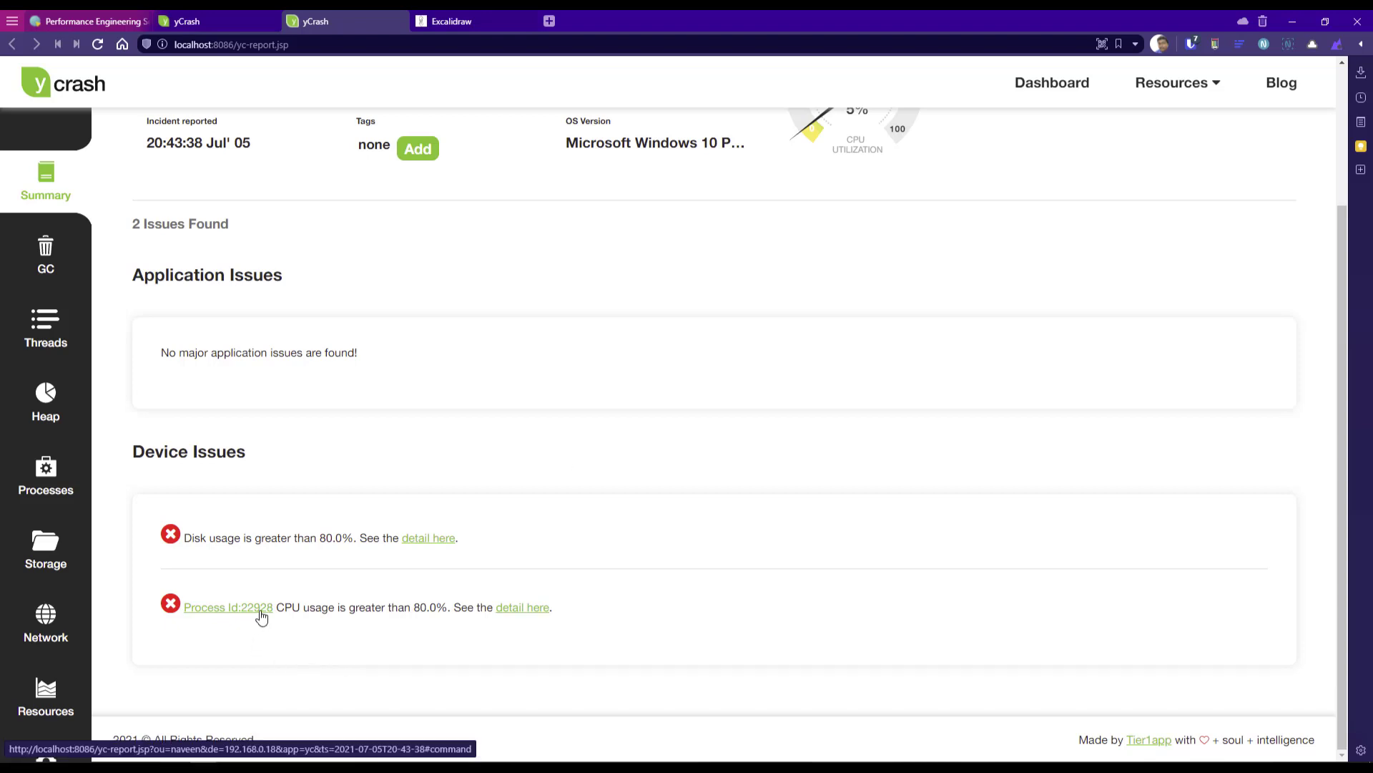
mouse_move(545, 622)
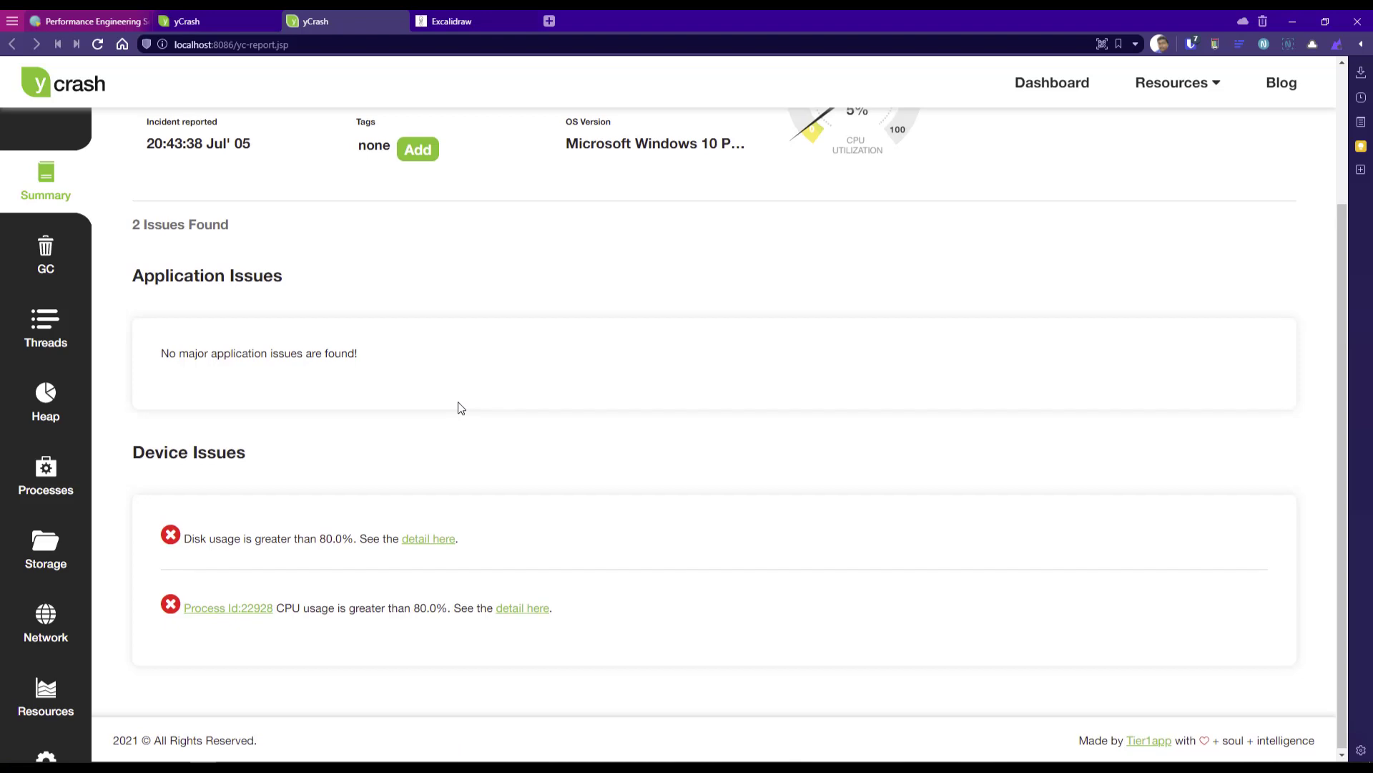
Review the GC Intelligence Report's memory sizes, KPIs, heap graphs and GC statistics.
click(45, 254)
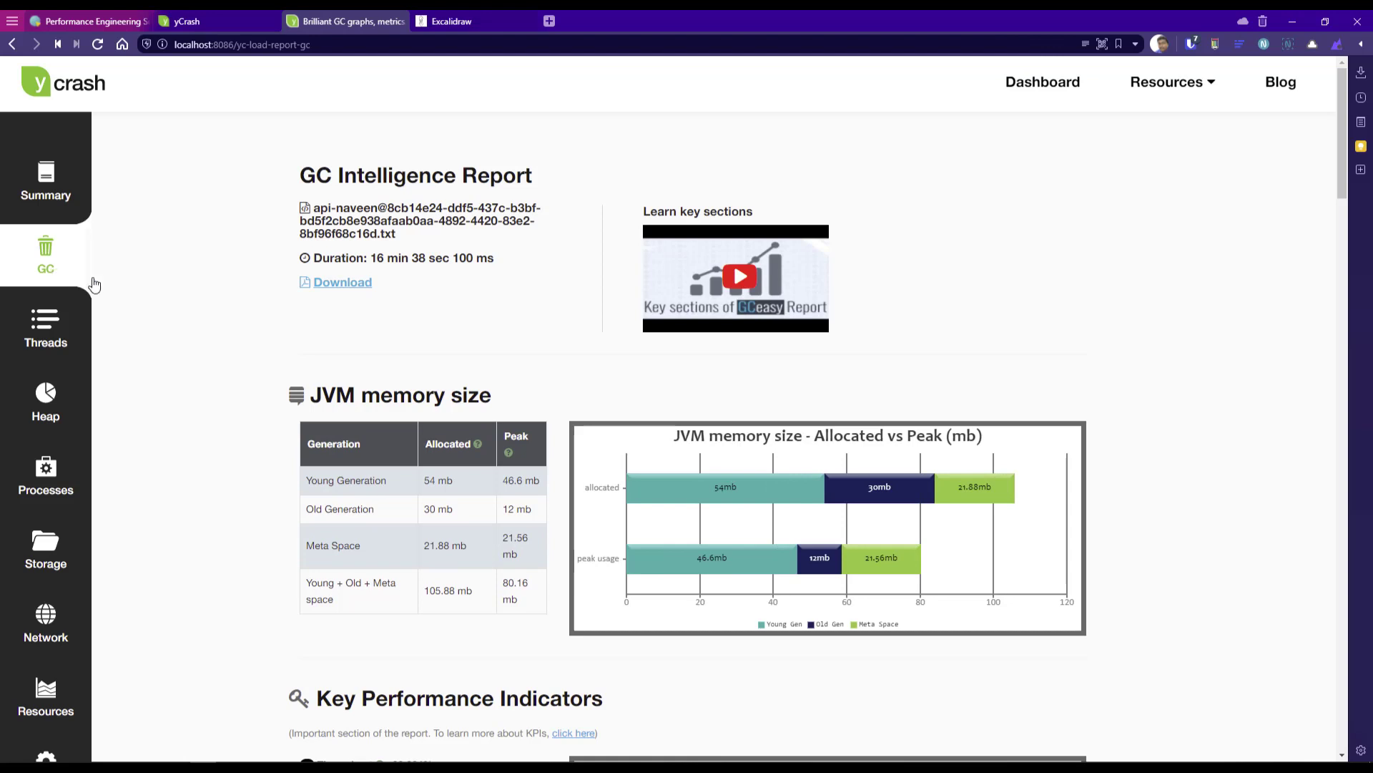
mouse_move(413, 534)
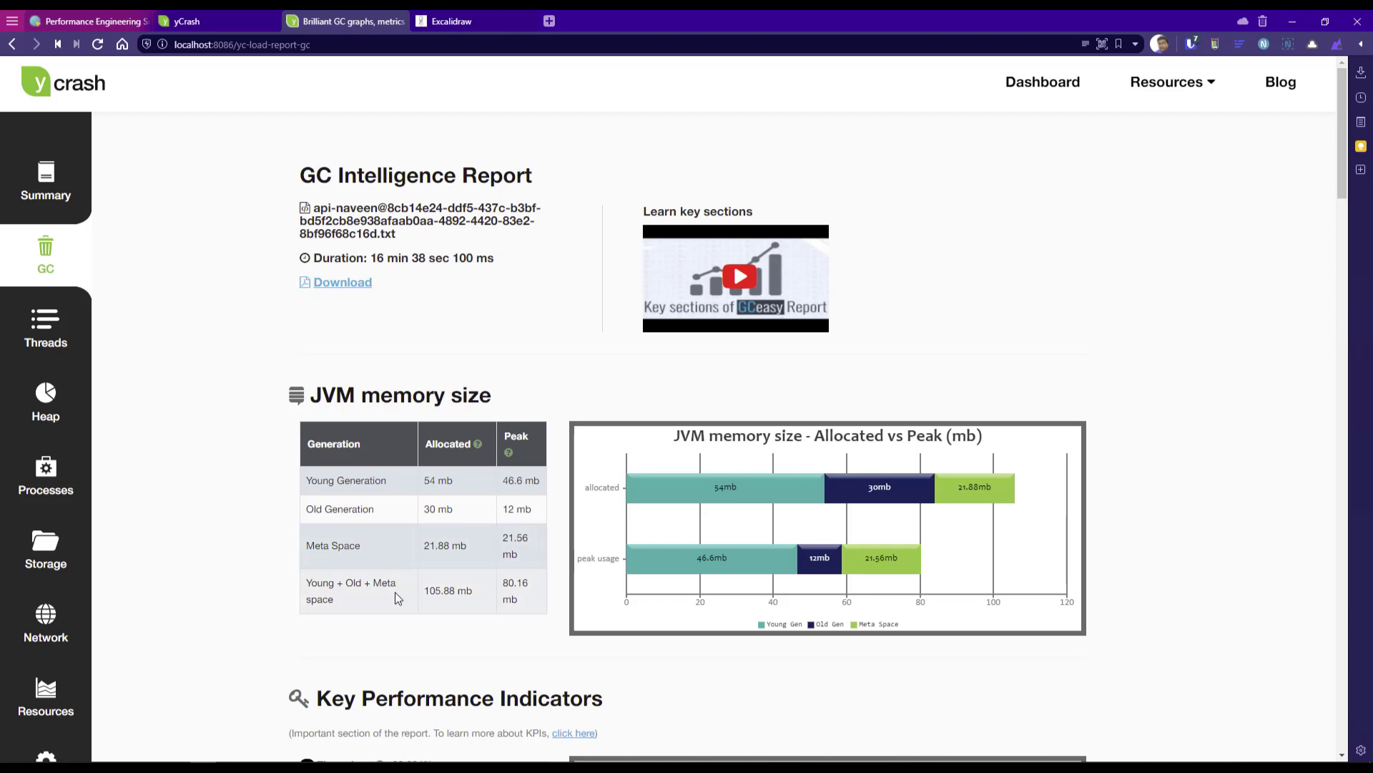
mouse_move(544, 582)
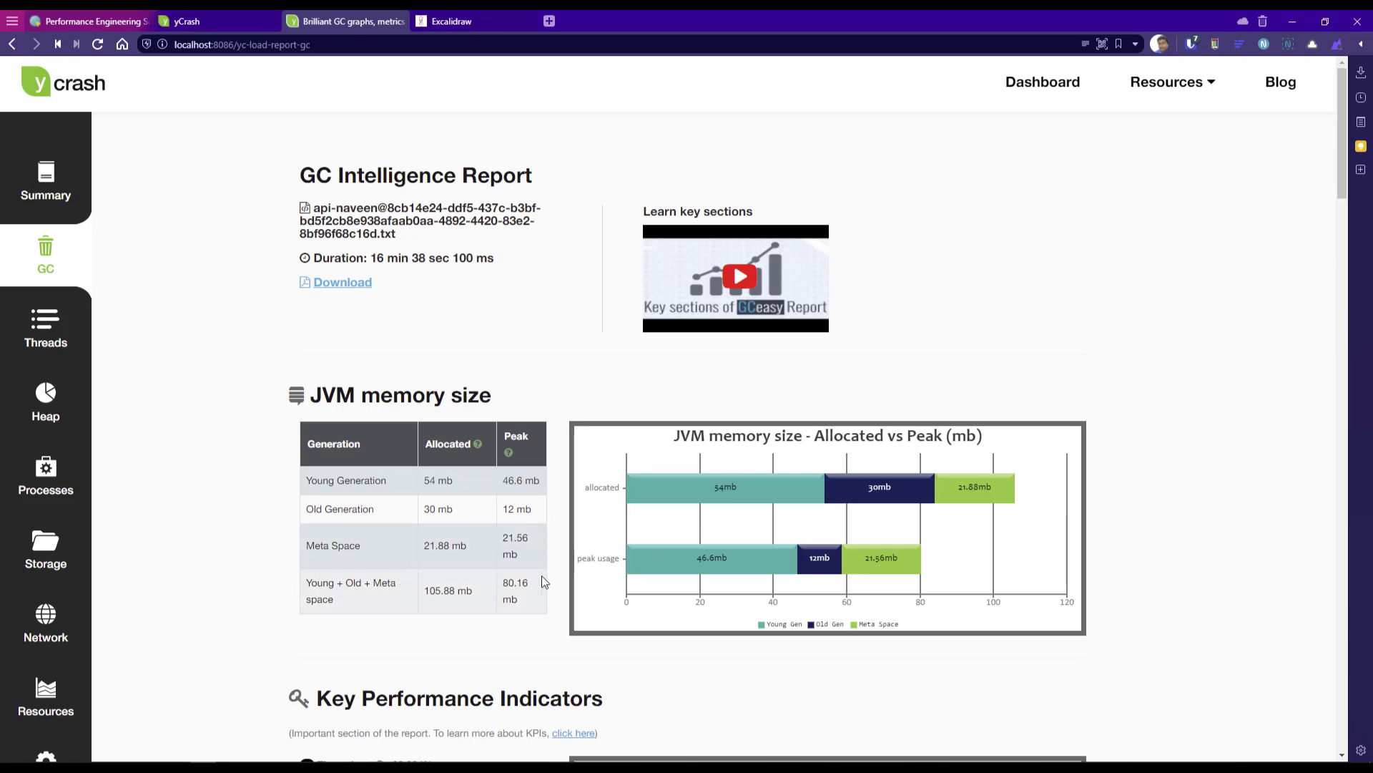
scroll(down, 3)
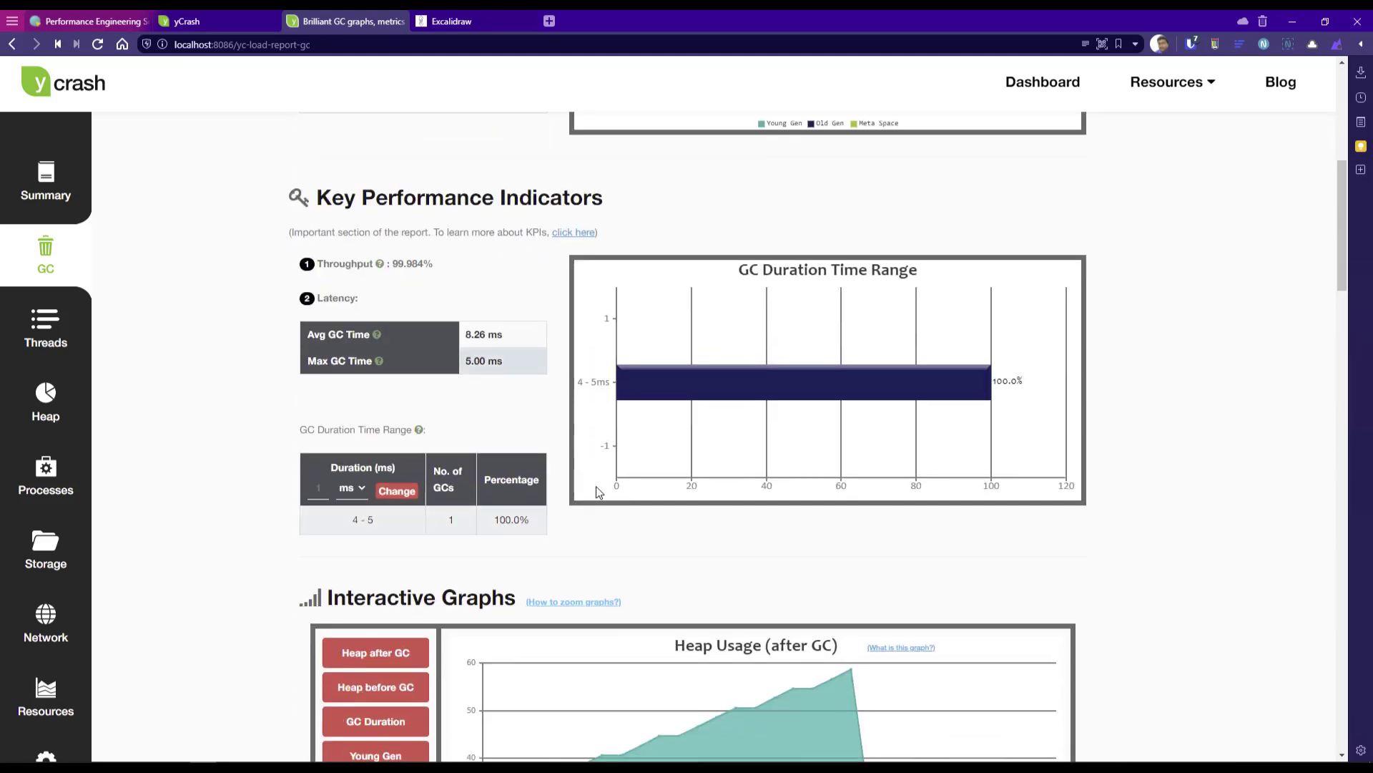
scroll(down, 3)
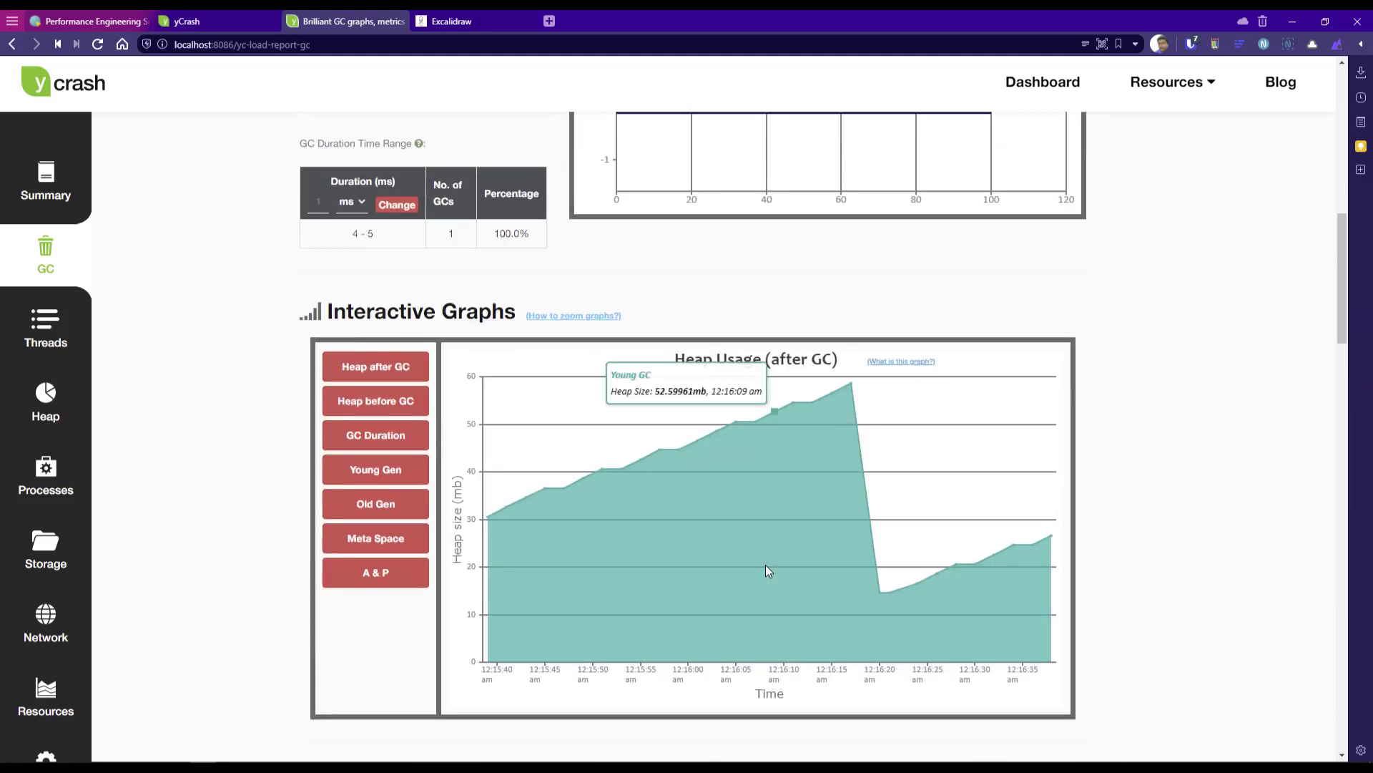
scroll(down, 3)
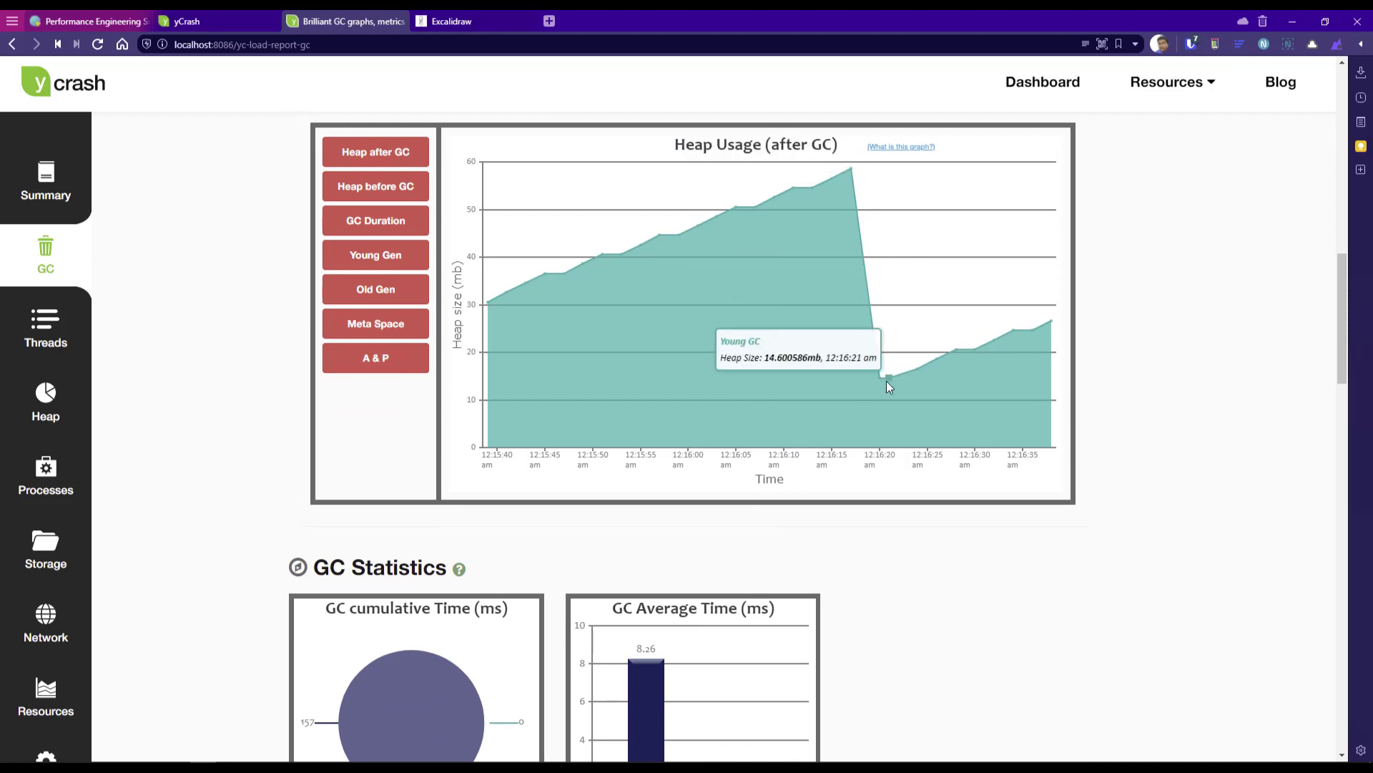
scroll(down, 3)
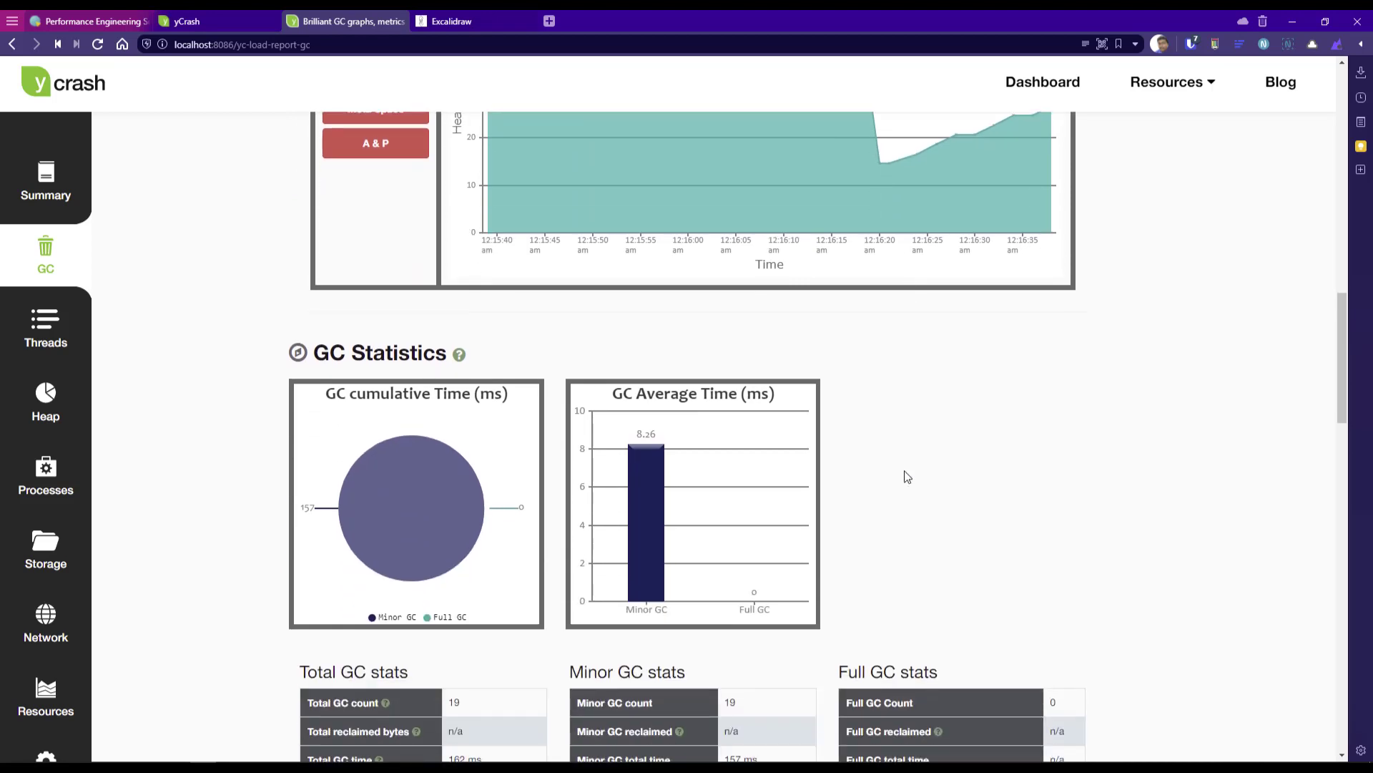
scroll(down, 3)
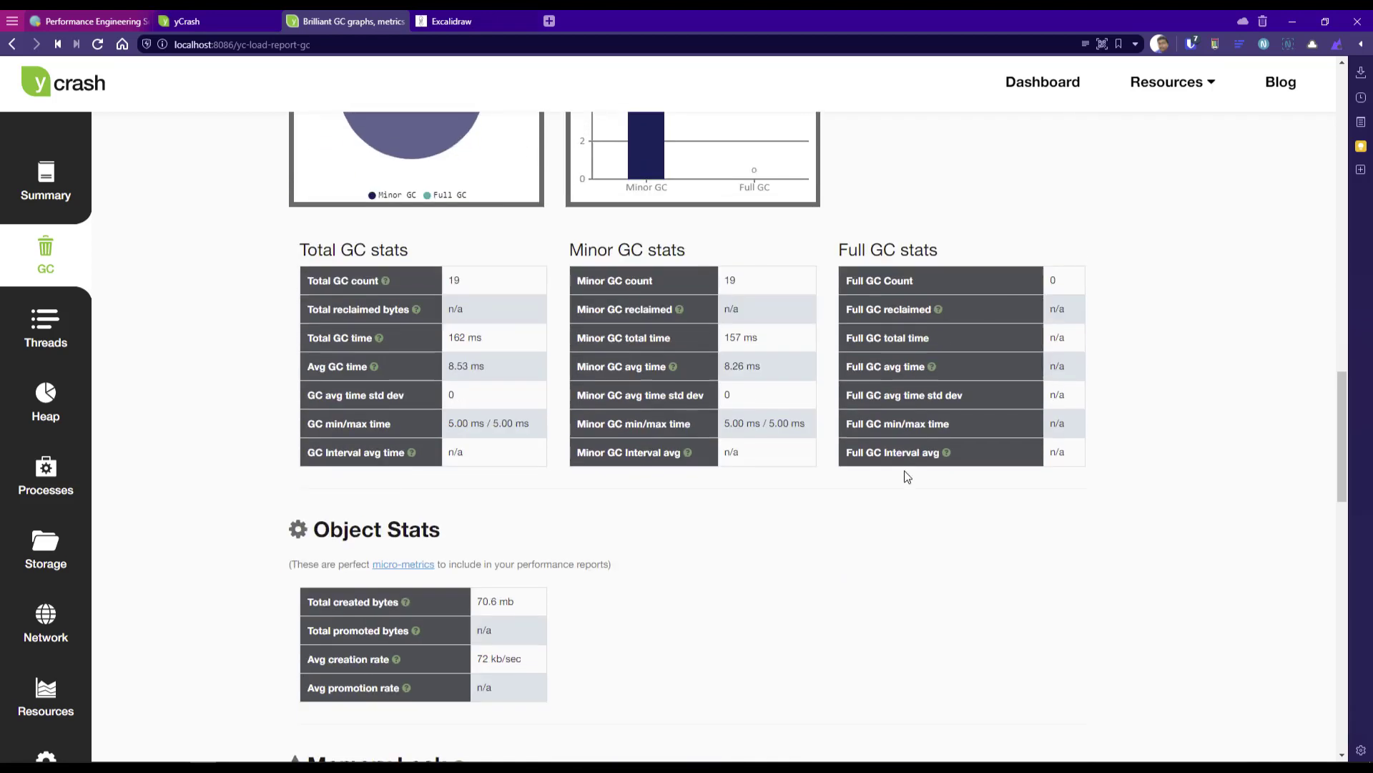
scroll(down, 3)
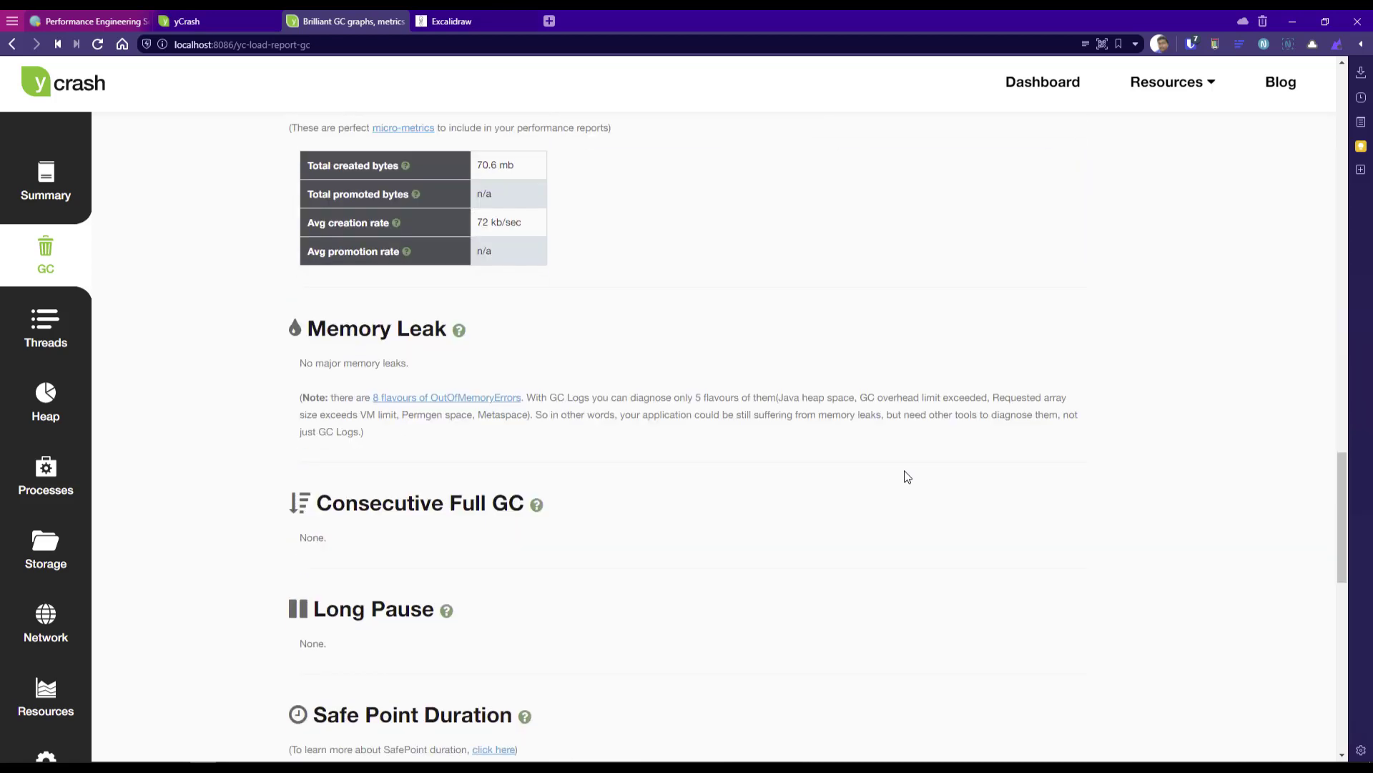
scroll(down, 3)
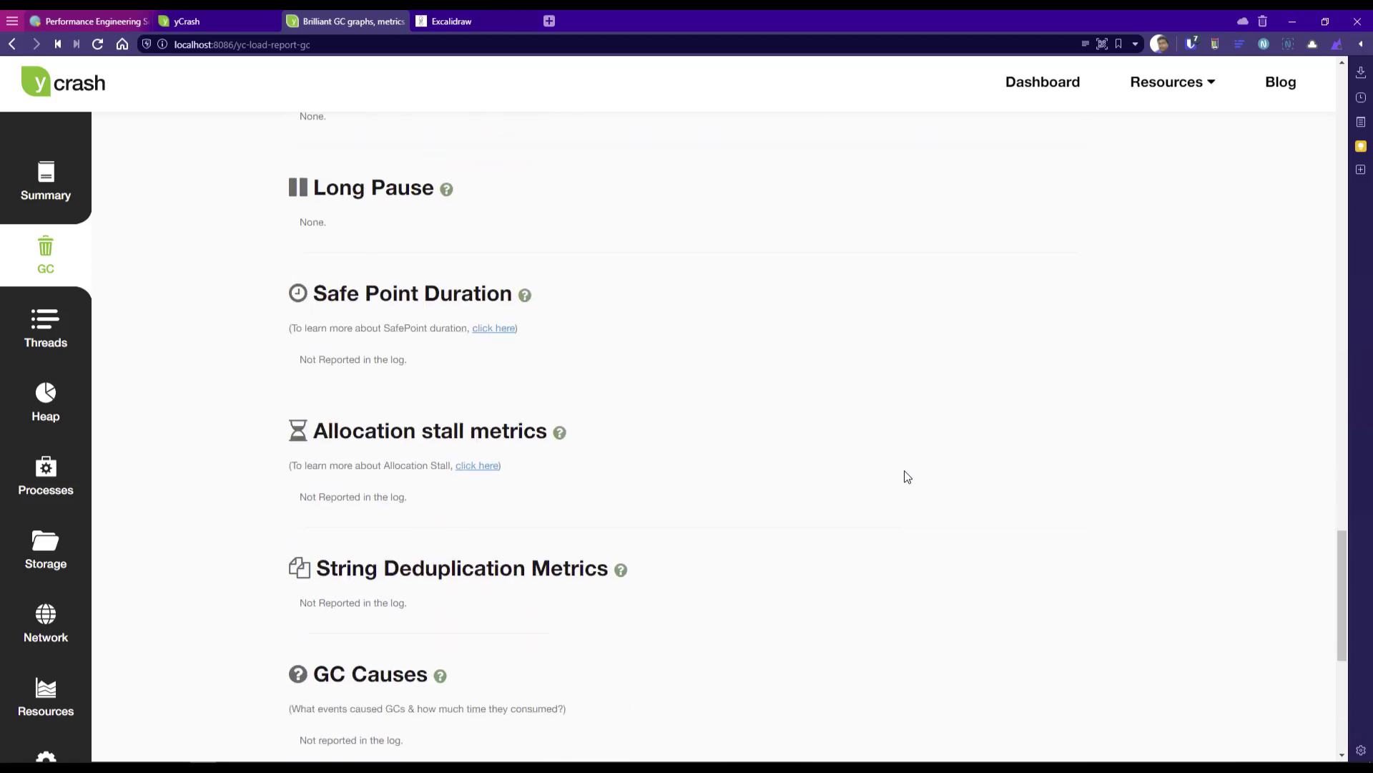
scroll(down, 3)
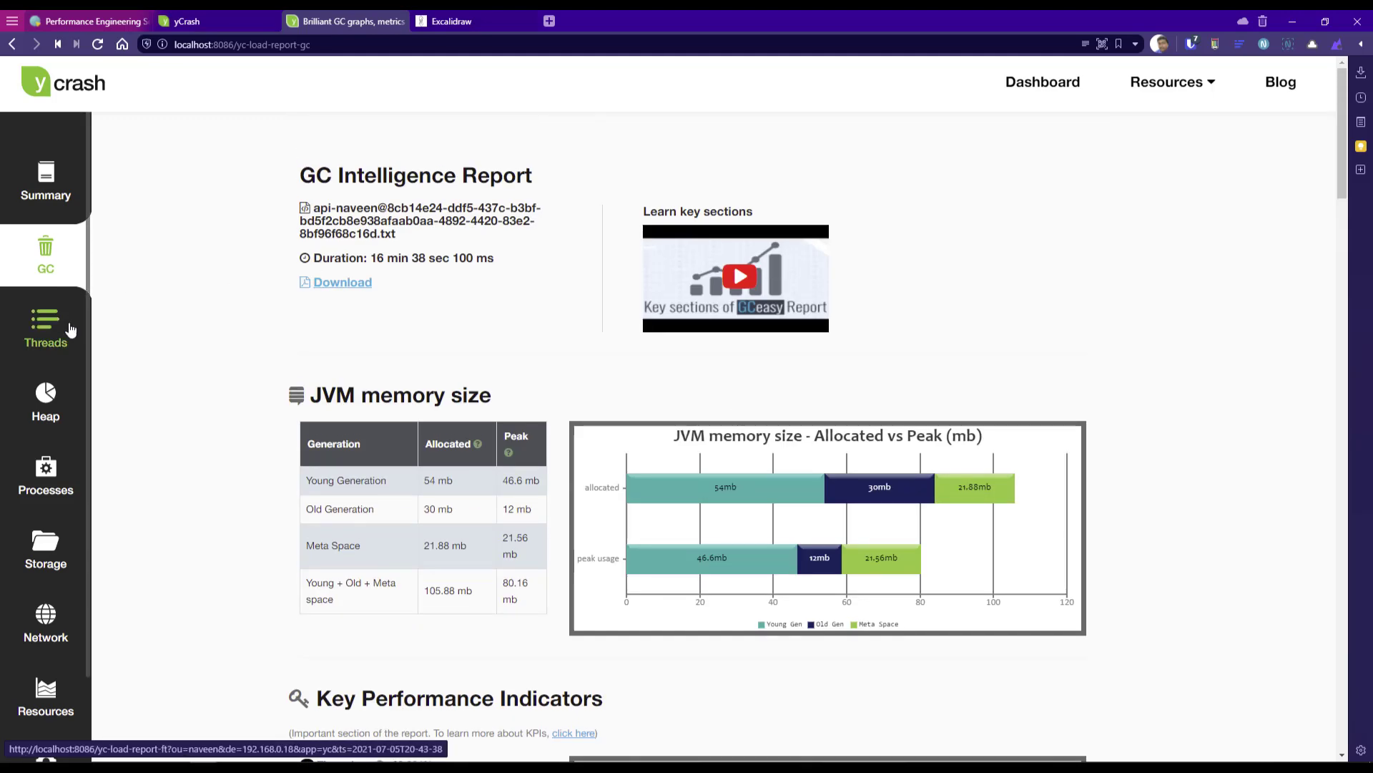
Open the Thread Dump 1 Intelligence Report showing 42 threads in total.
click(44, 328)
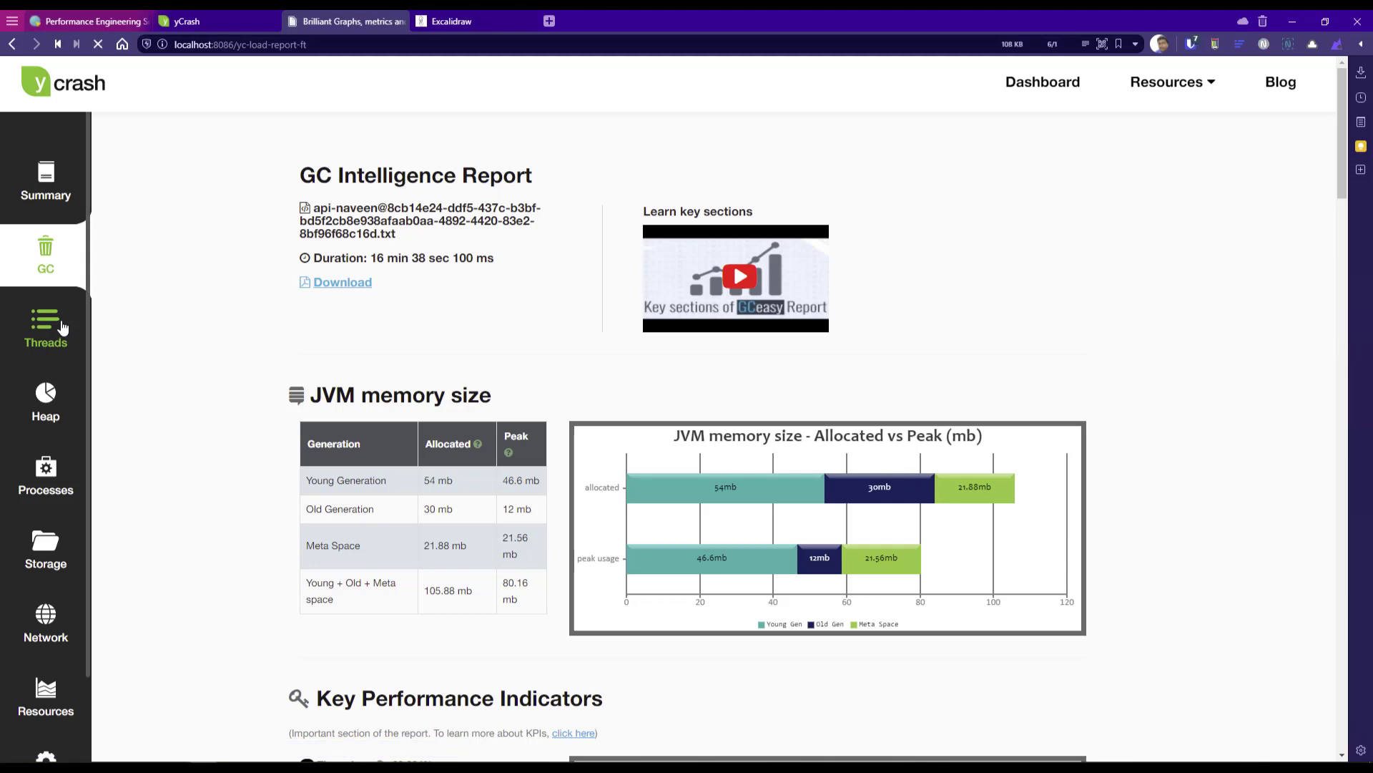
click(45, 328)
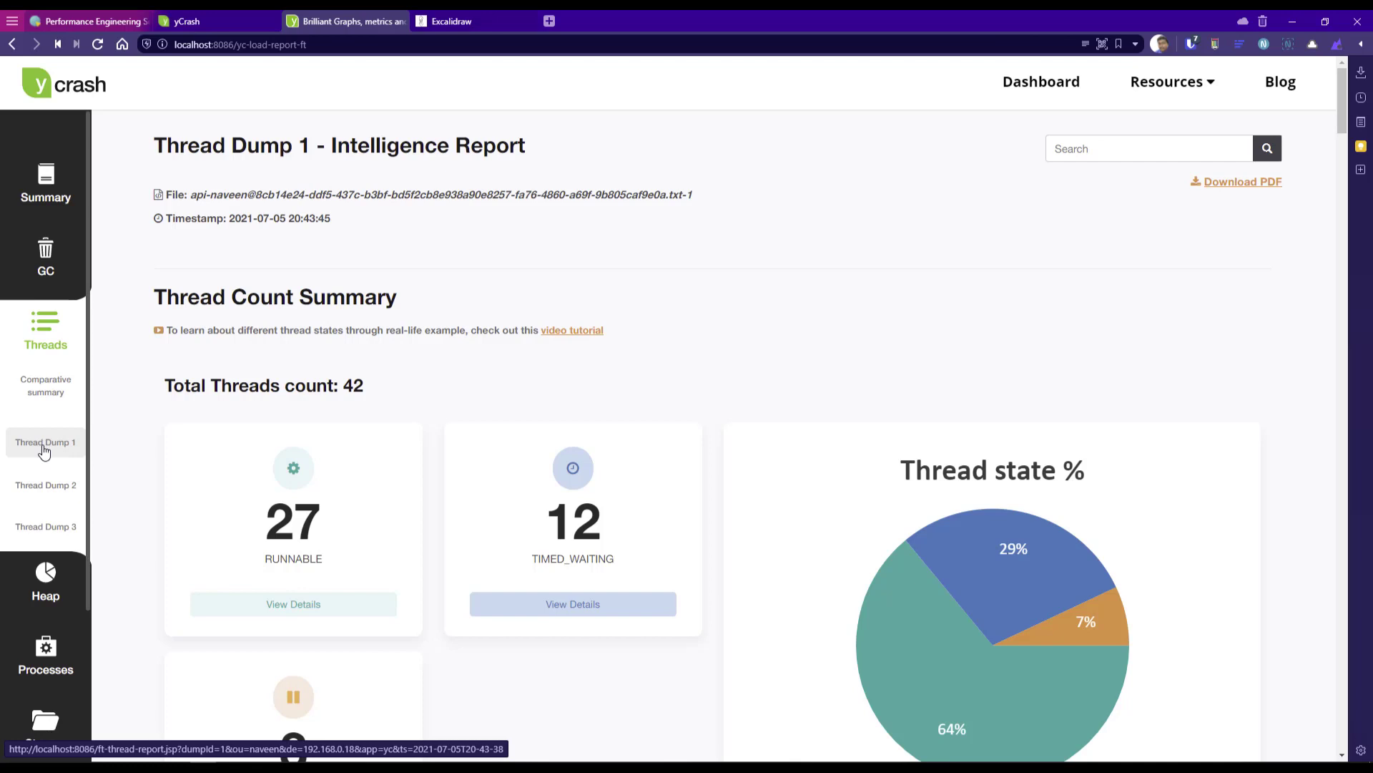
mouse_move(44, 526)
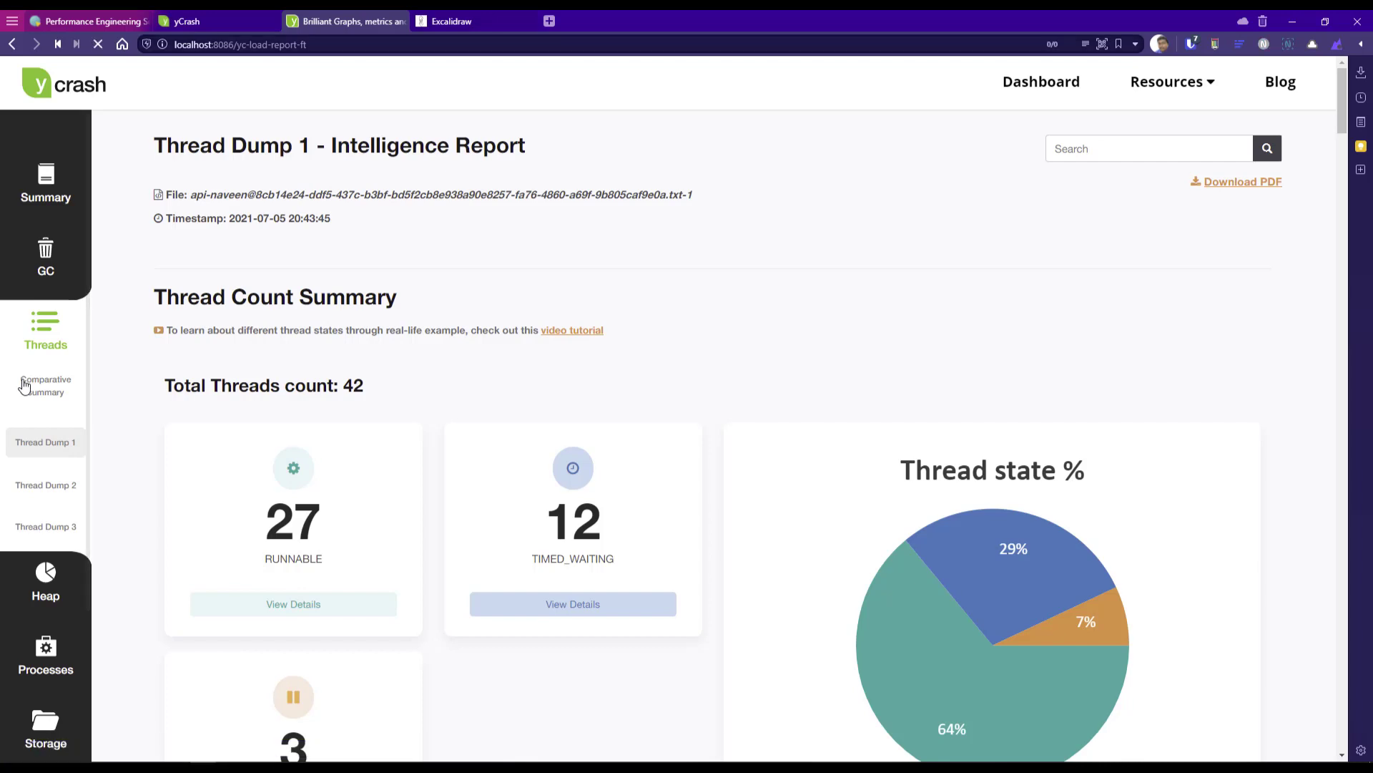
Review the three-dump comparative summary, thread states and flame graph, with the call stack shown top-down.
click(46, 385)
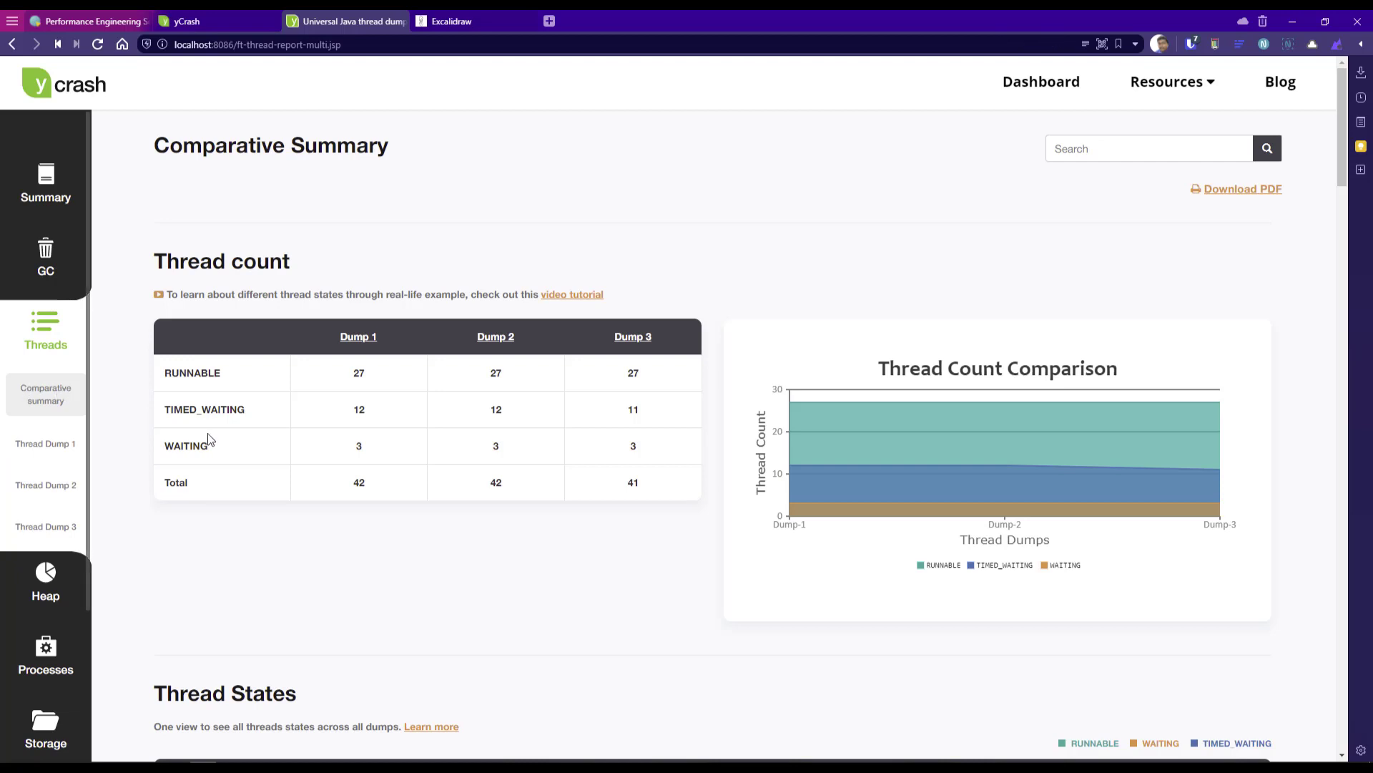
mouse_move(543, 540)
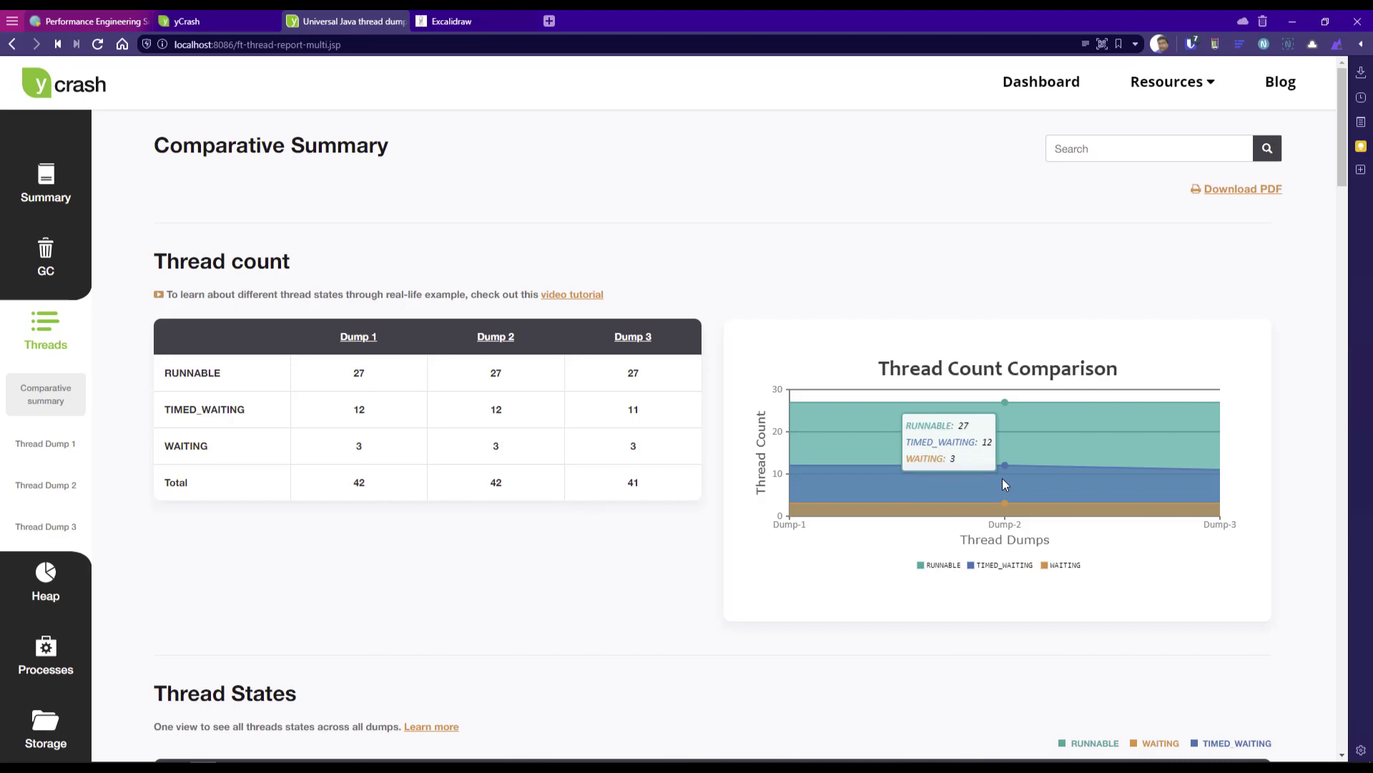
scroll(down, 3)
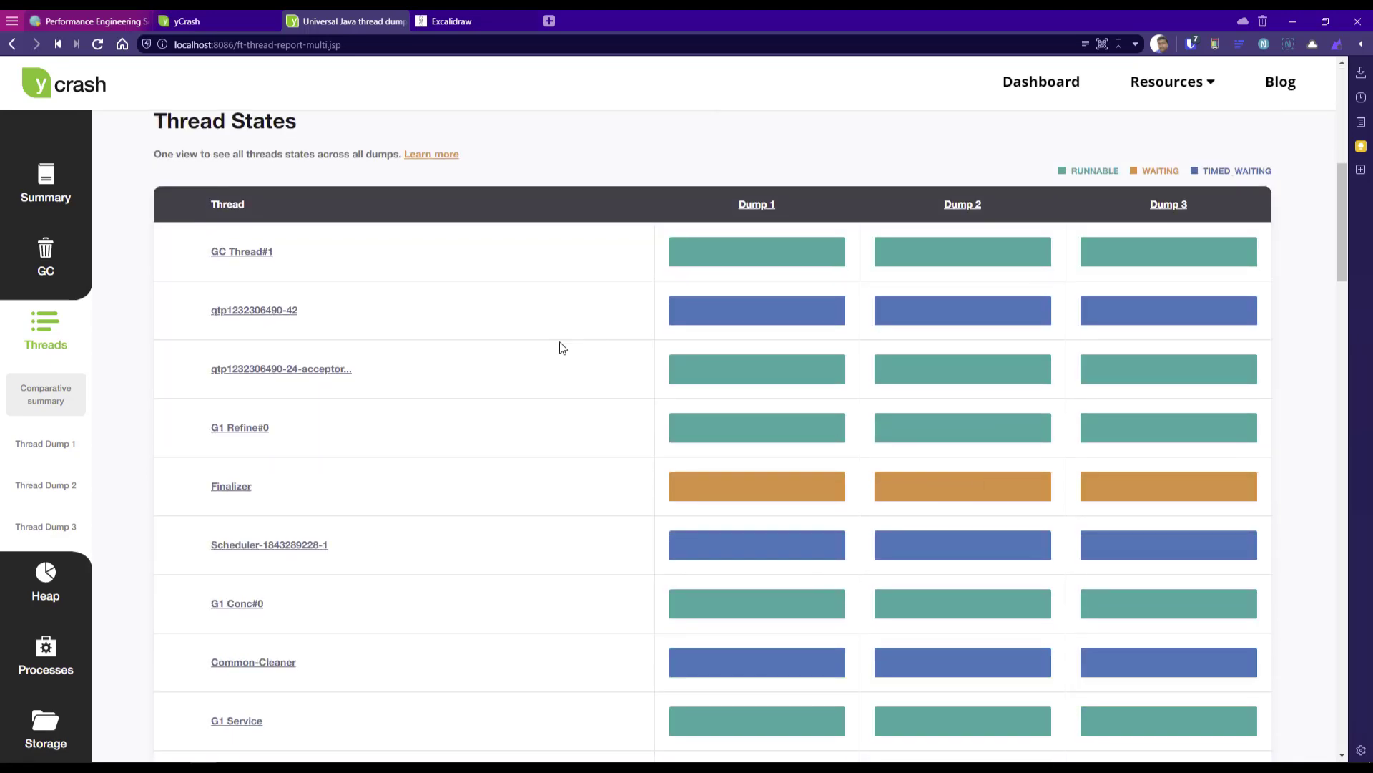
scroll(down, 3)
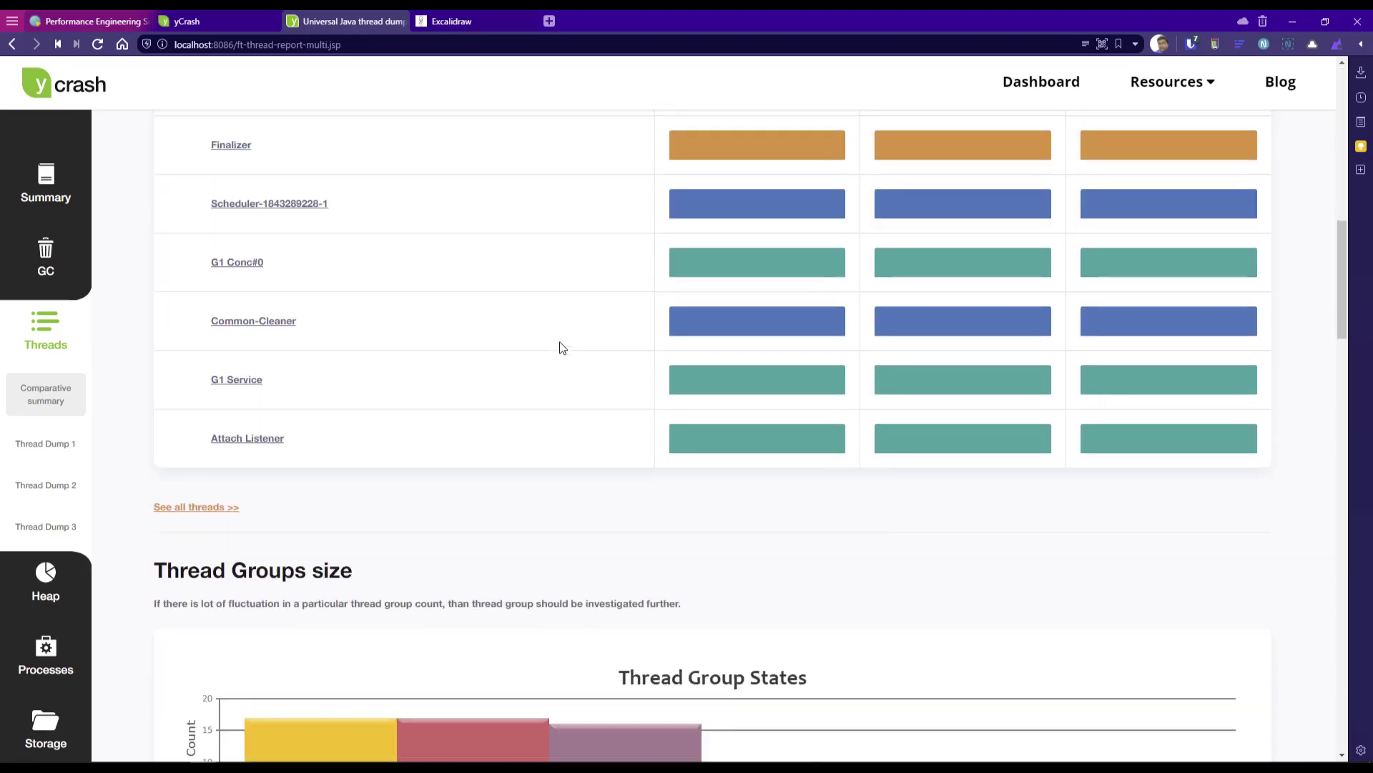
scroll(down, 3)
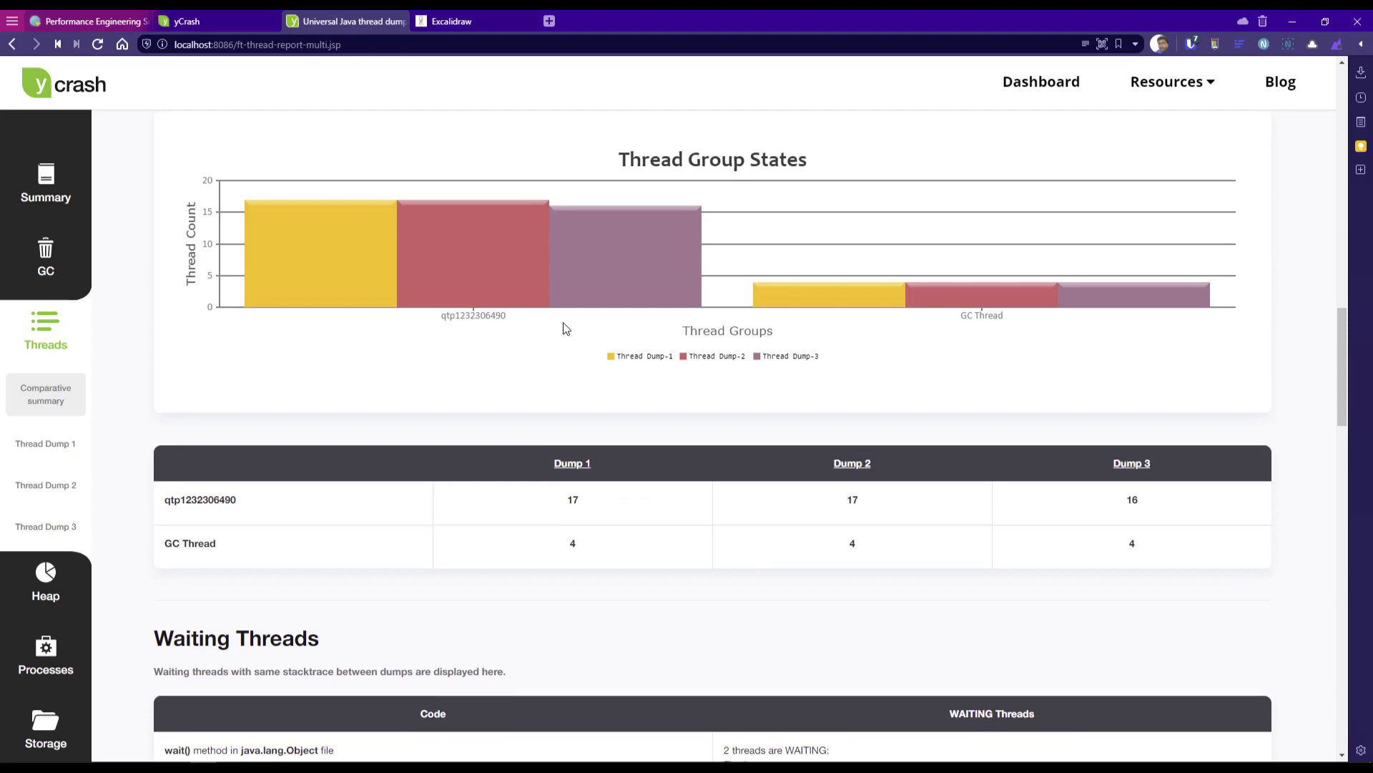
scroll(down, 3)
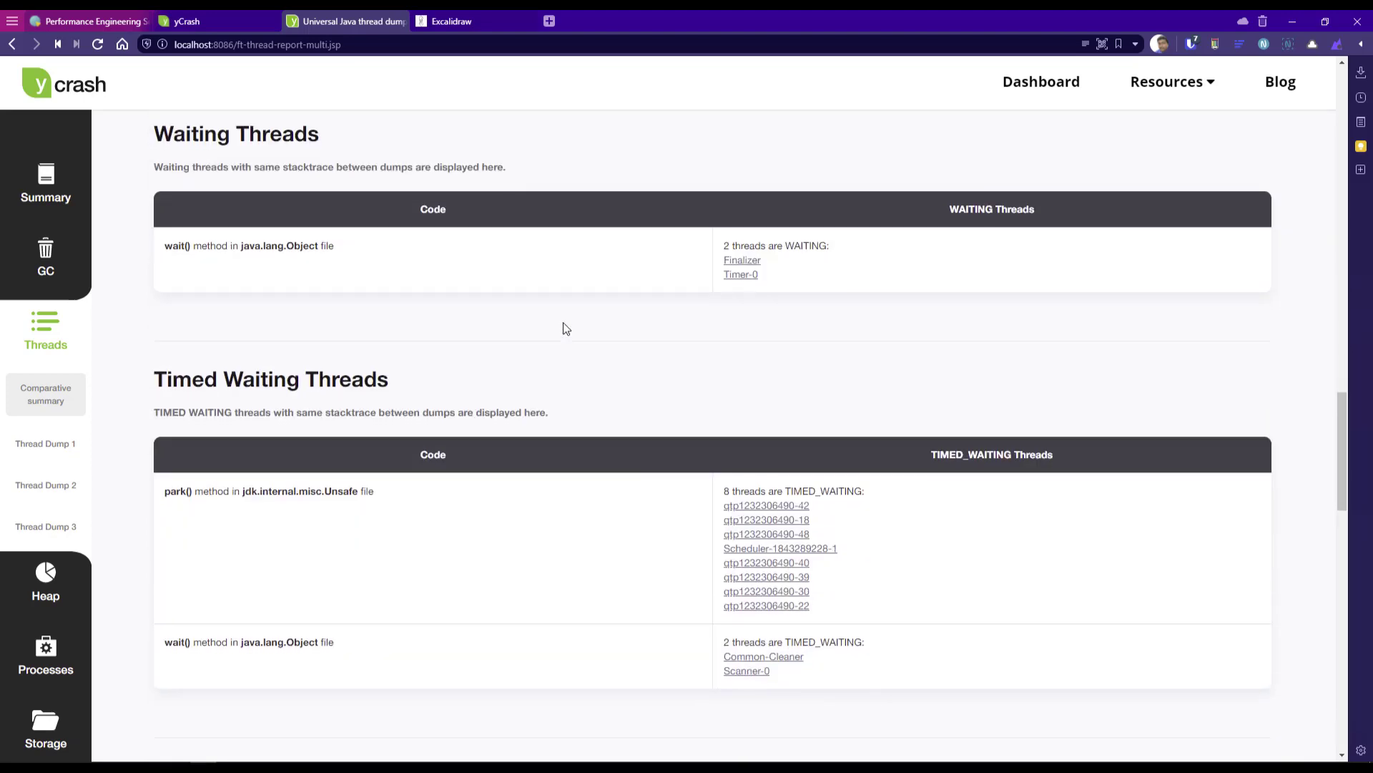
scroll(down, 3)
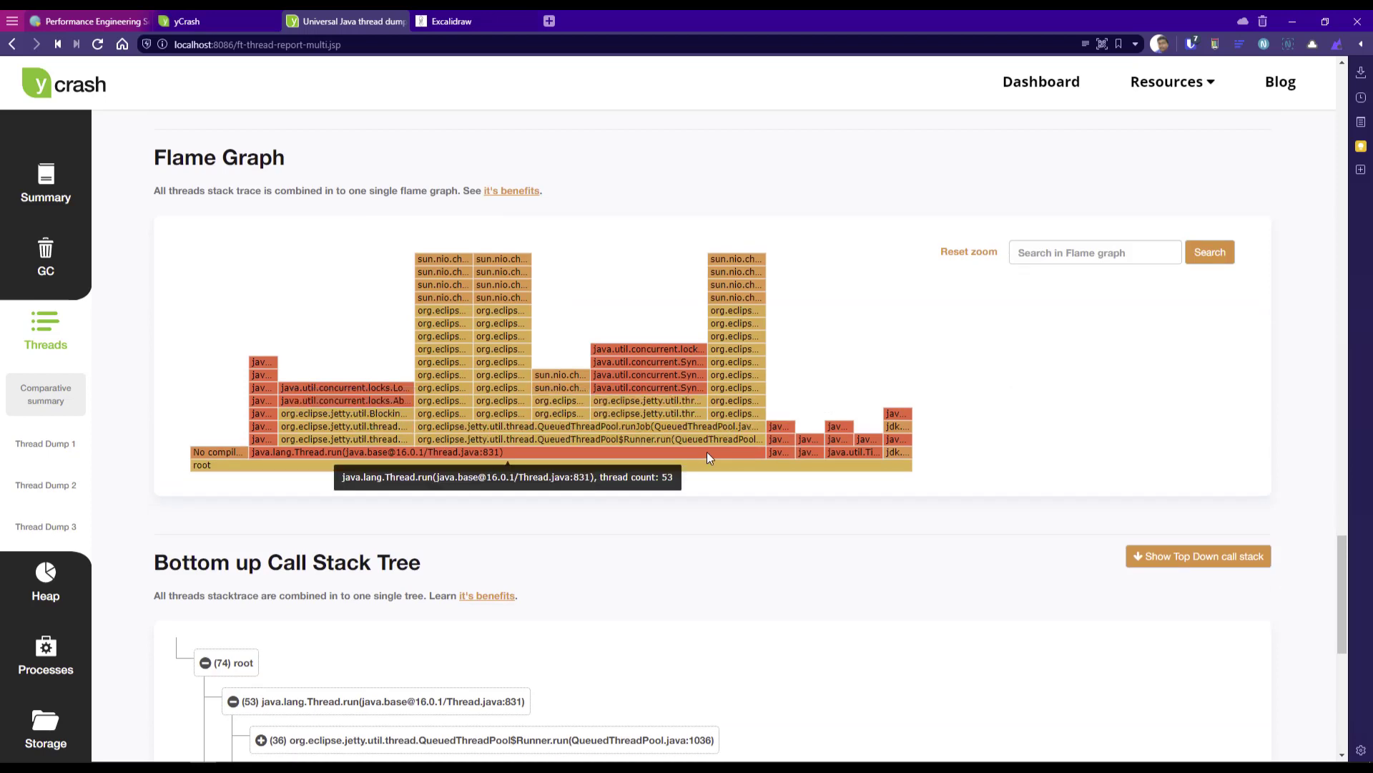
scroll(down, 3)
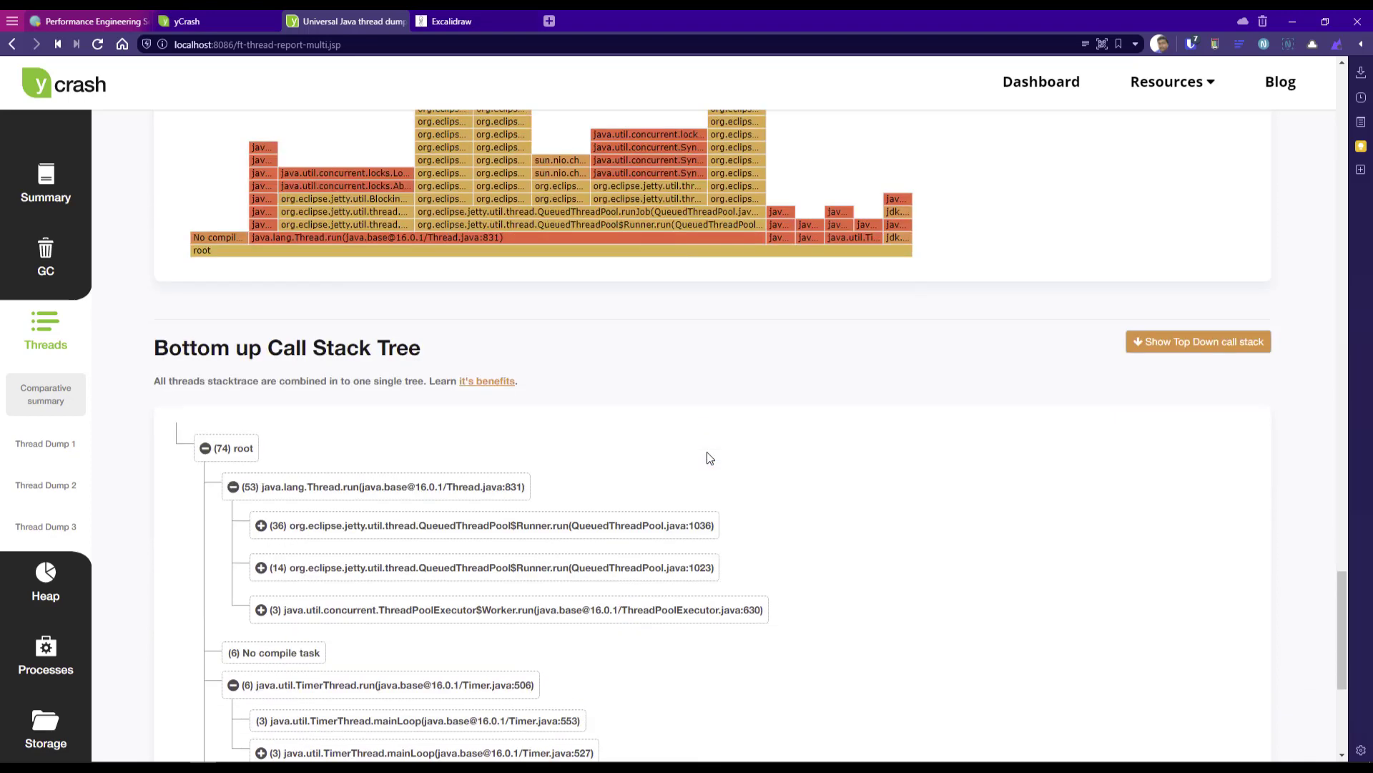
scroll(down, 3)
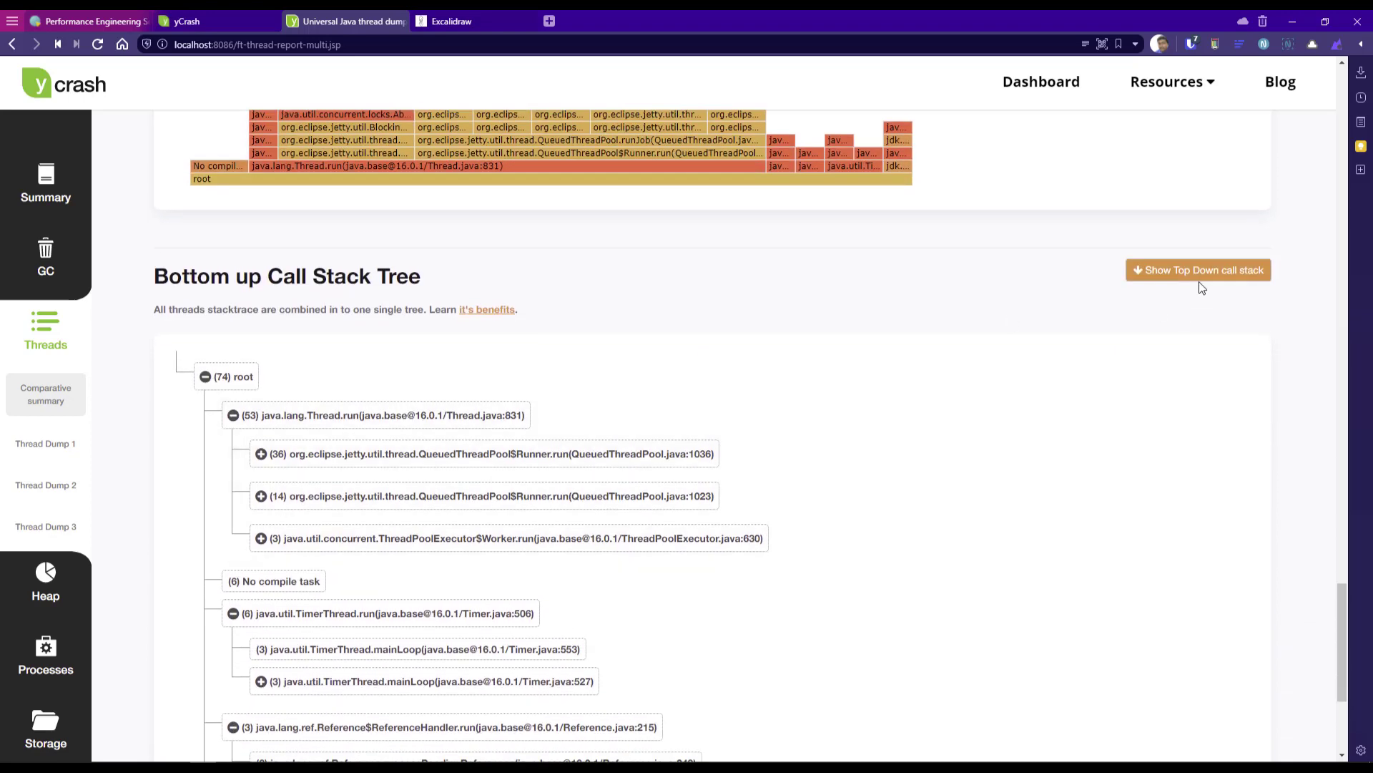
click(1197, 269)
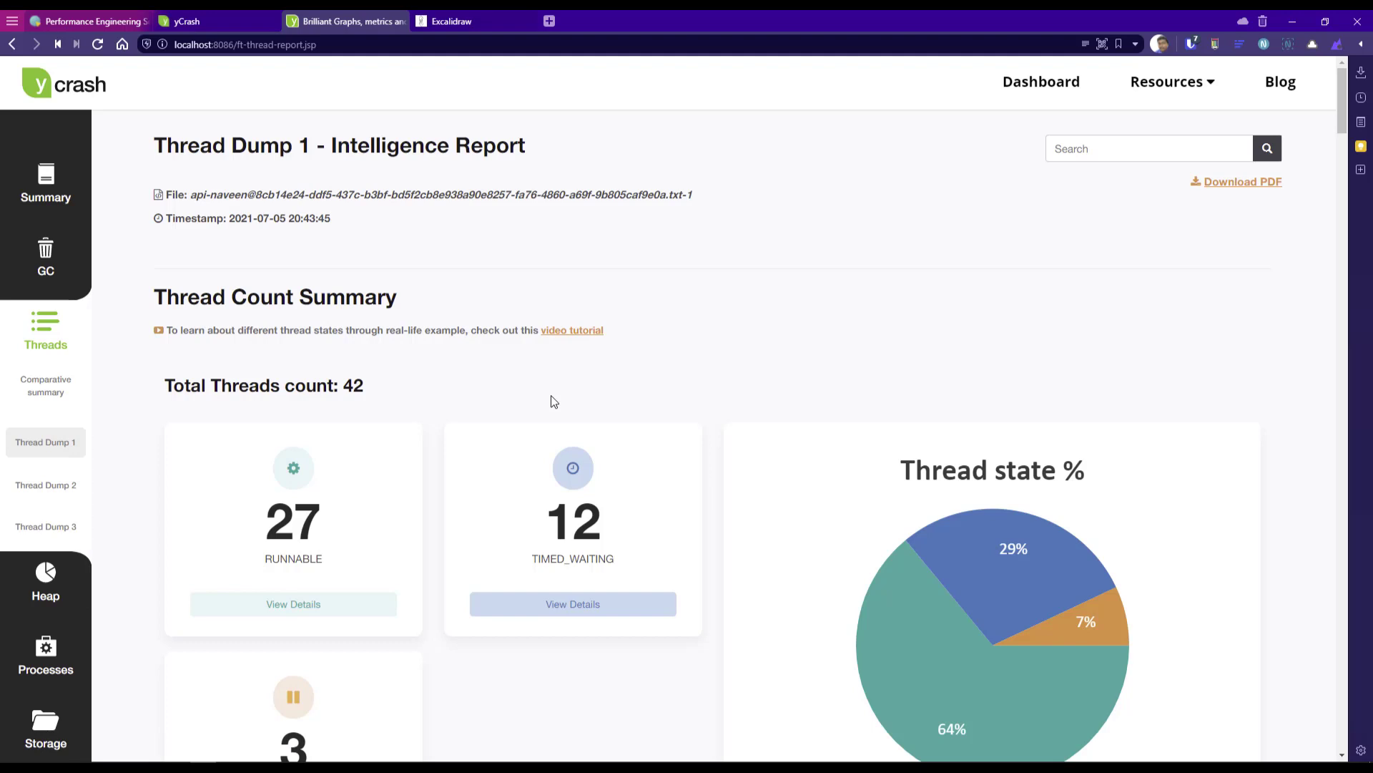
mouse_move(594, 348)
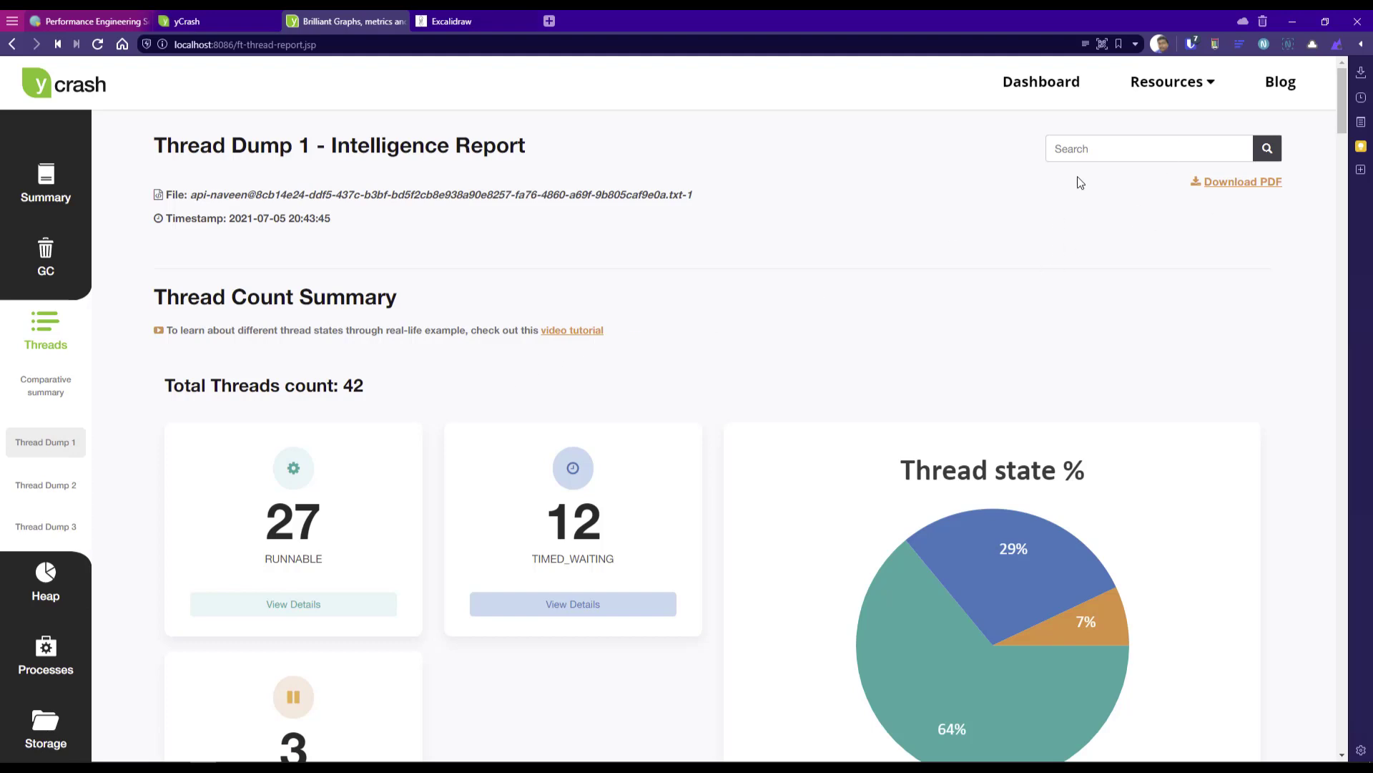
mouse_move(832, 280)
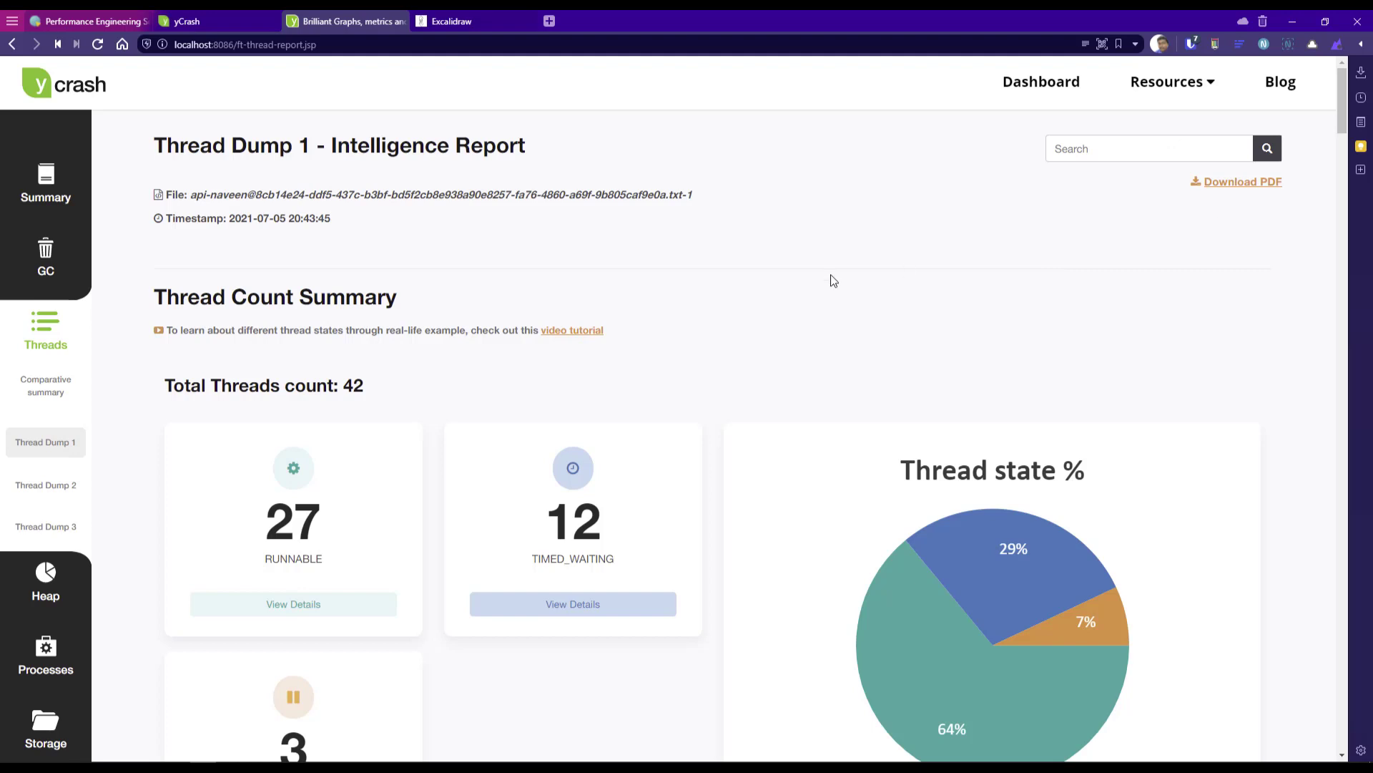
View the heap dump report's no-capture message and follow its How to fix link.
click(45, 403)
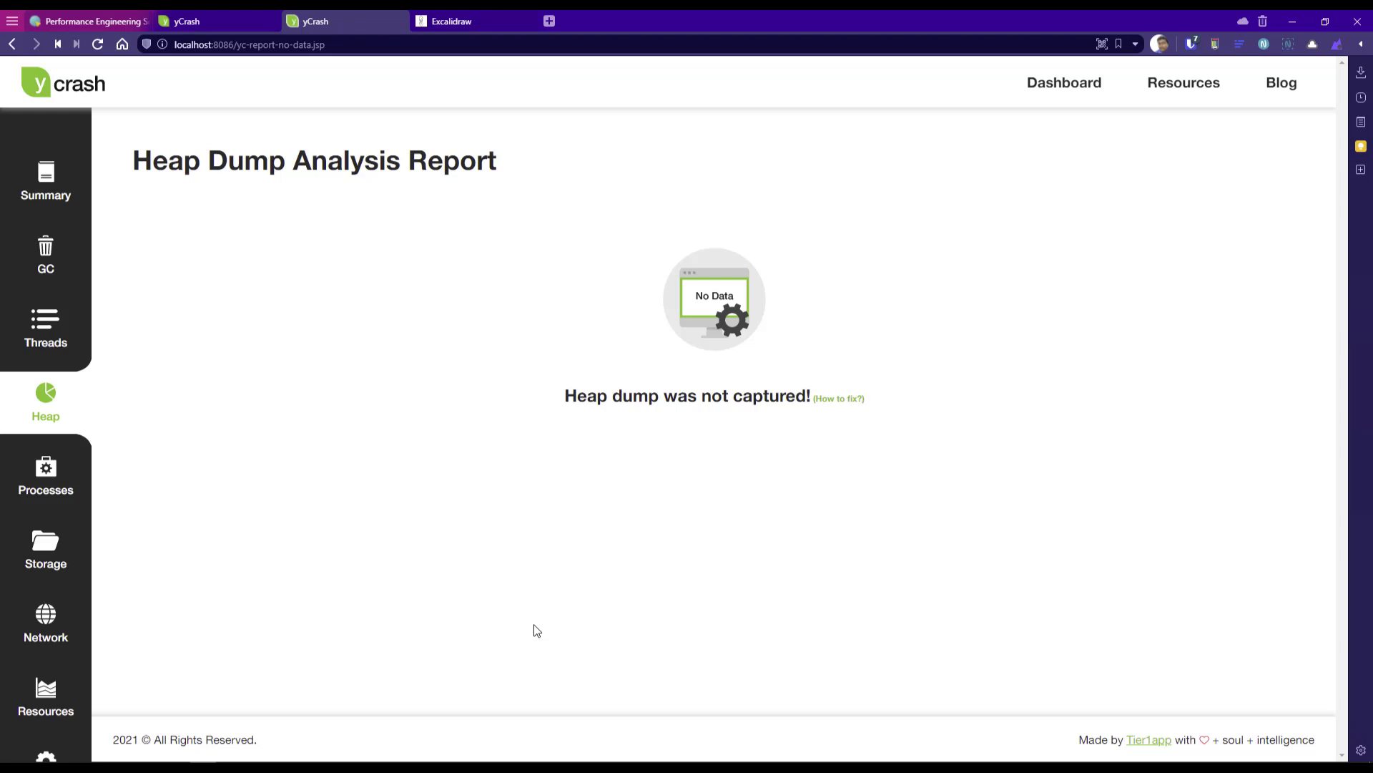
mouse_move(839, 398)
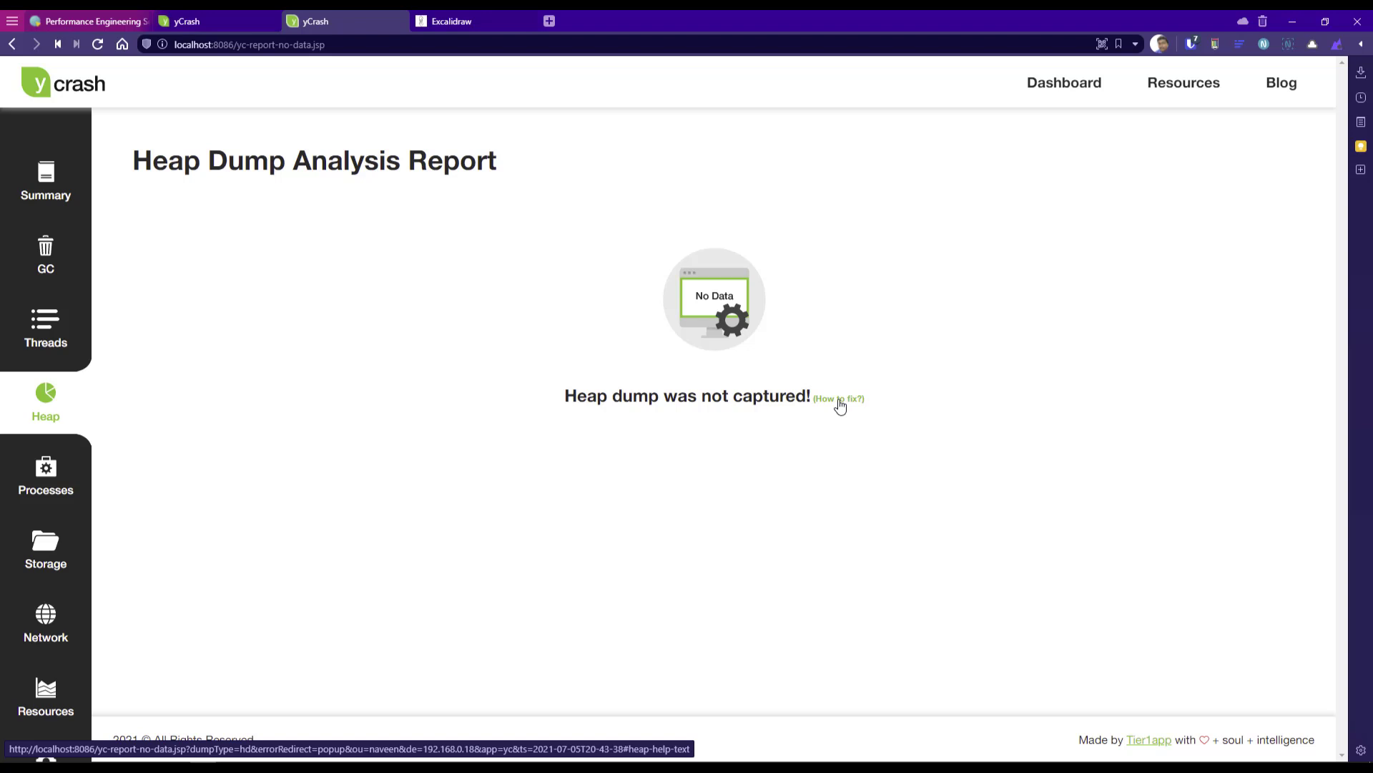
click(839, 398)
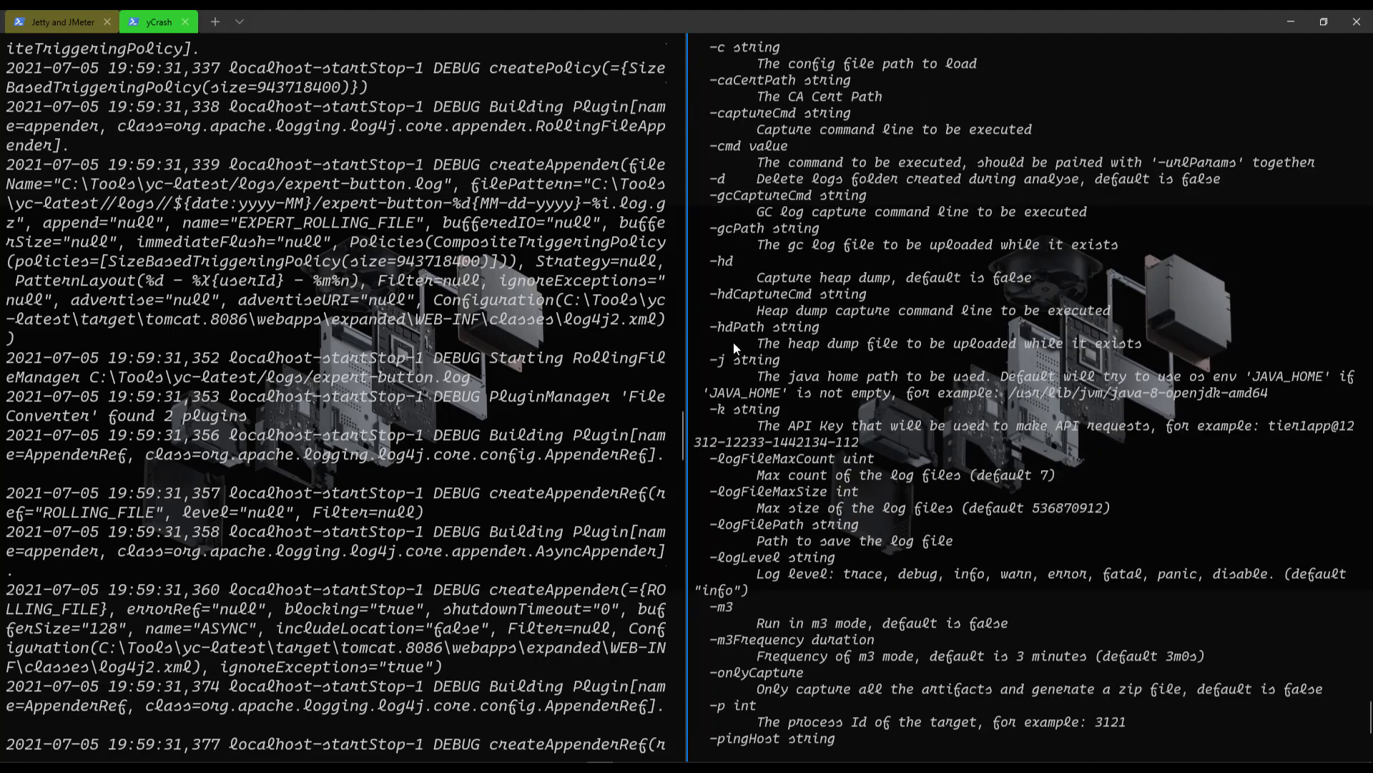
mouse_move(716, 277)
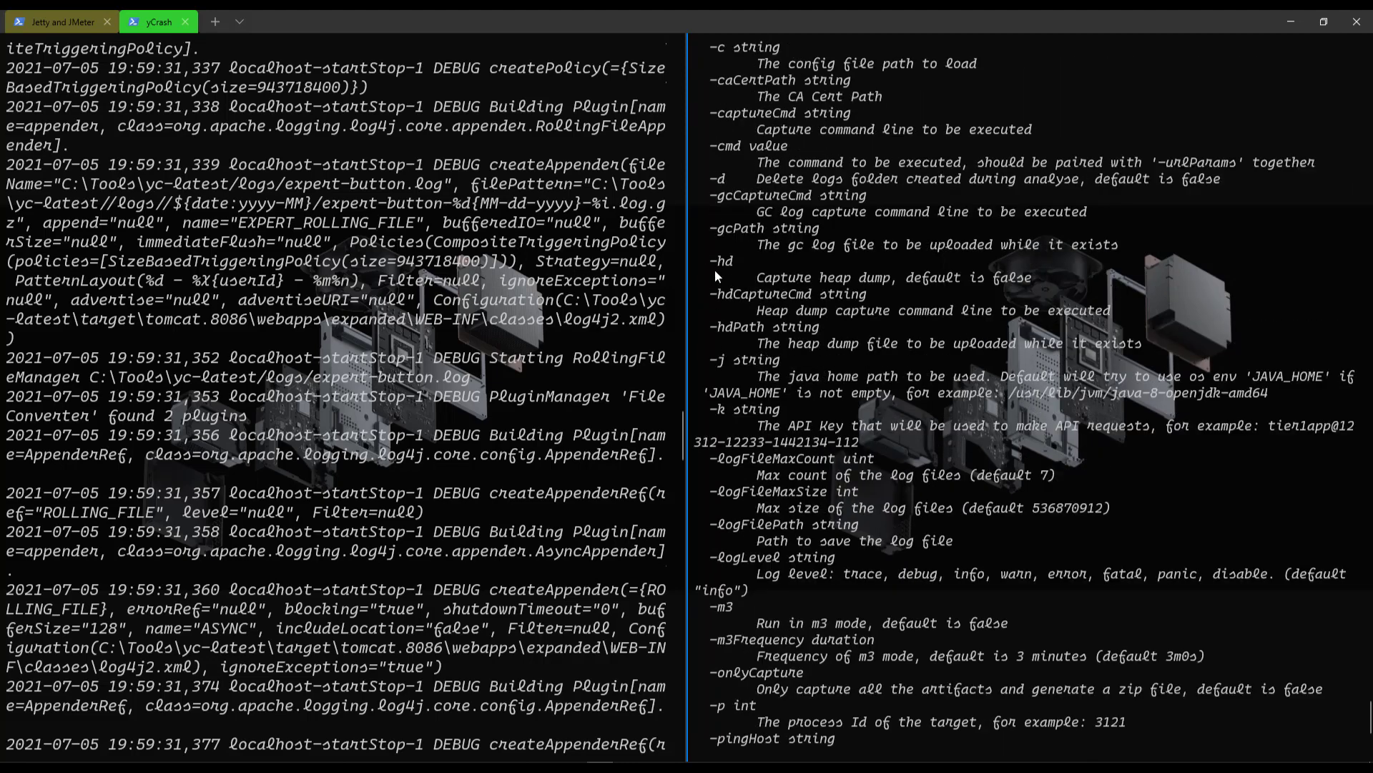
mouse_move(952, 281)
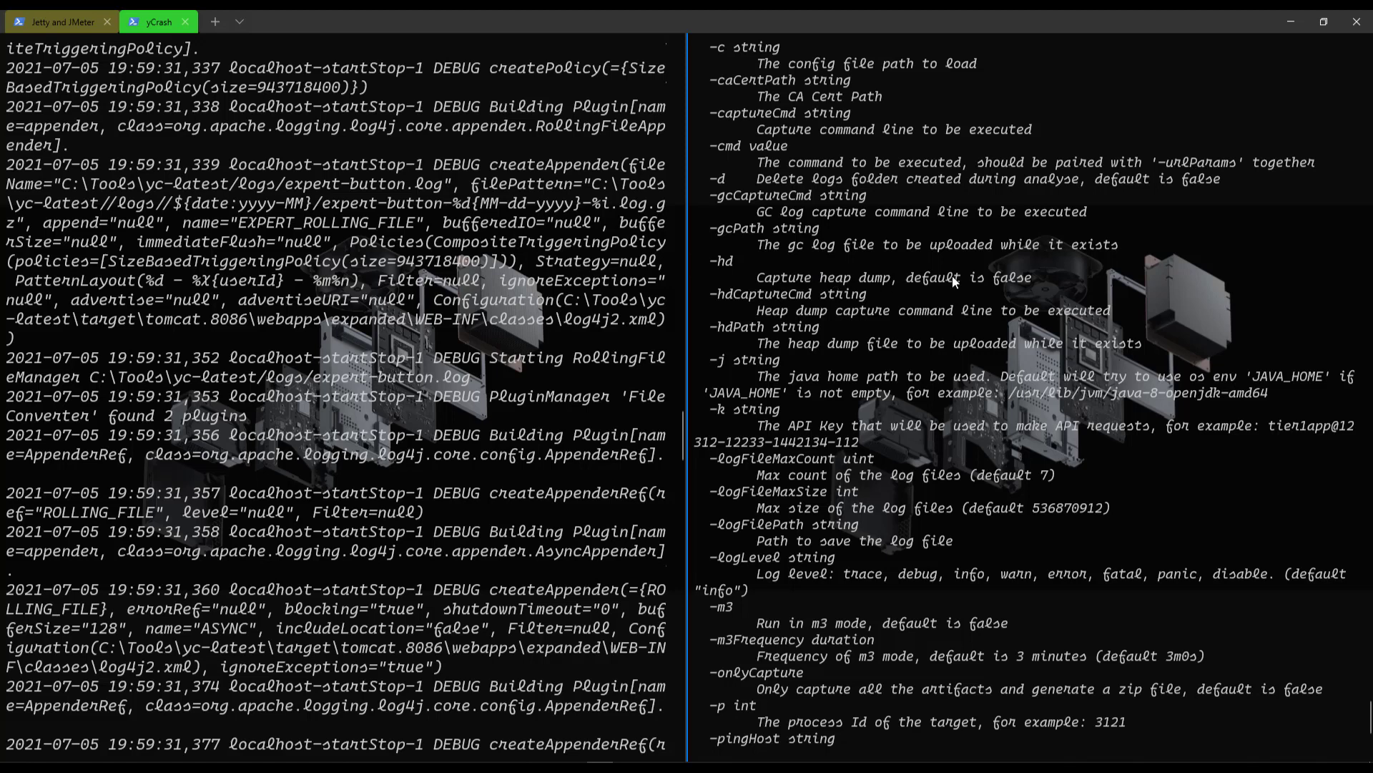
mouse_move(992, 287)
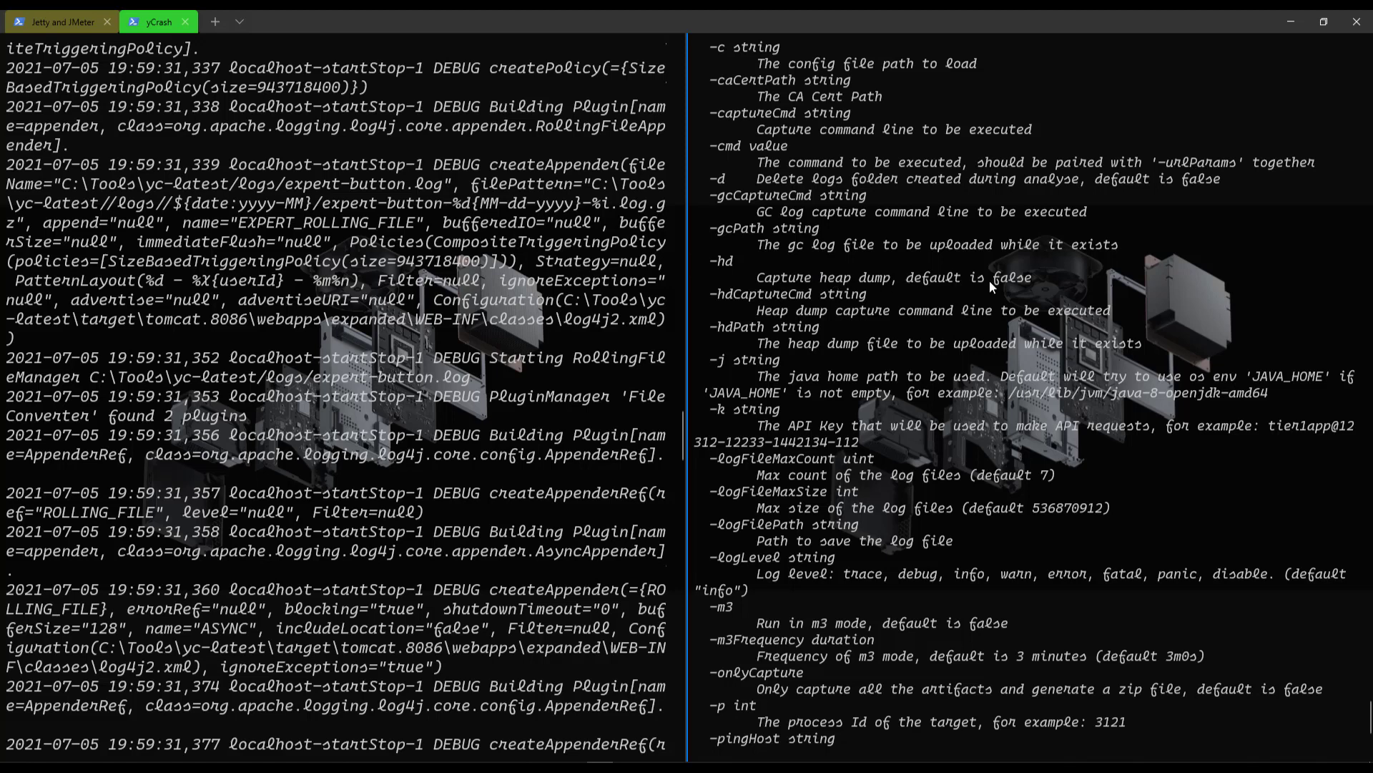
mouse_move(855, 259)
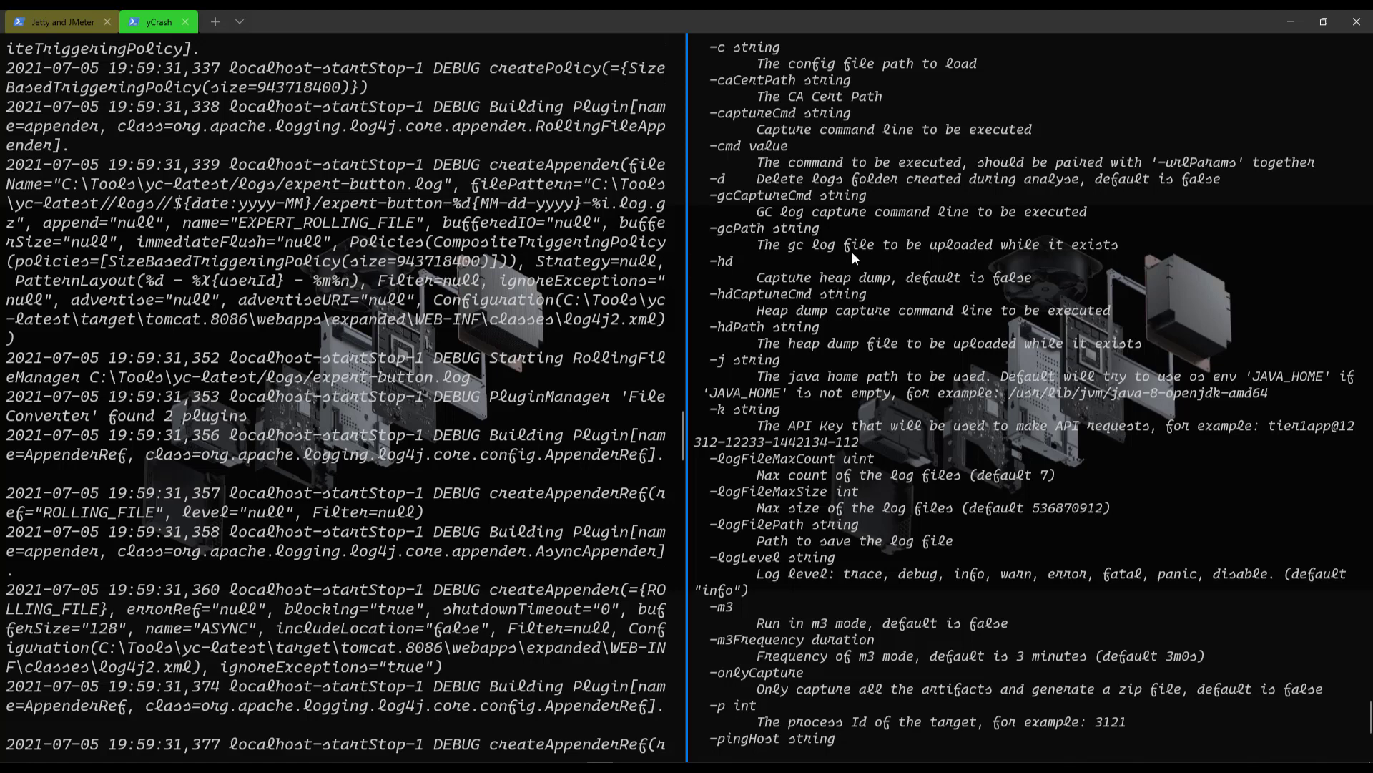
mouse_move(722, 276)
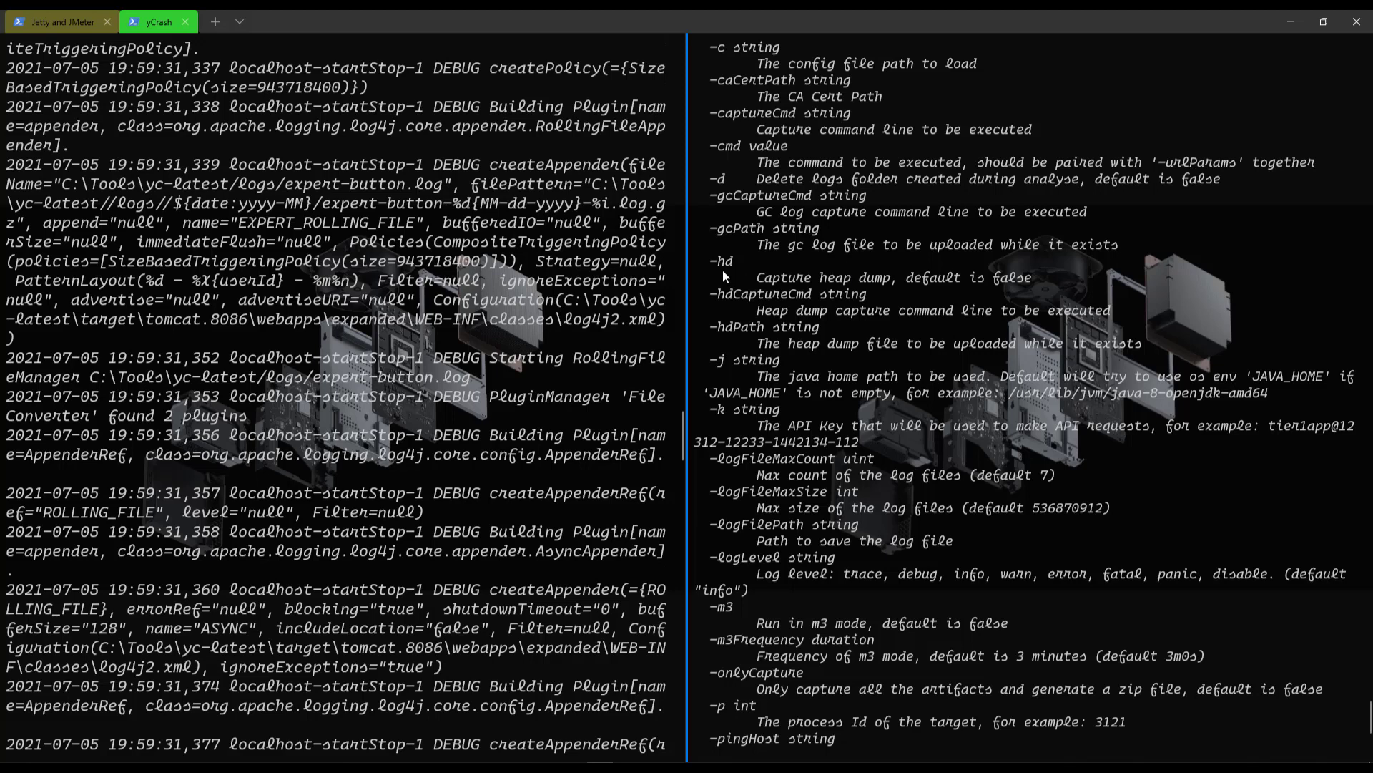
mouse_move(742, 308)
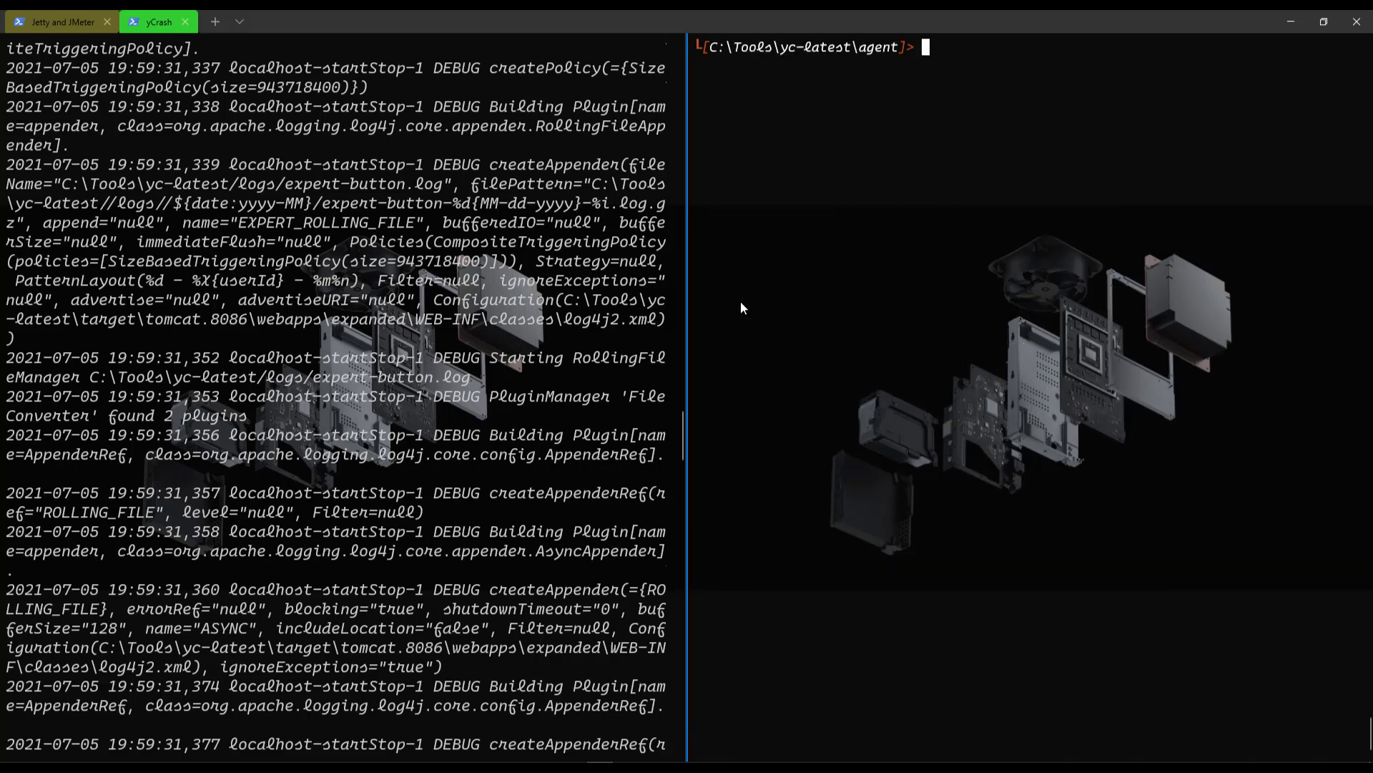
Run .\yc.exe -p 23416 -c .\yc-agent.yaml -hd to capture process 23416 with a heap dump.
text(yc.exe -p)
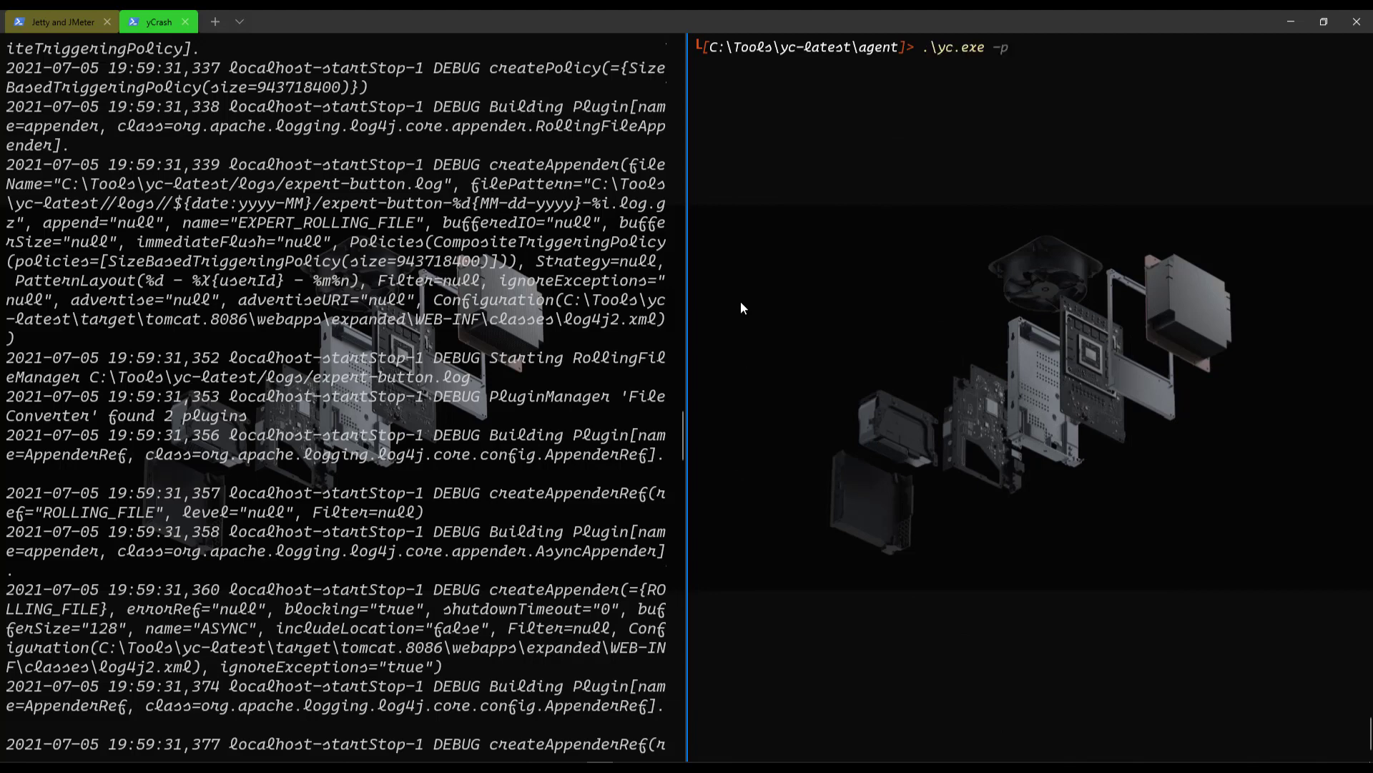
text(23416)
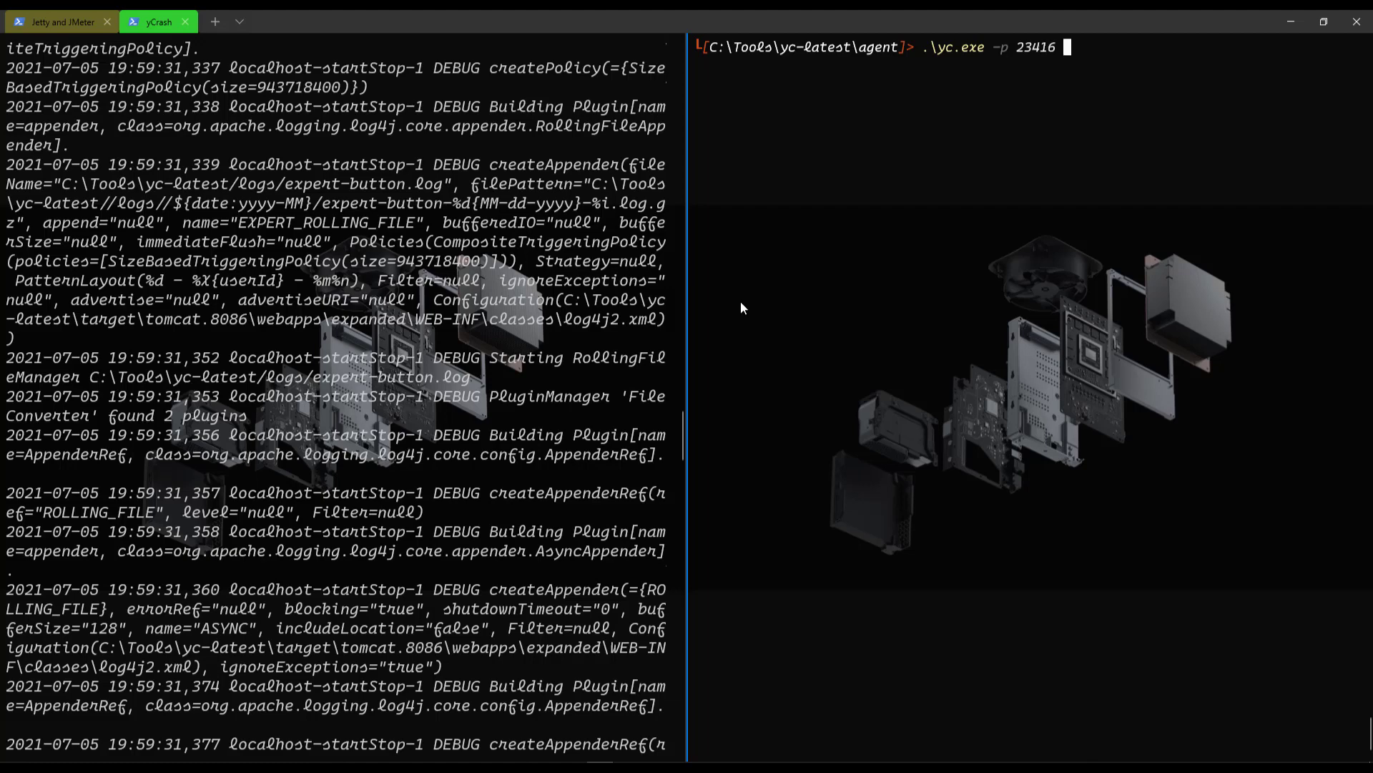
text(-)
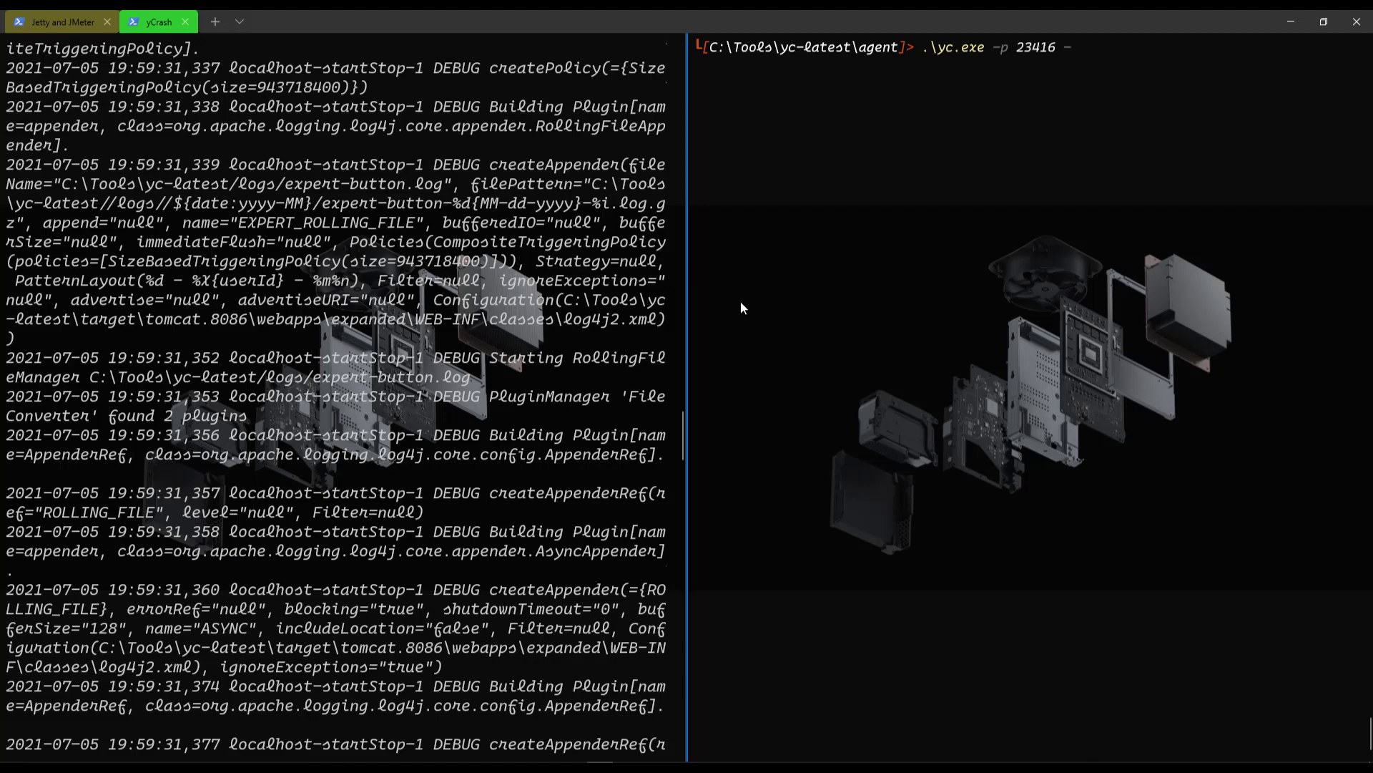
text(-c .\yc-agent.yaml)
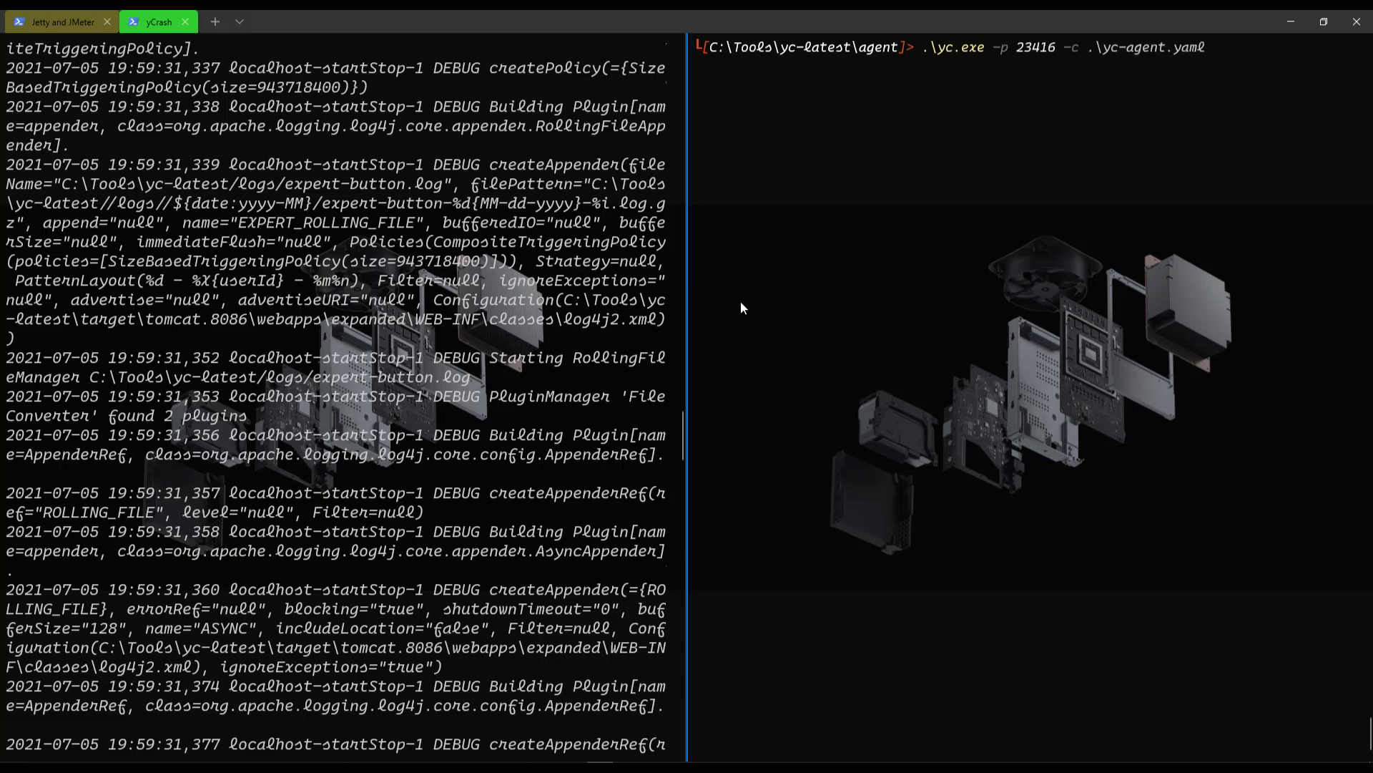
text(-hd)
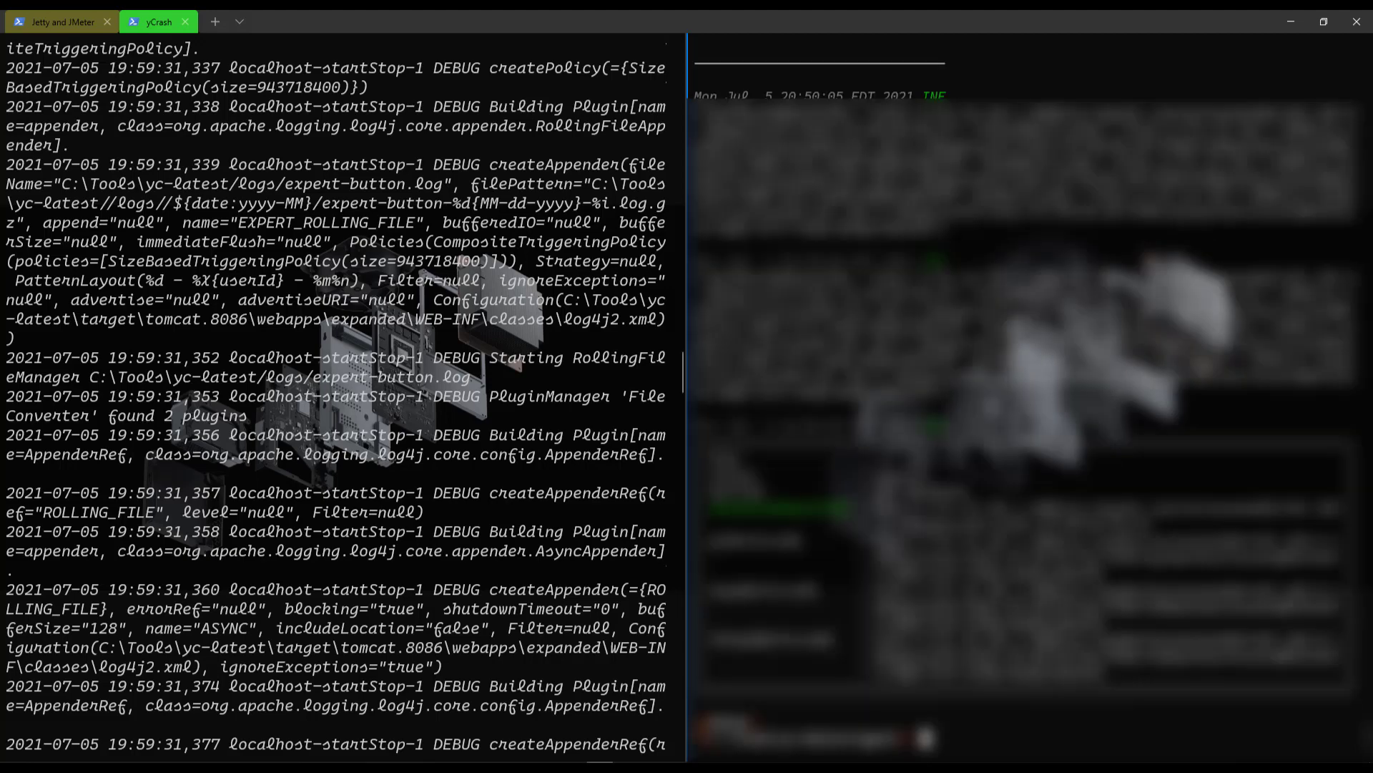
mouse_move(372, 640)
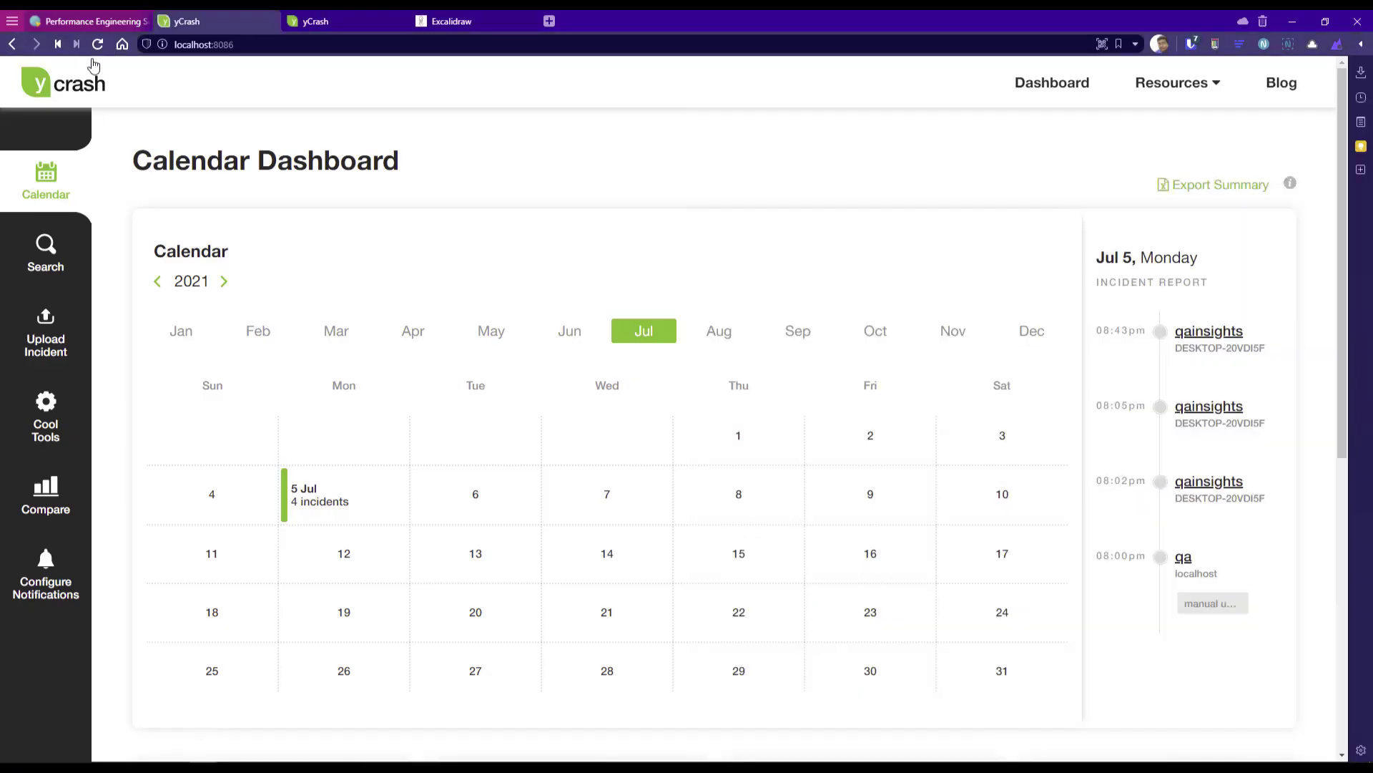
Refresh the dashboard and review the new incident's heap statistics, large objects and inefficient collections.
click(98, 43)
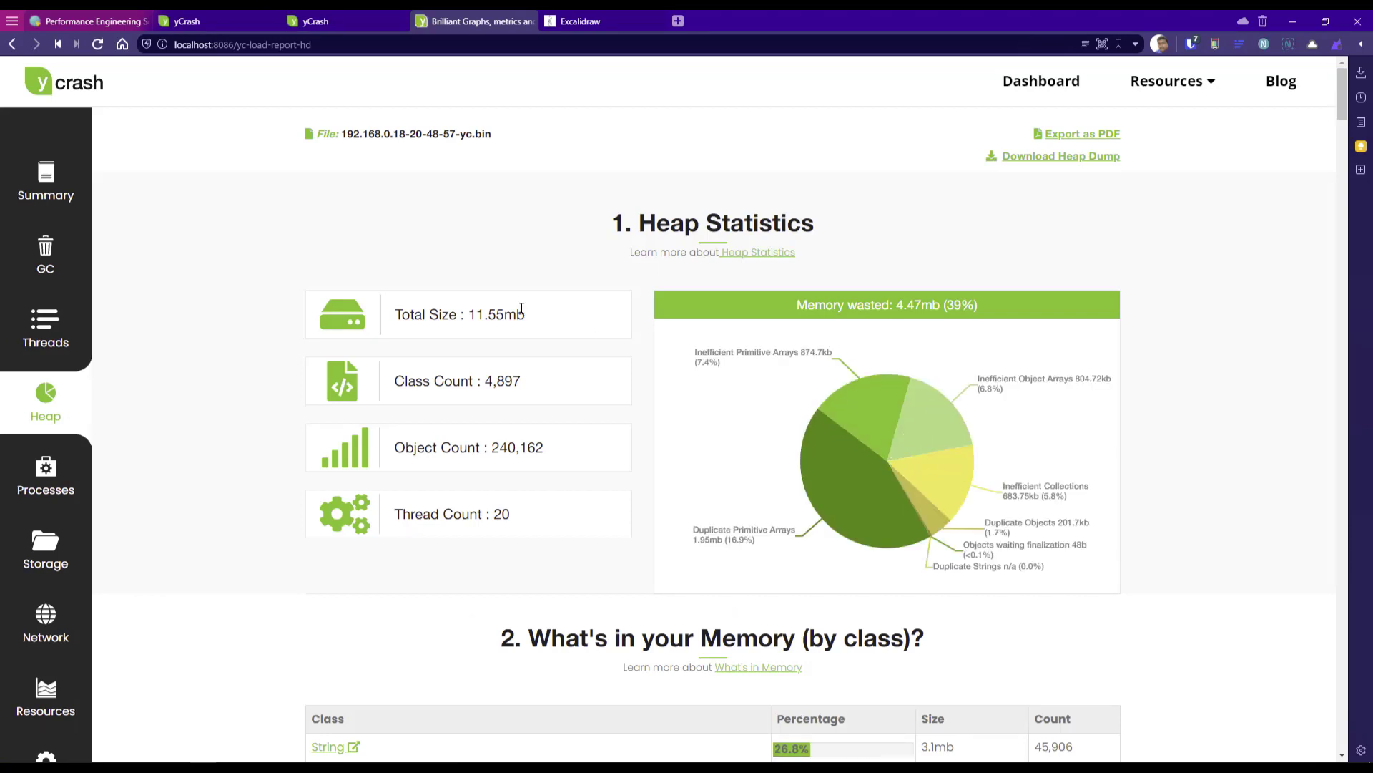
mouse_move(499, 523)
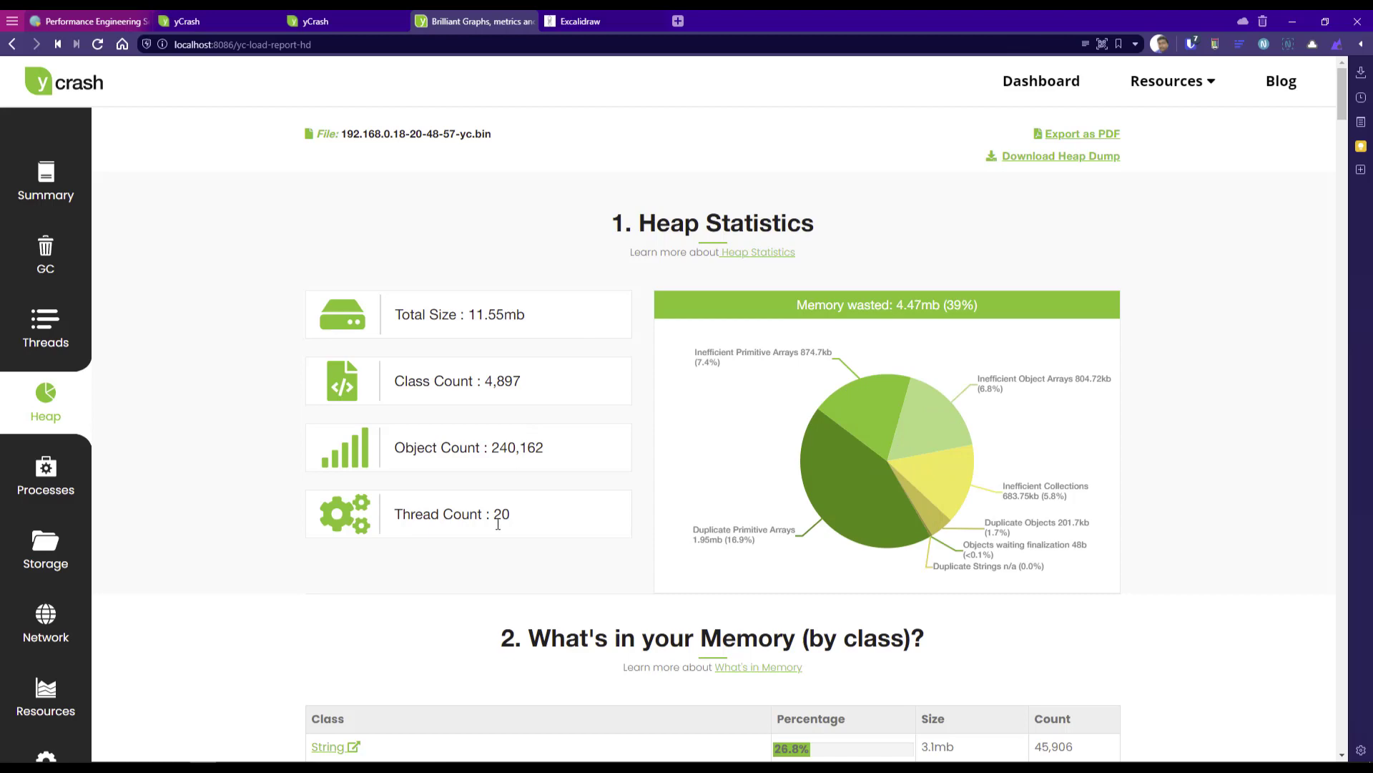
scroll(down, 3)
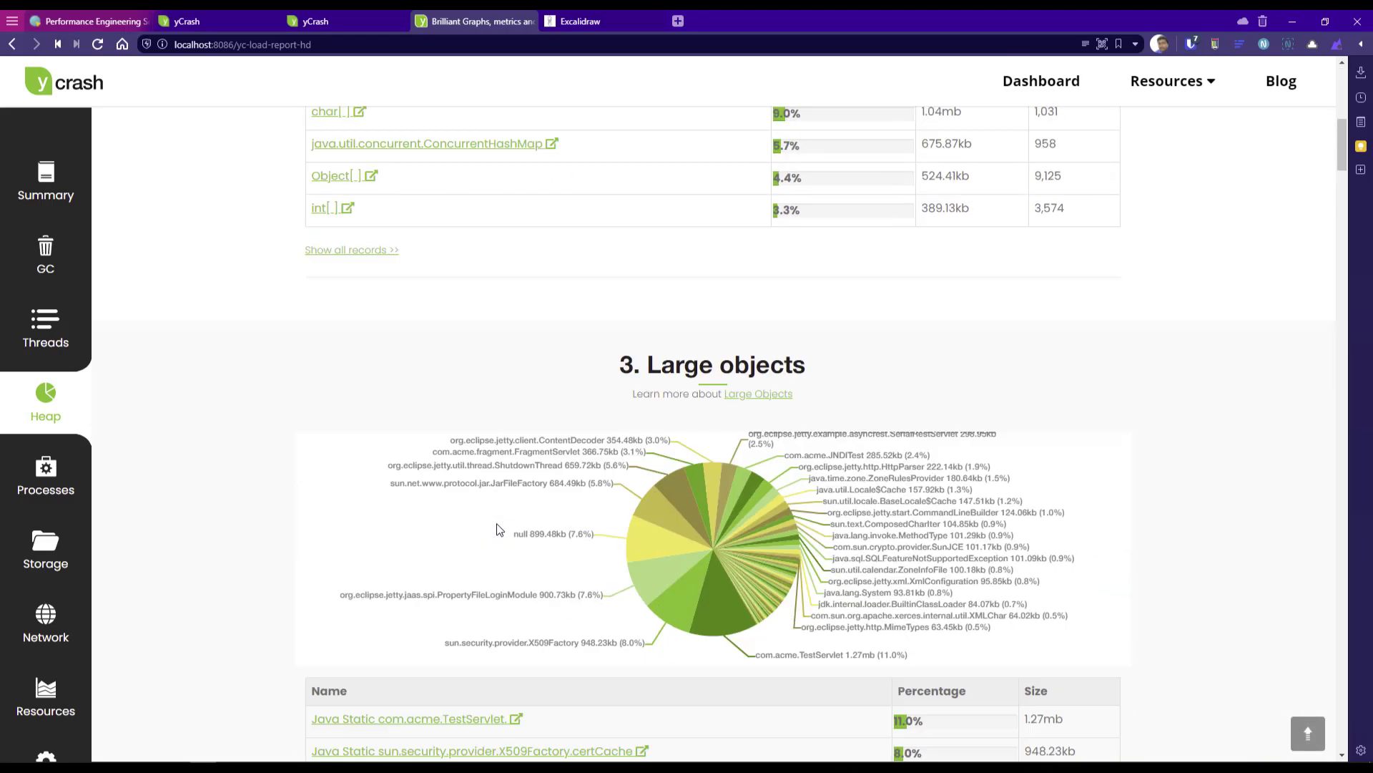
scroll(down, 3)
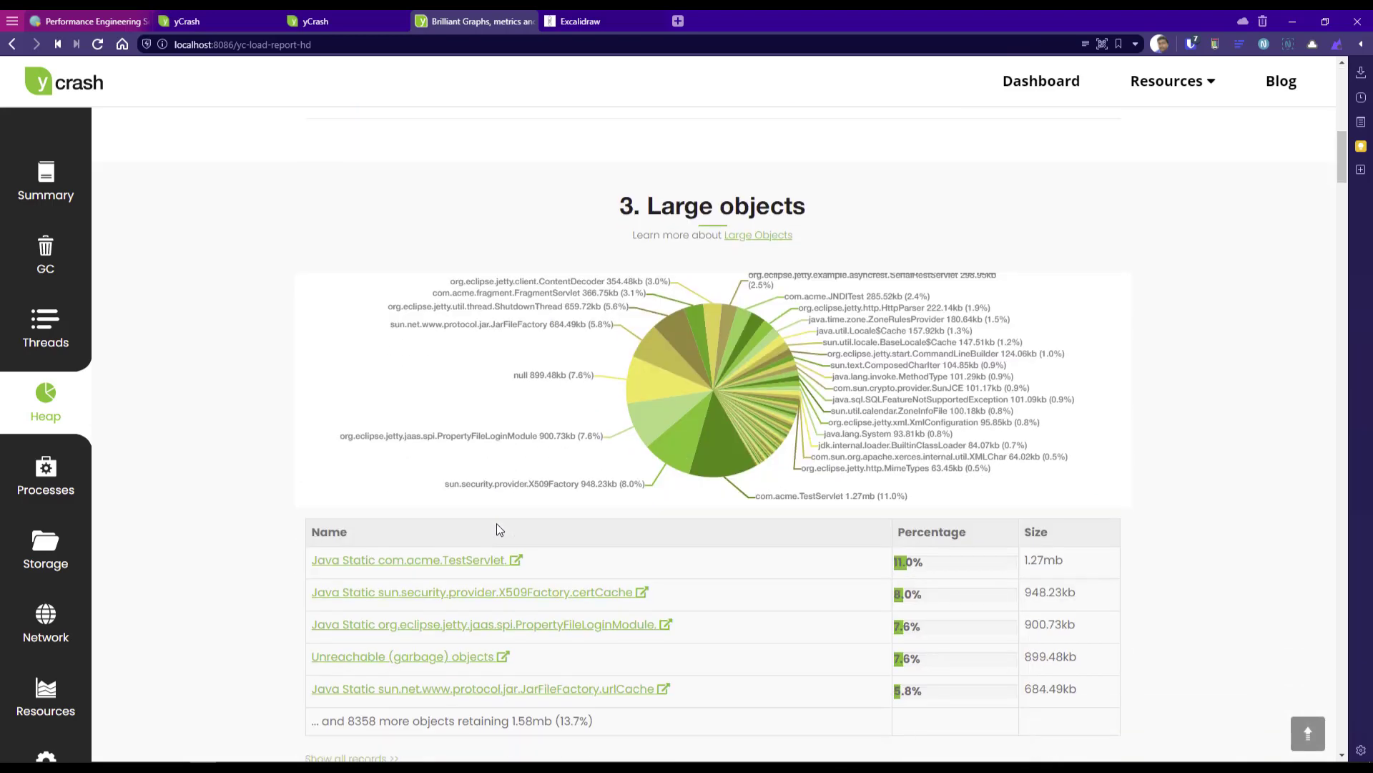
scroll(down, 3)
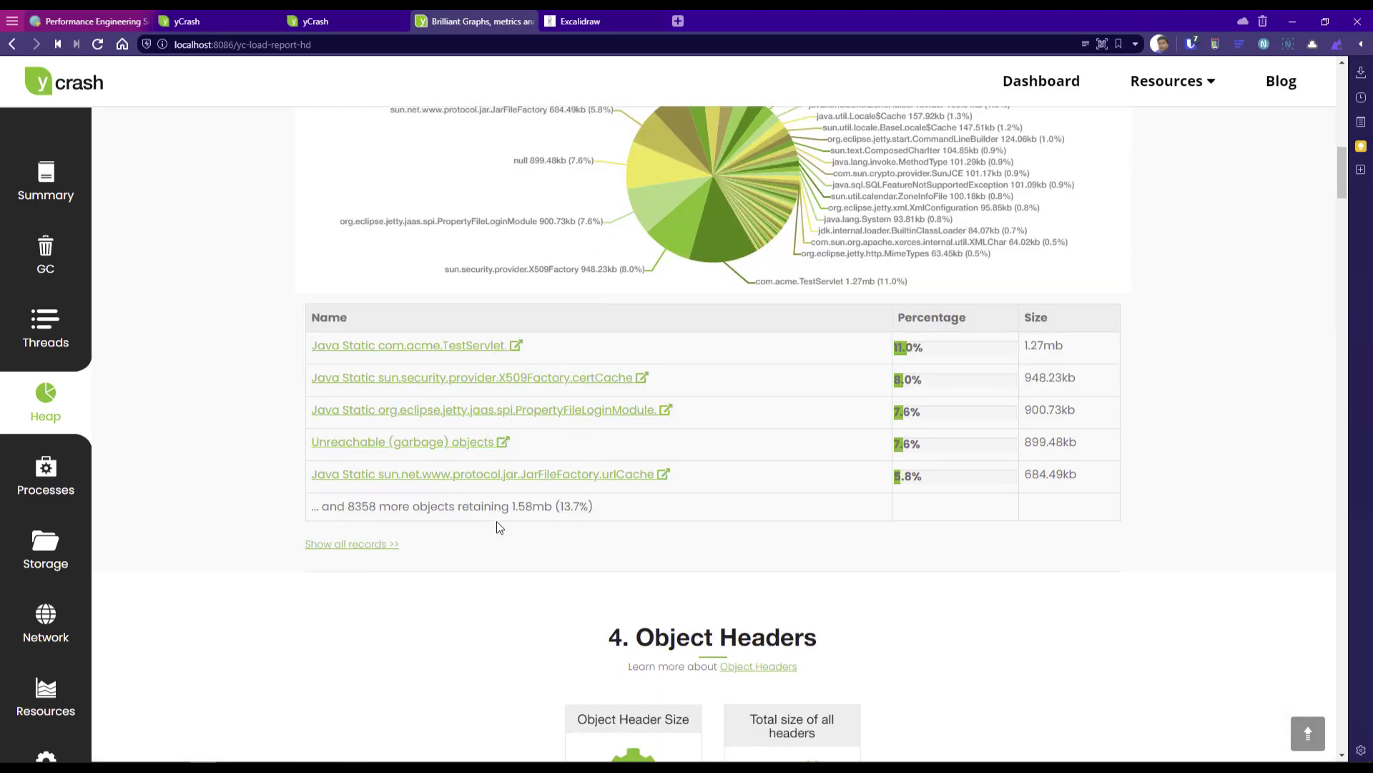
scroll(down, 3)
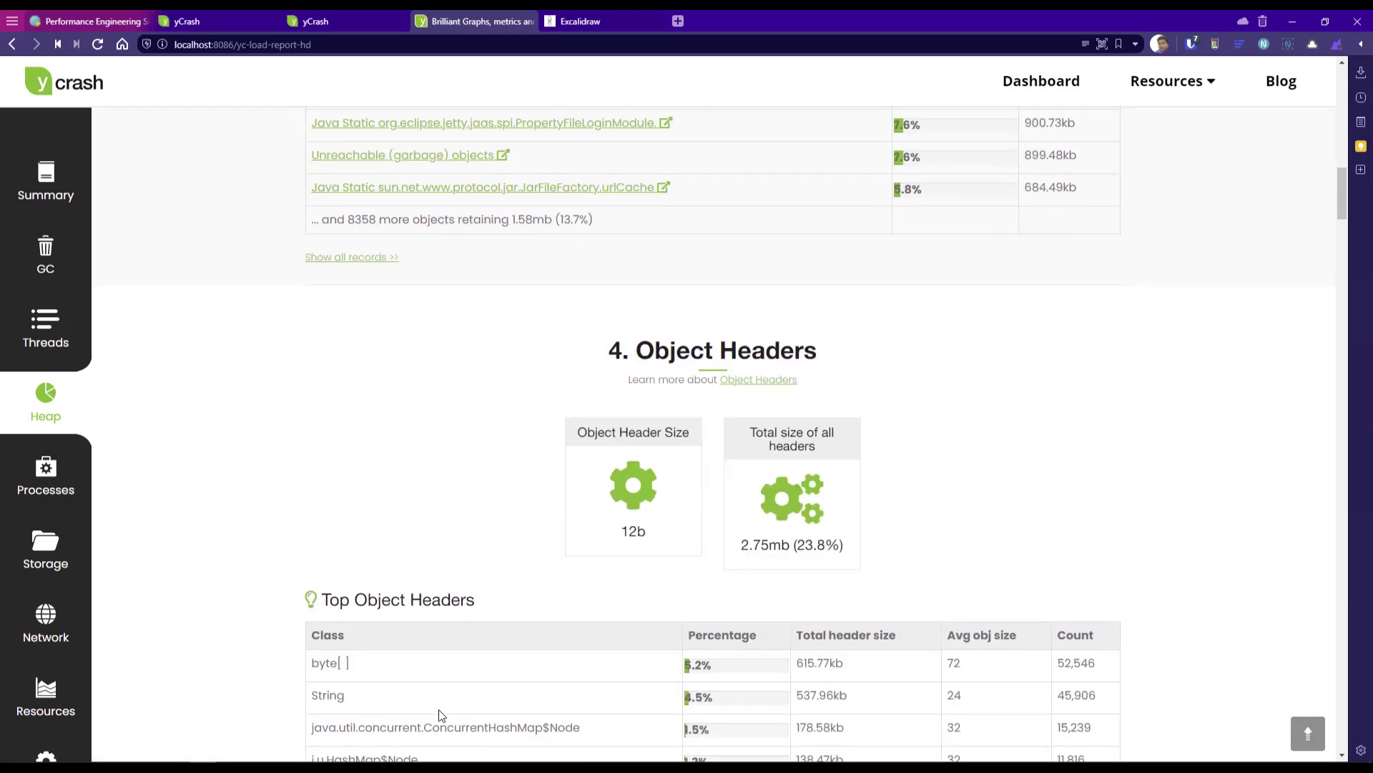
scroll(down, 3)
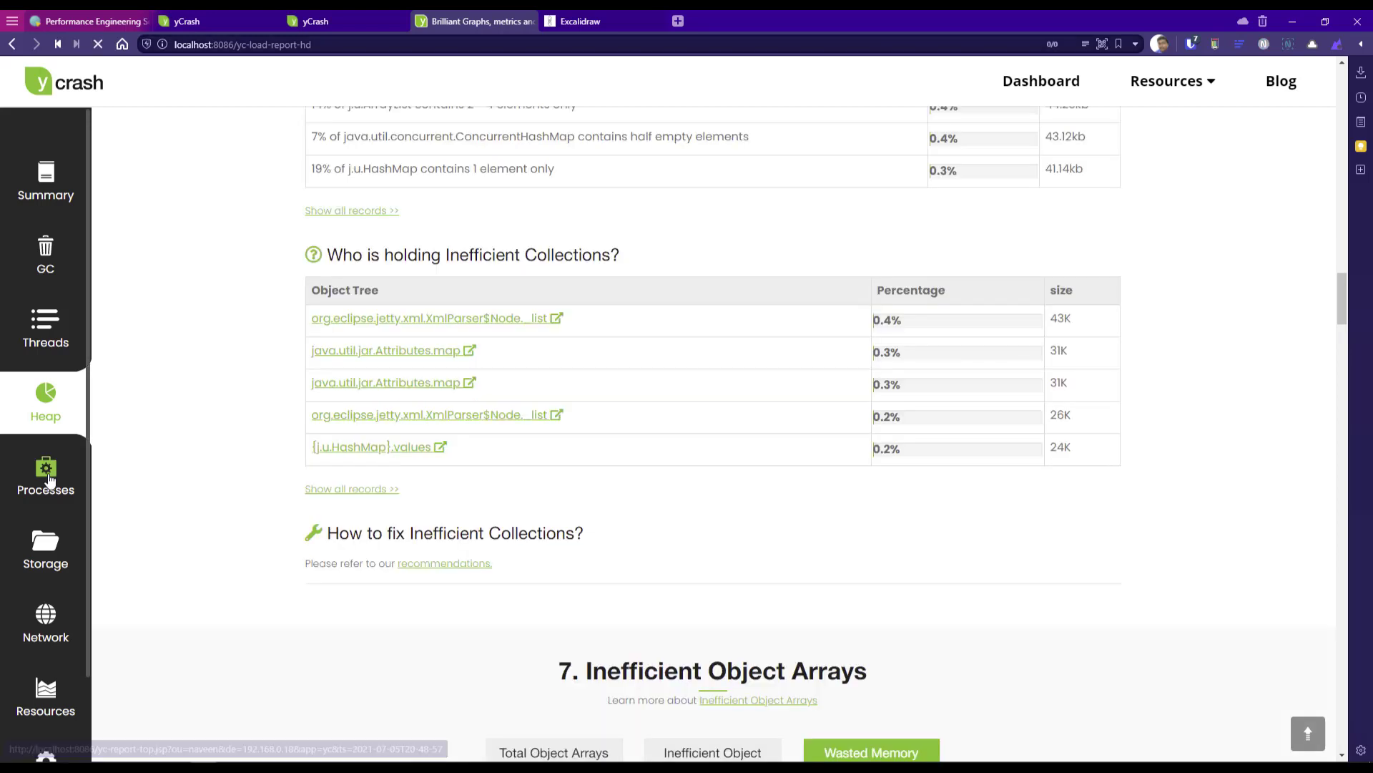
Review the Processes CPU table, the Storage disk usage report, then bring up the Network report.
click(45, 477)
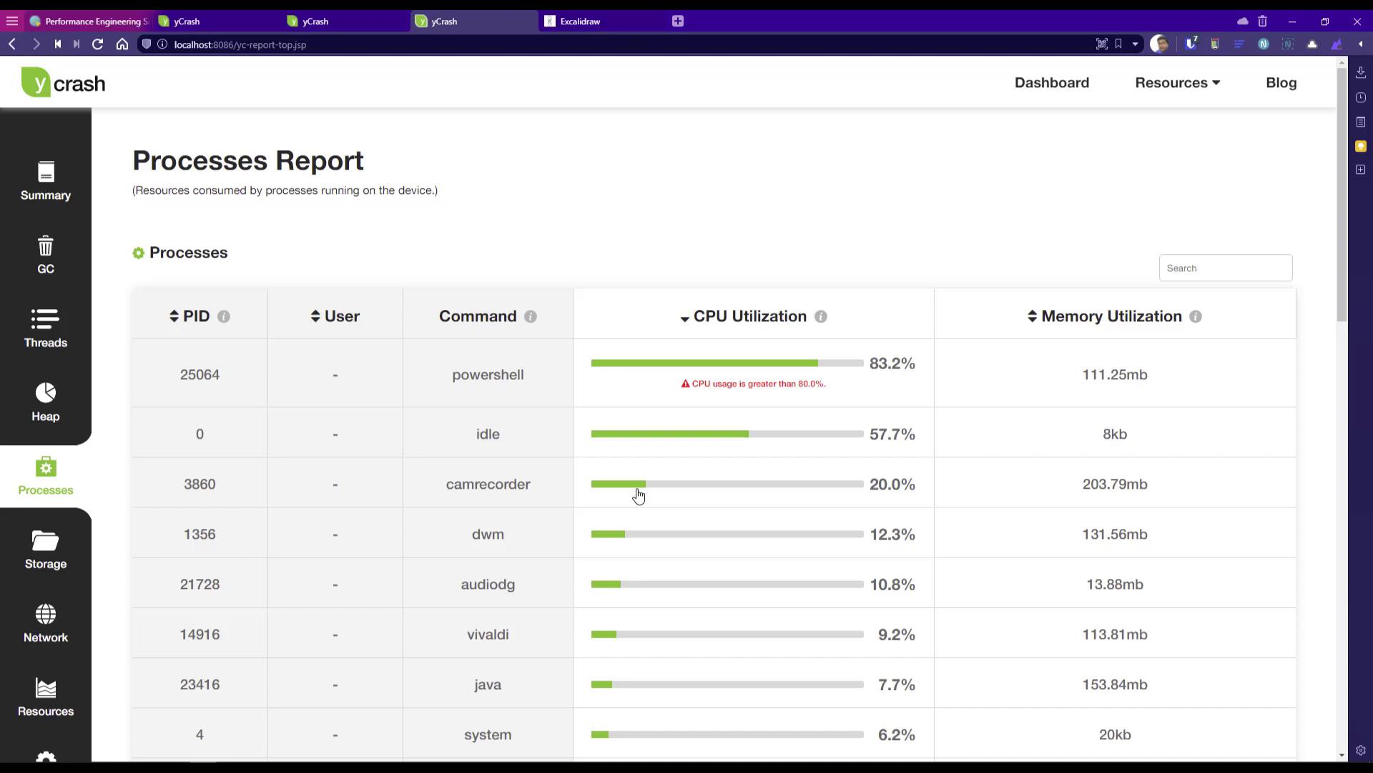
mouse_move(751, 226)
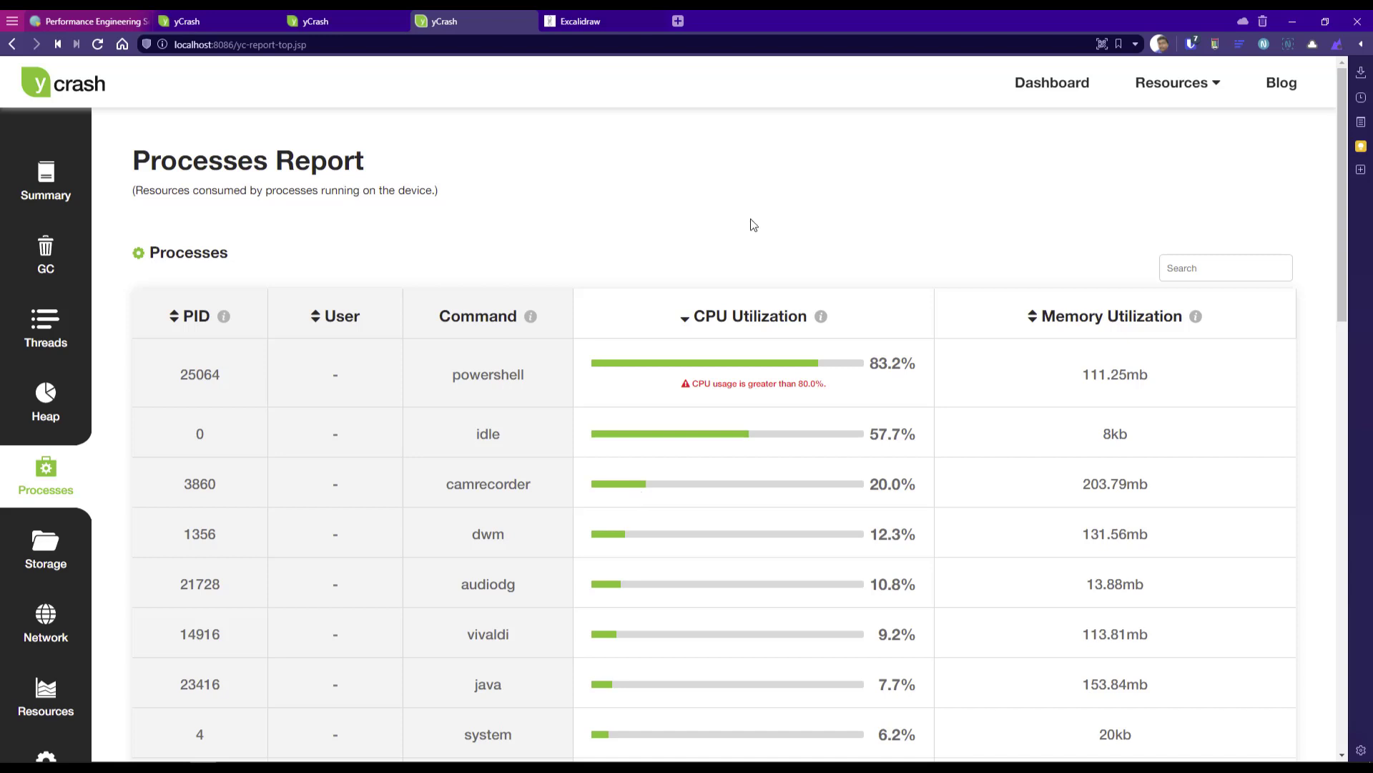
mouse_move(183, 310)
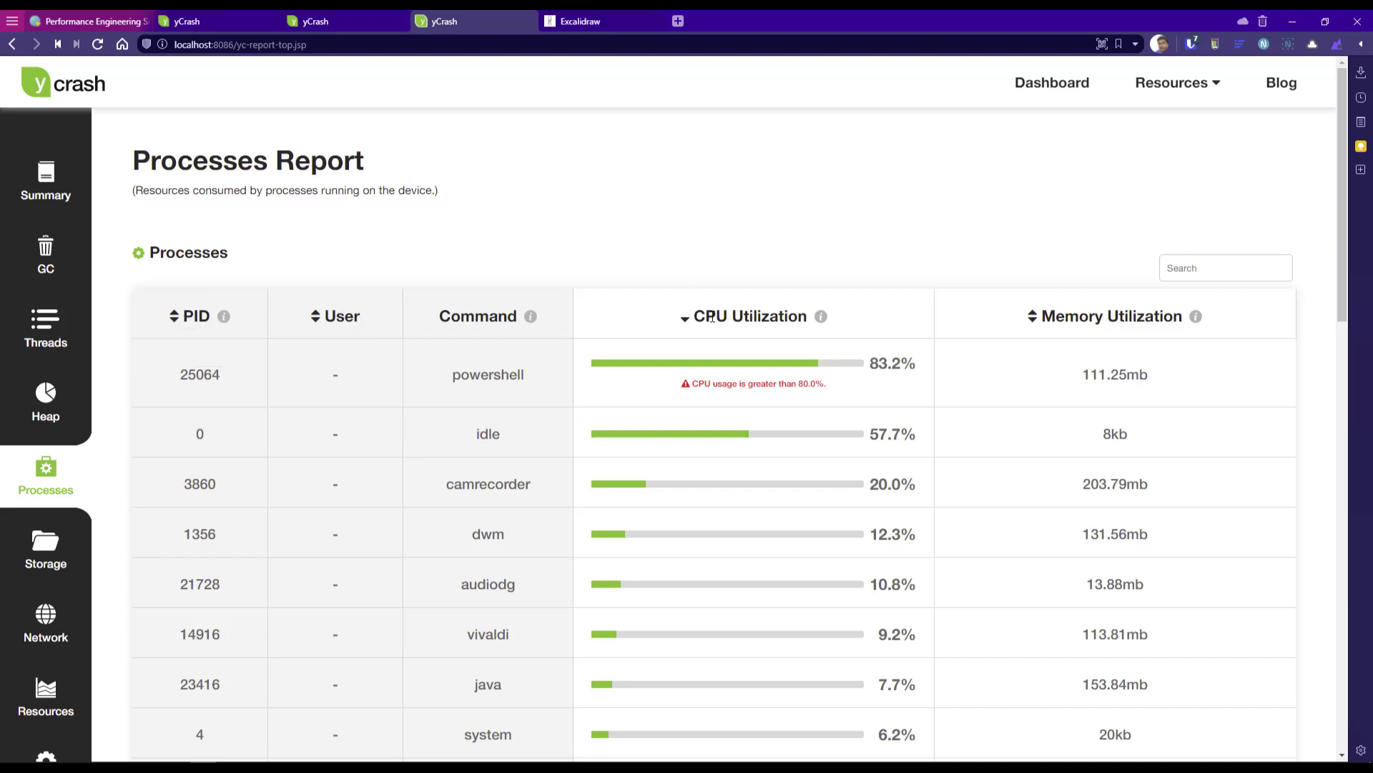
mouse_move(887, 499)
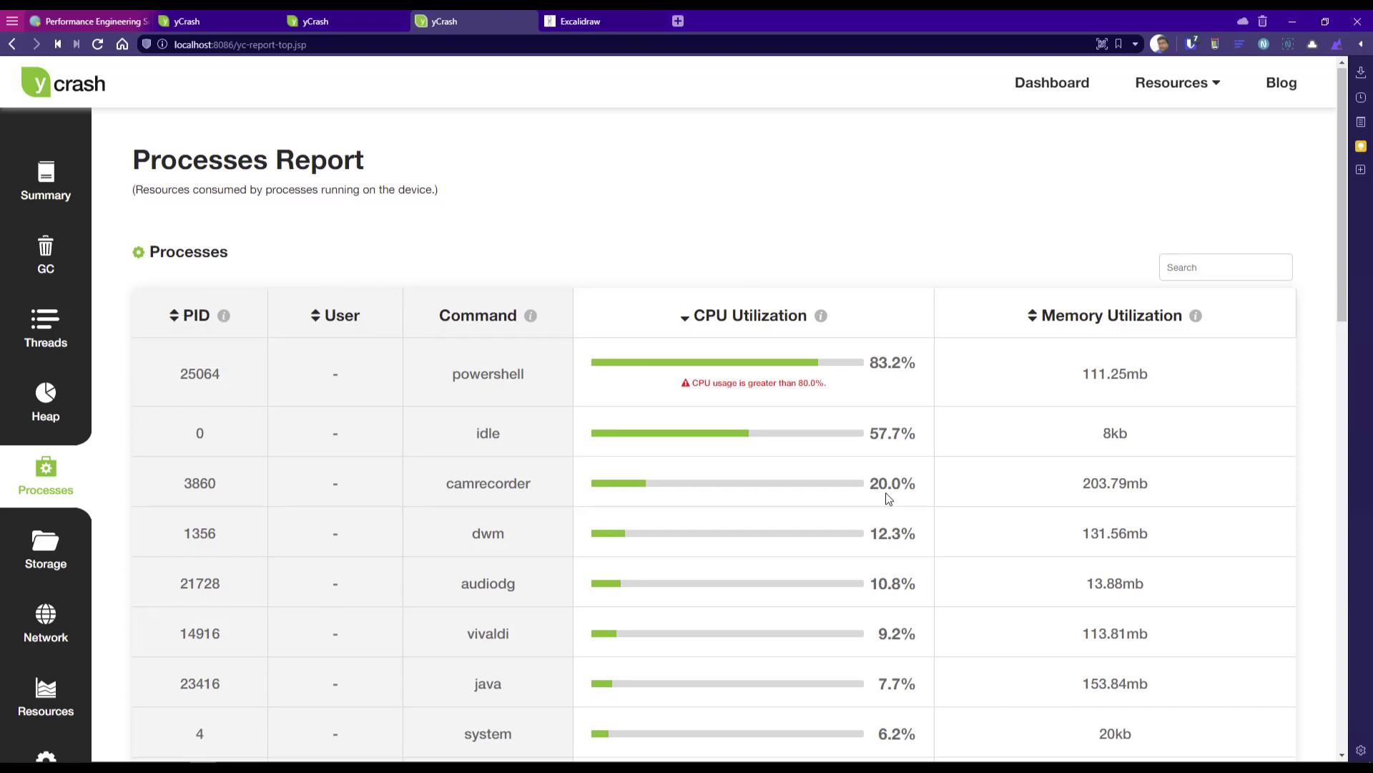
scroll(down, 3)
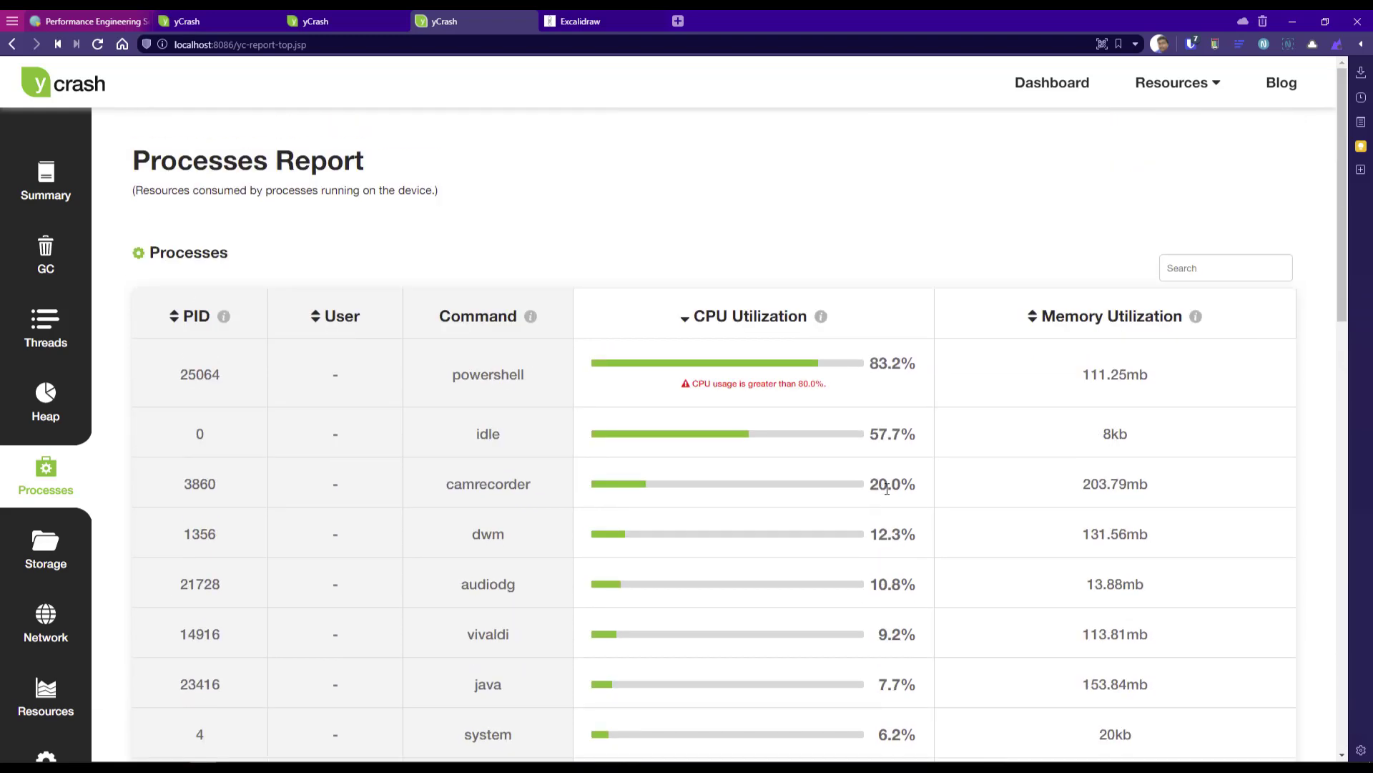
click(44, 547)
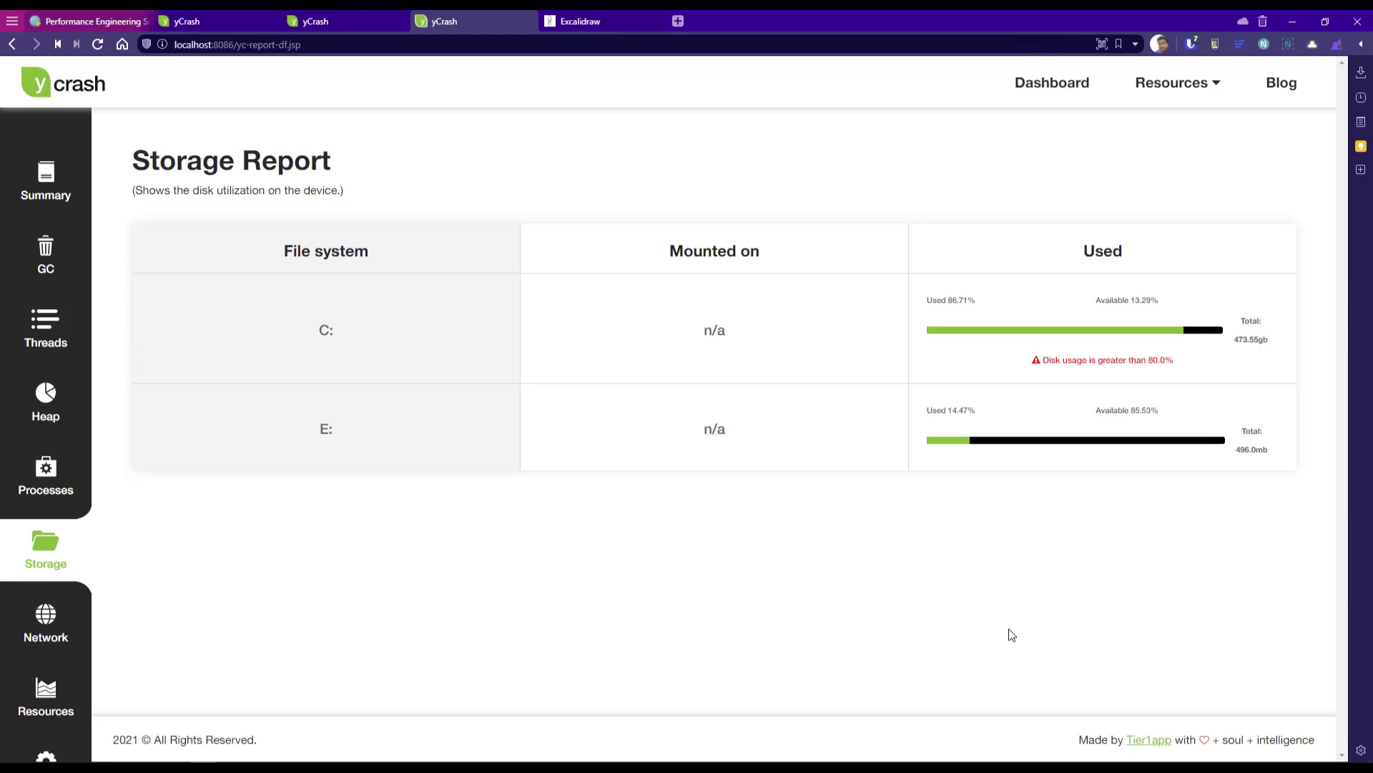
mouse_move(1140, 421)
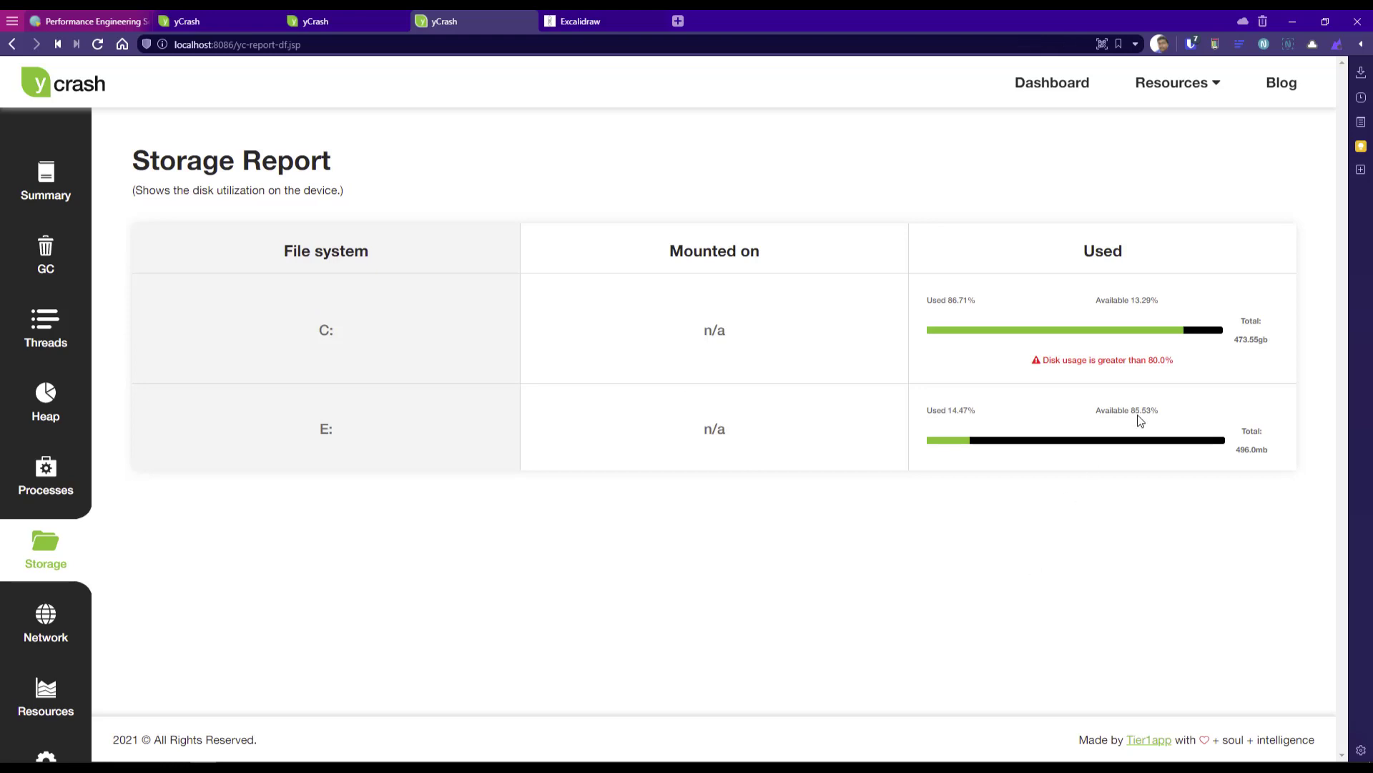
click(44, 621)
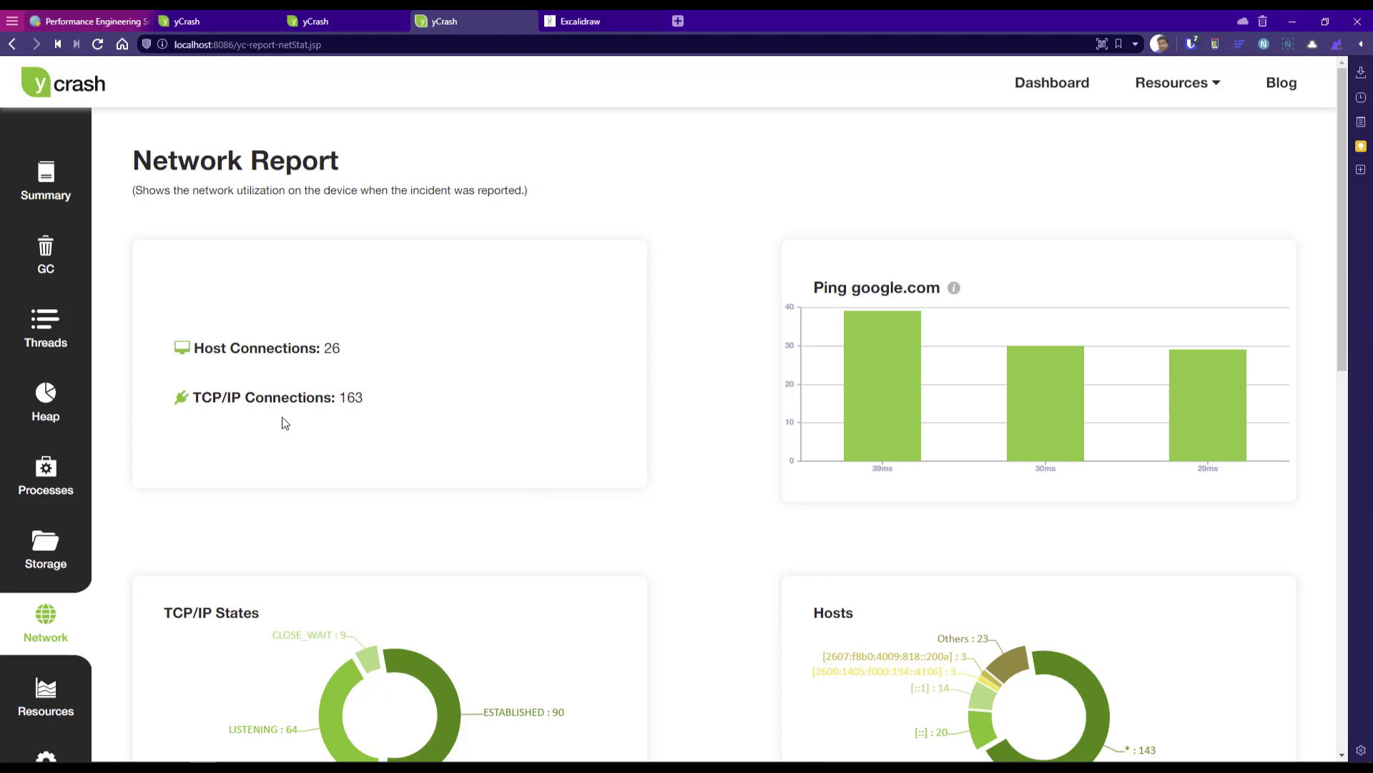
mouse_move(1116, 276)
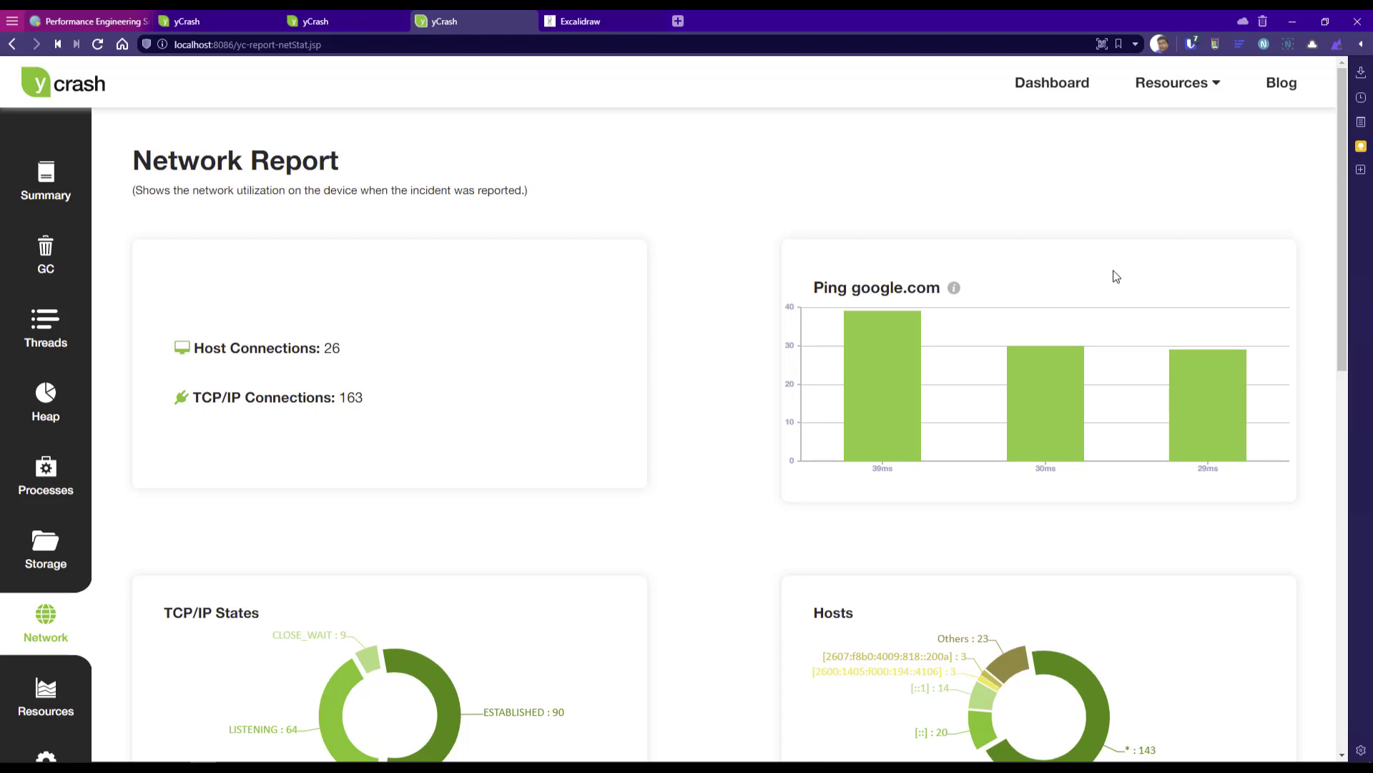
mouse_move(975, 302)
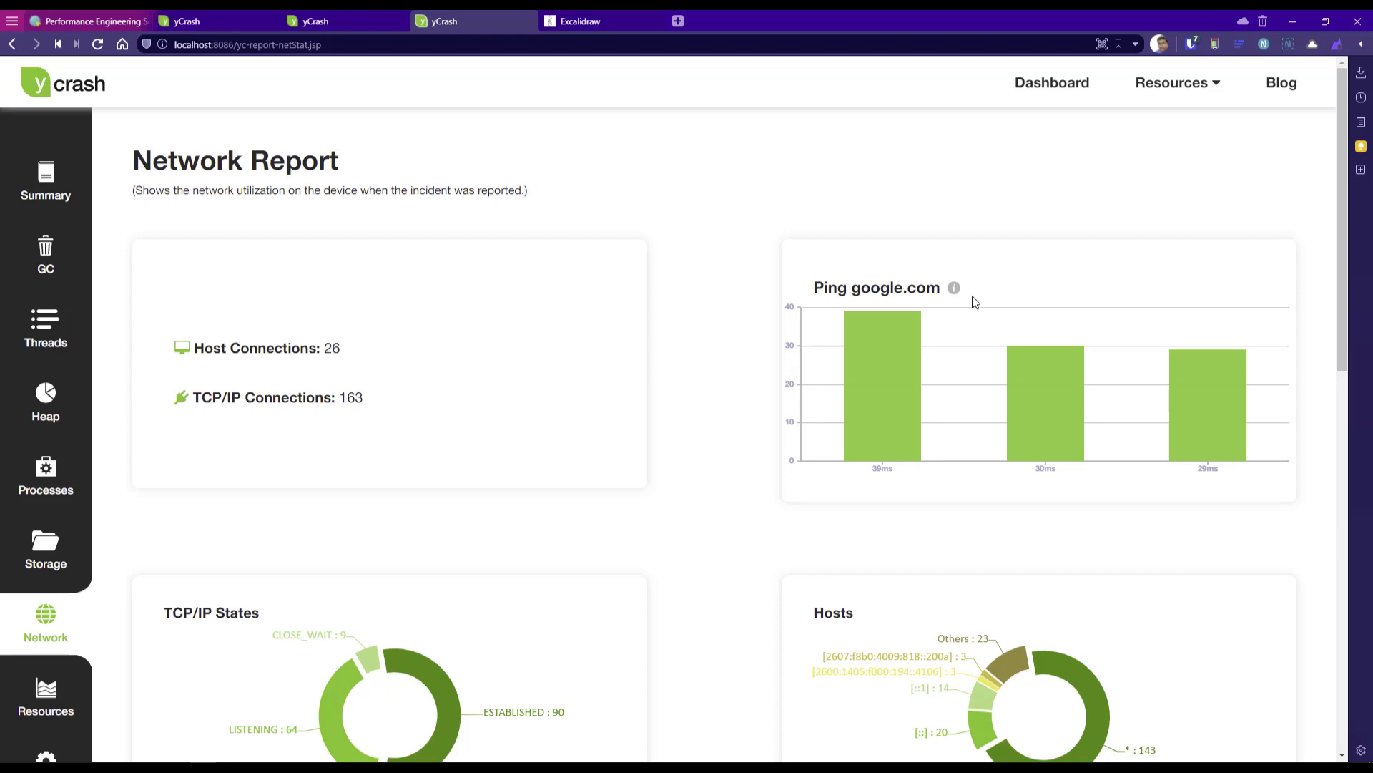
mouse_move(972, 523)
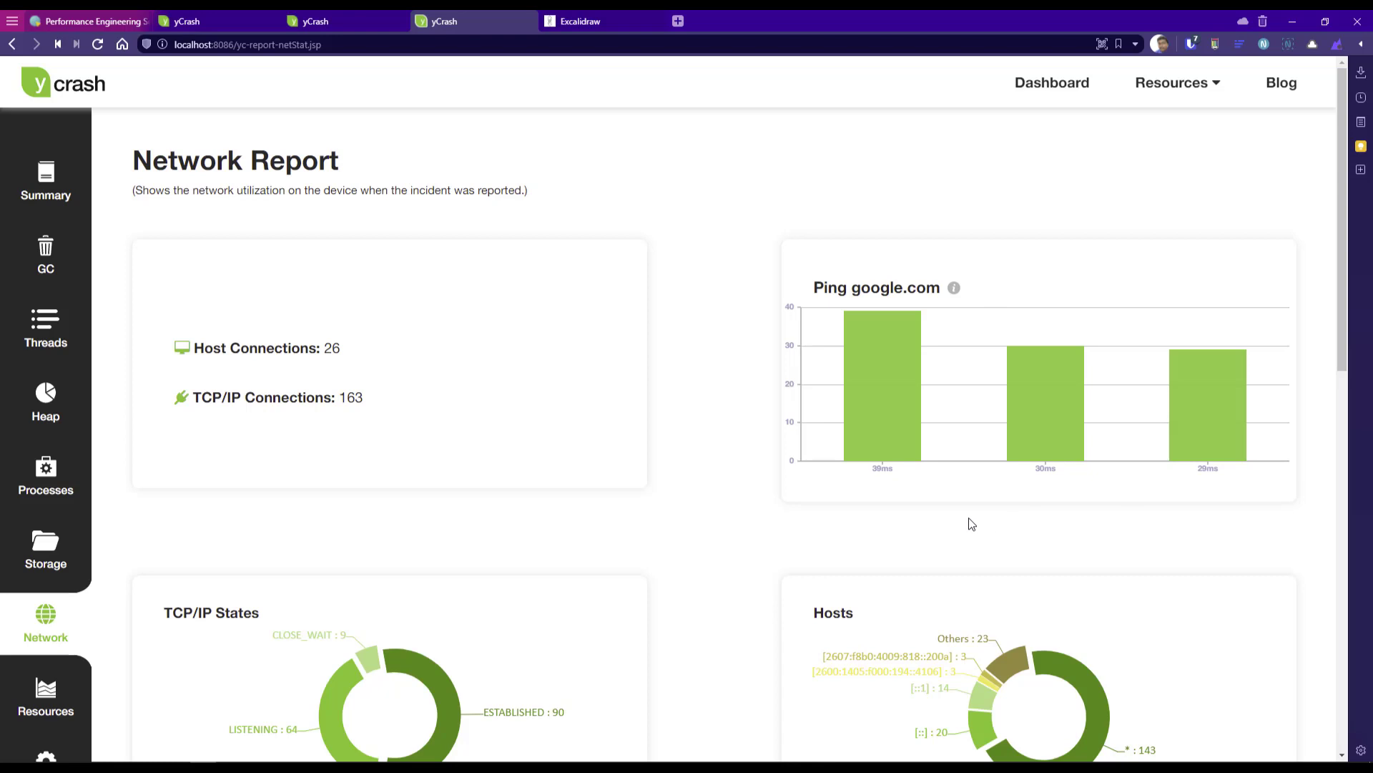
mouse_move(979, 506)
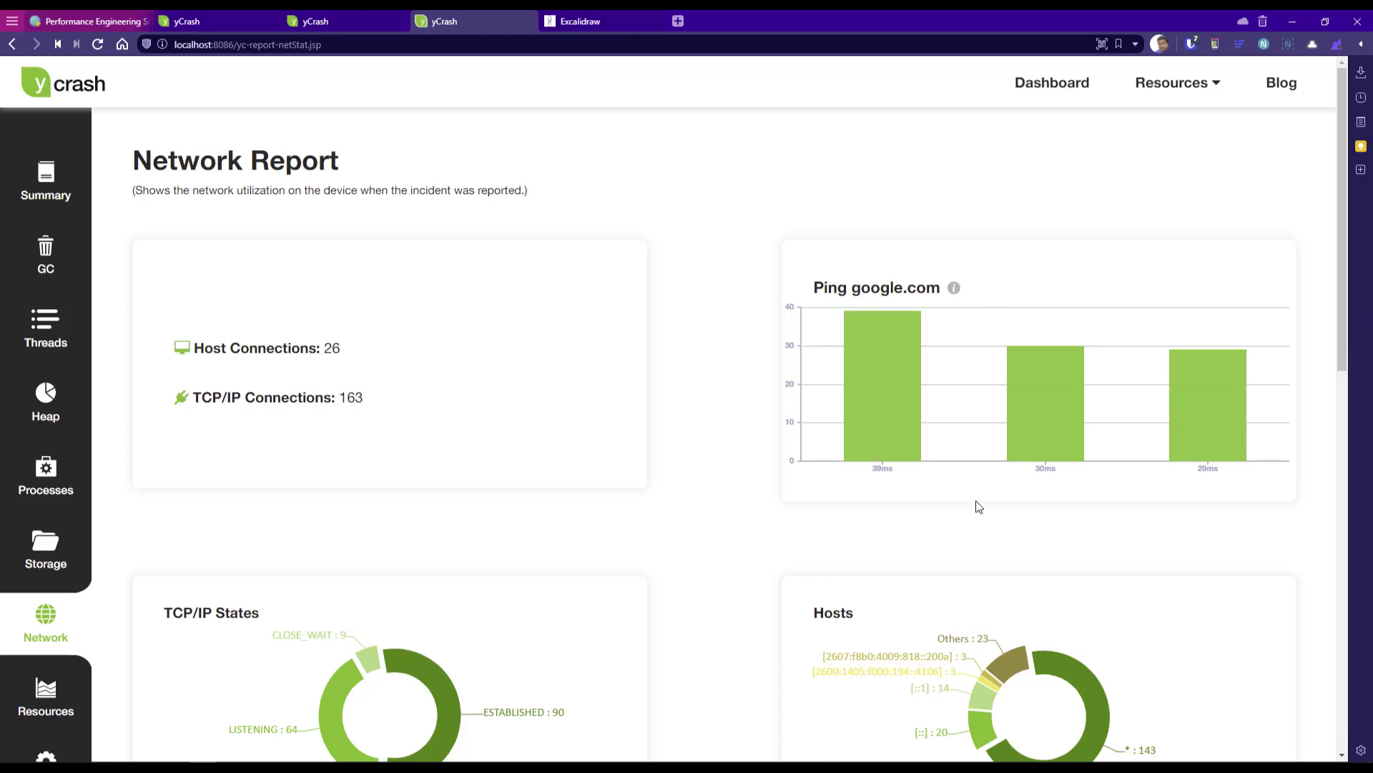
Review the network TCP/IP and host charts, then return to the RCA summary.
scroll(down, 3)
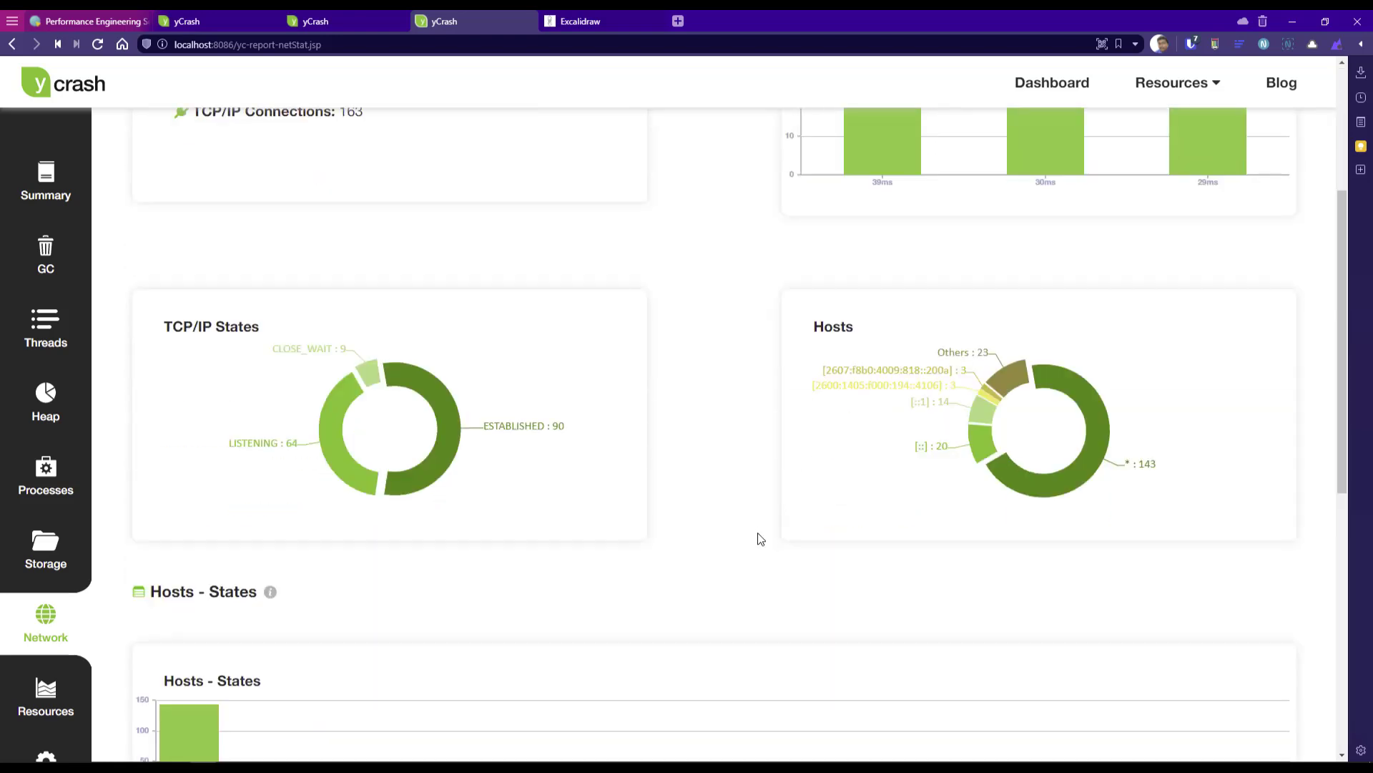
scroll(down, 3)
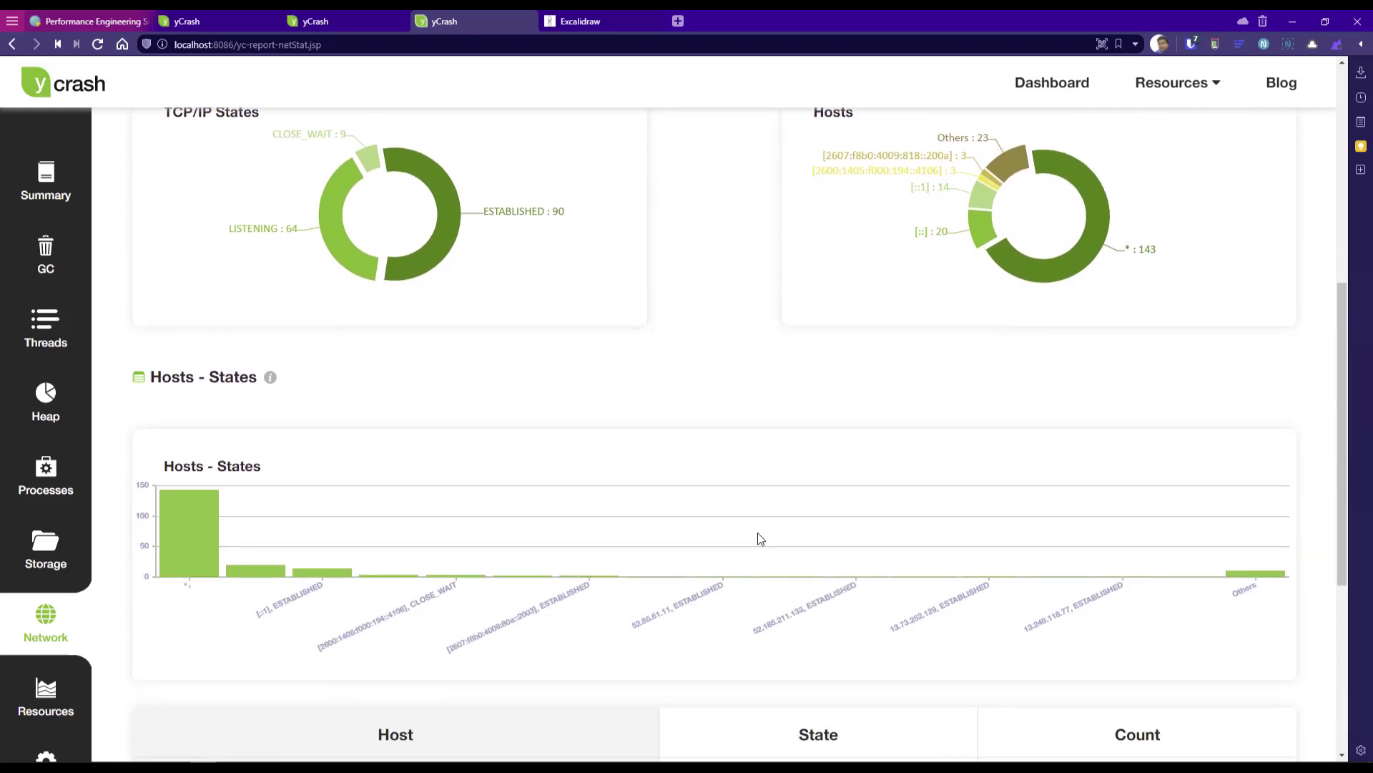
click(46, 179)
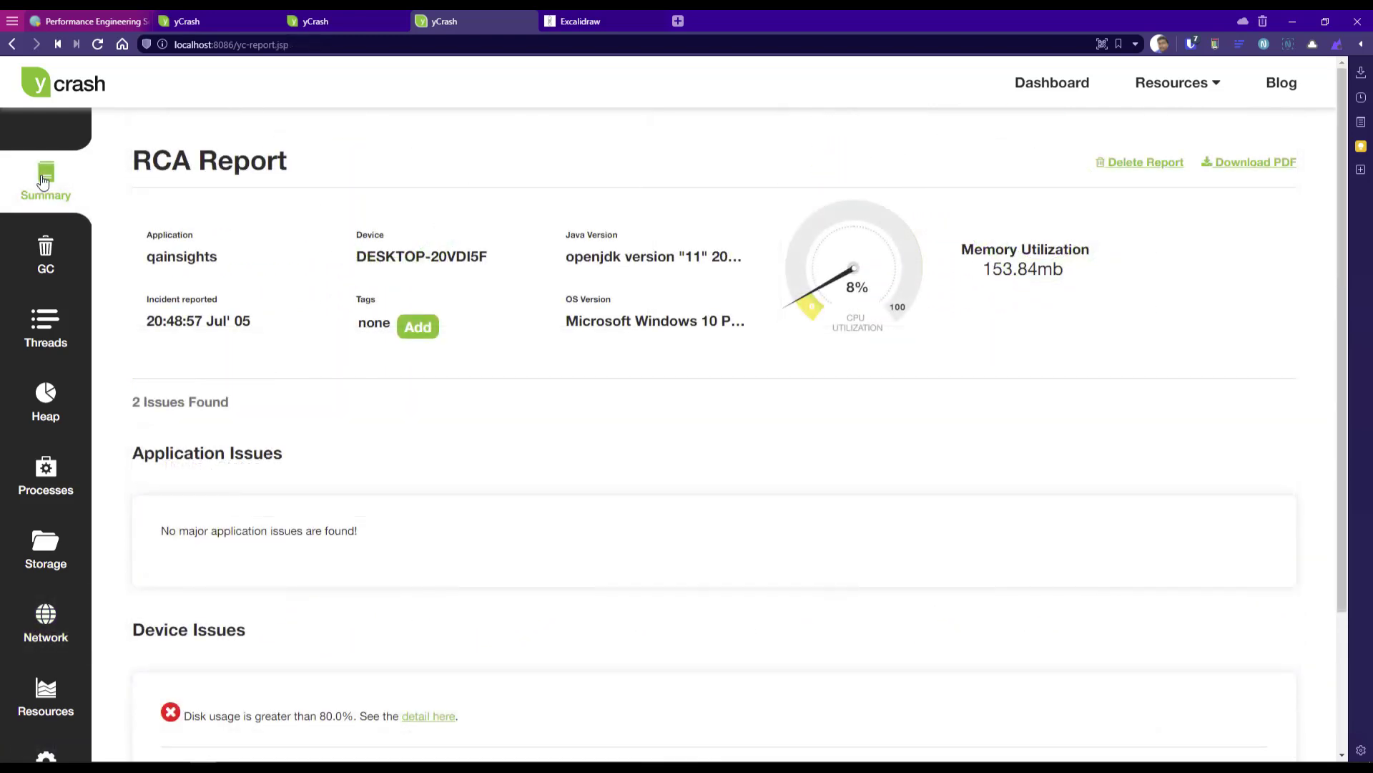